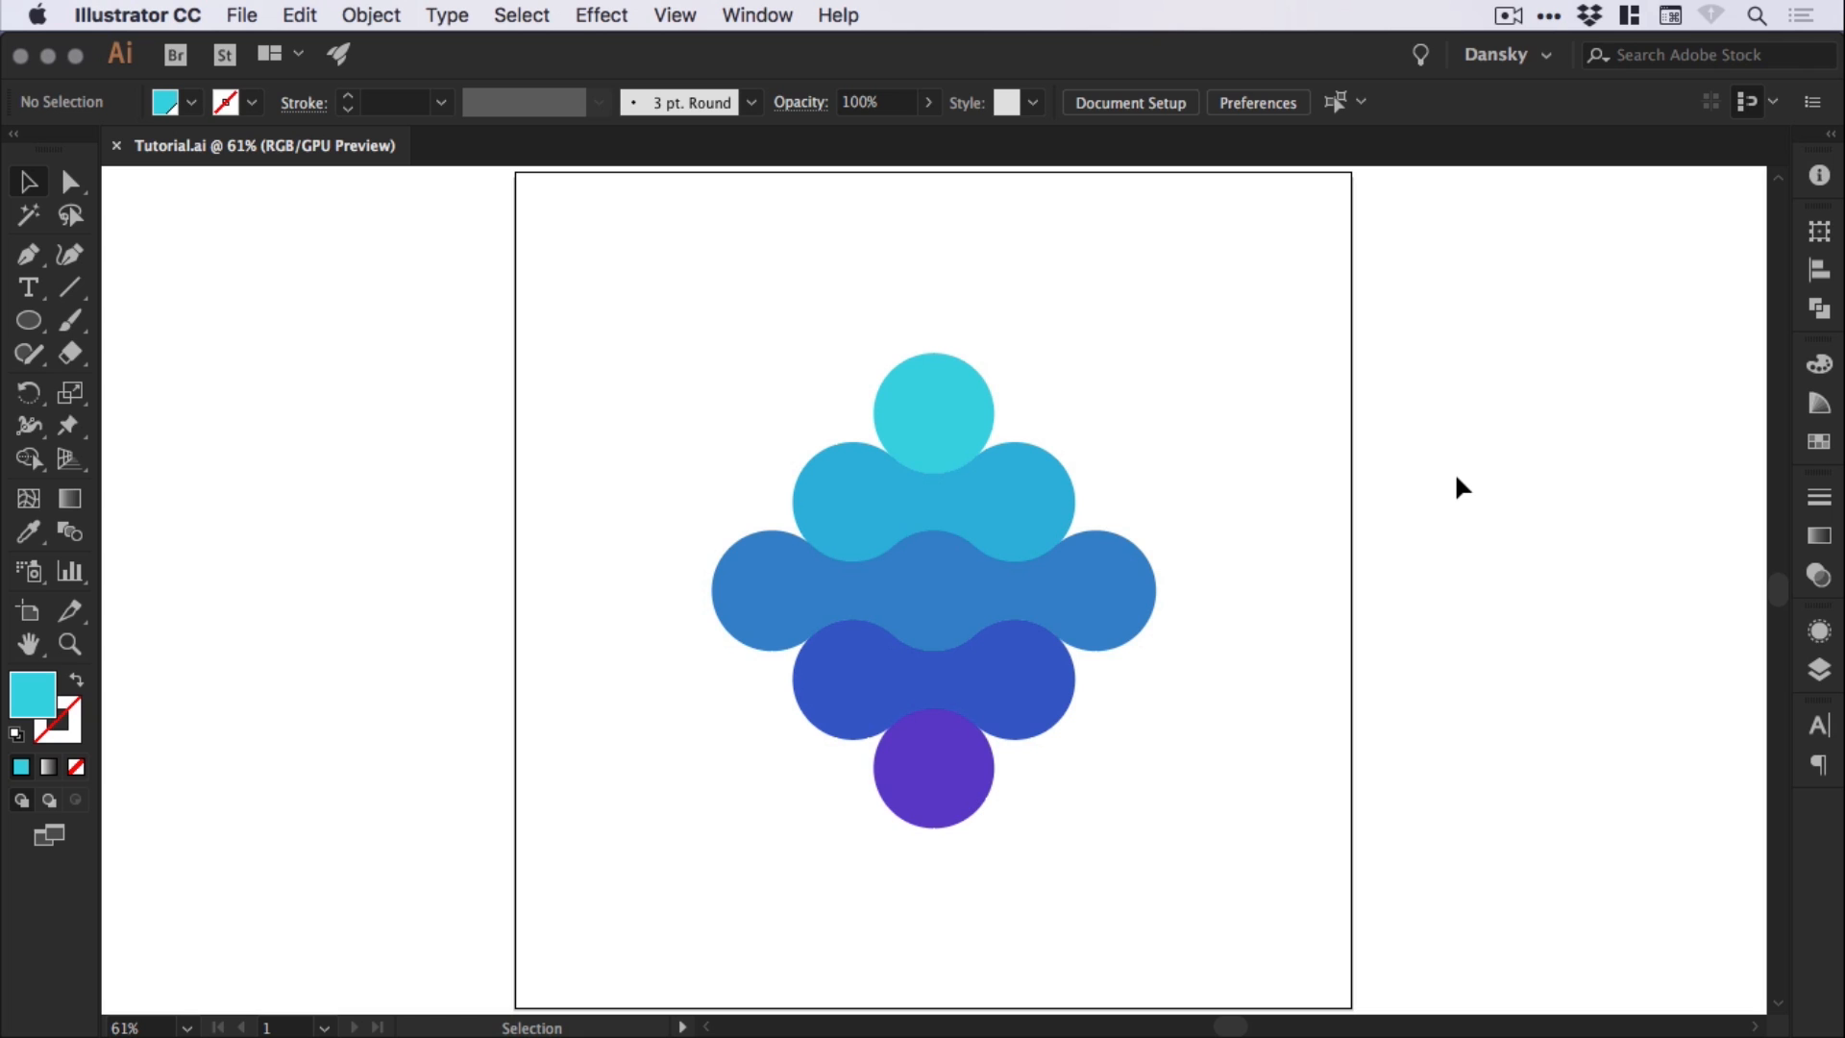
mouse_move(1463, 492)
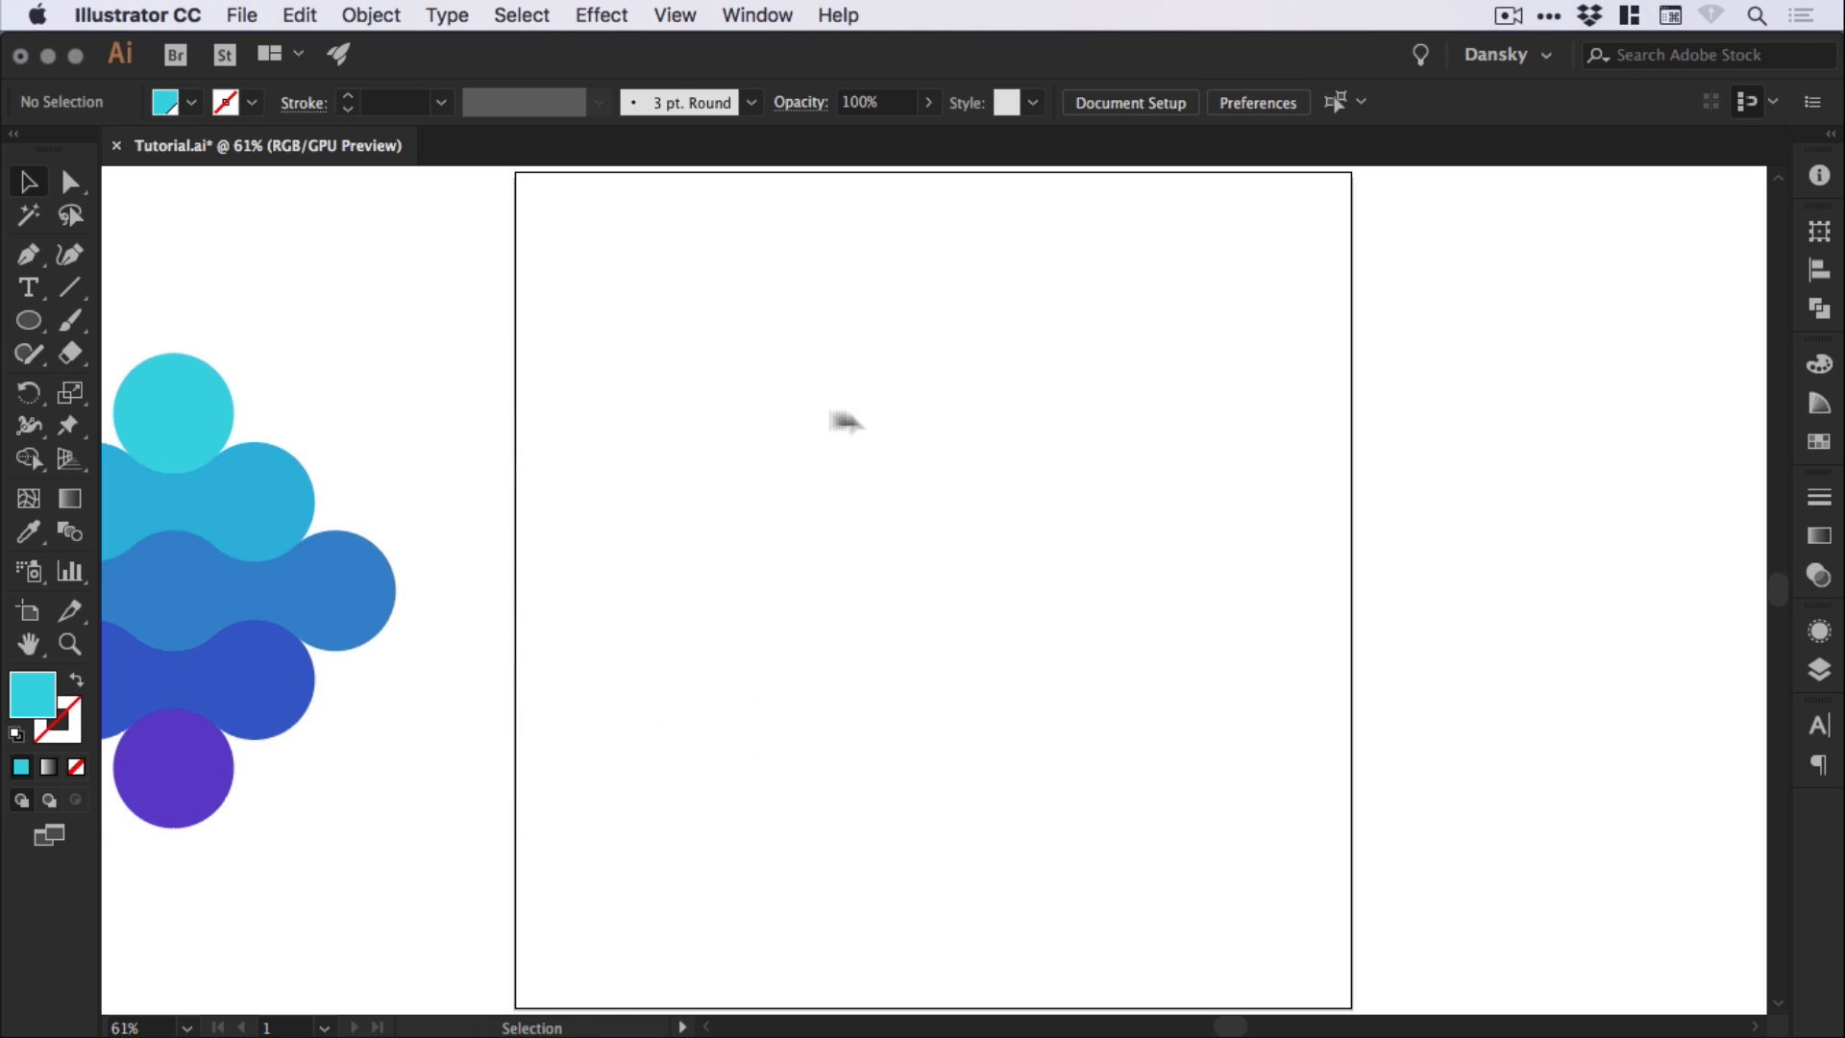
mouse_move(30, 321)
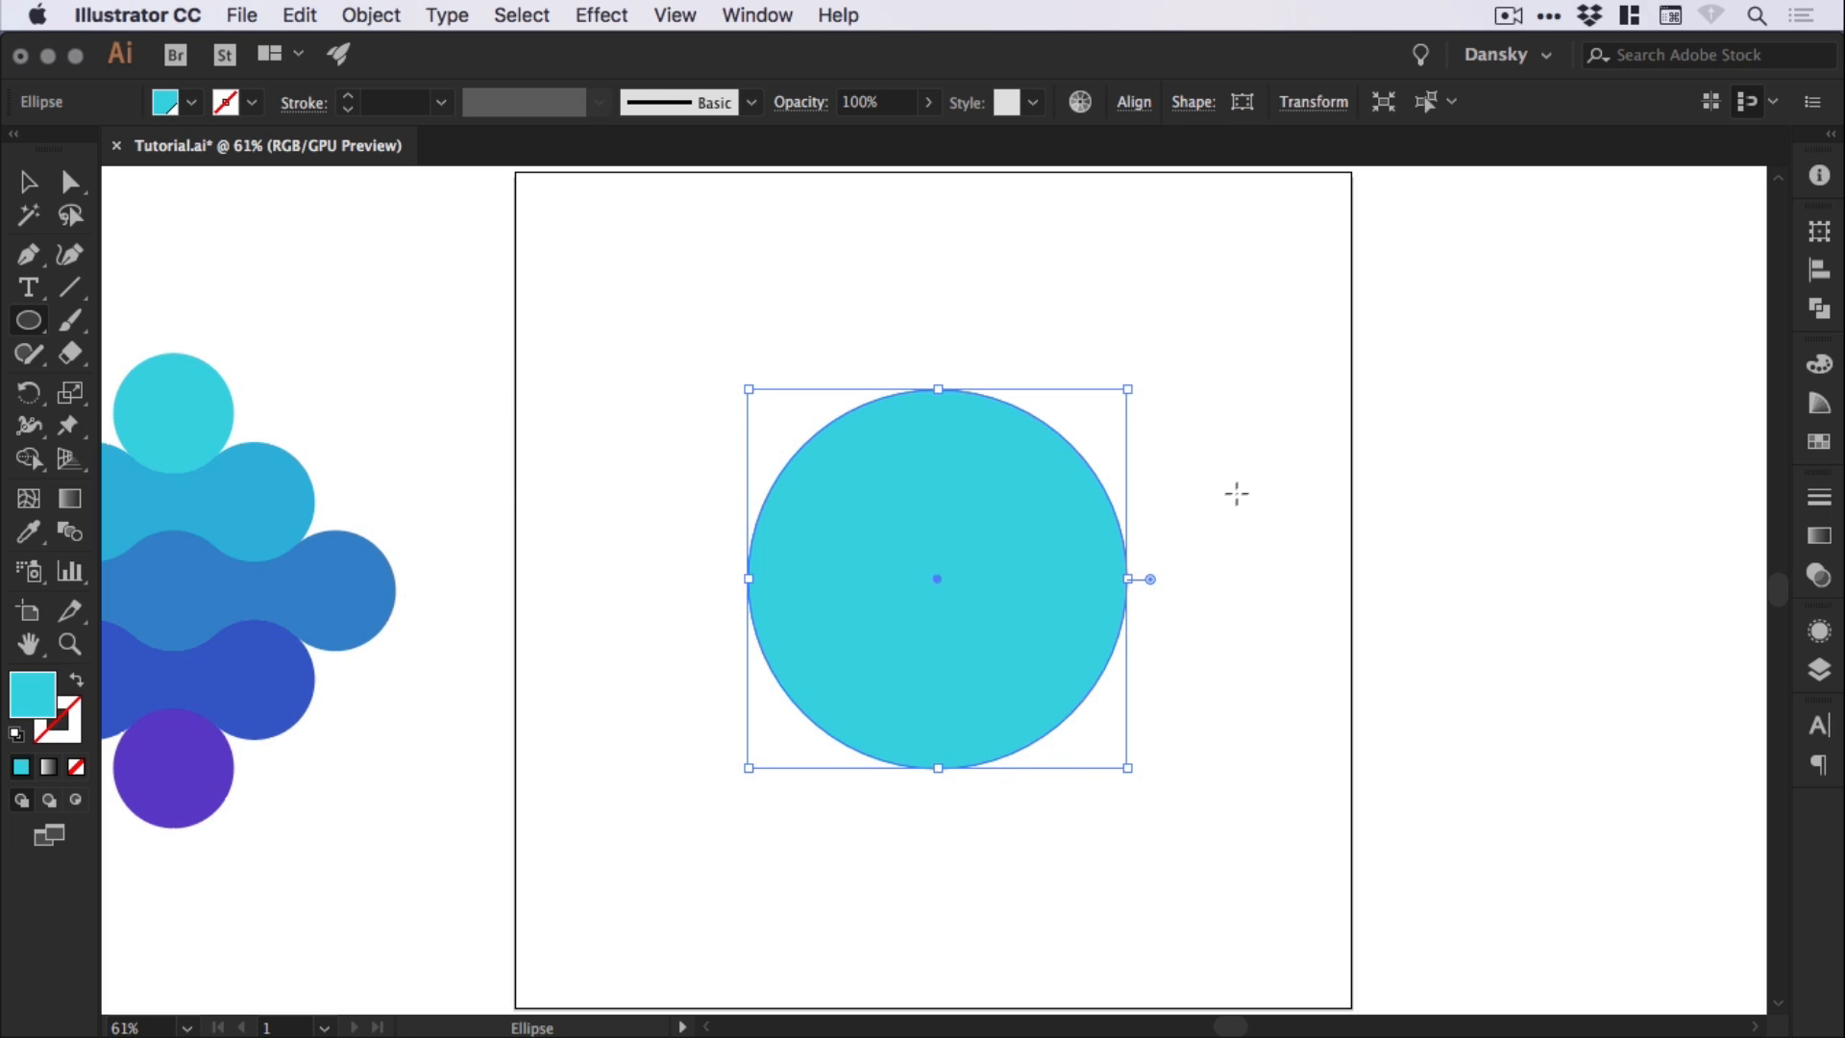
Replace the oversized ellipse with a 150 px by 150 px turquoise circle
key(Delete)
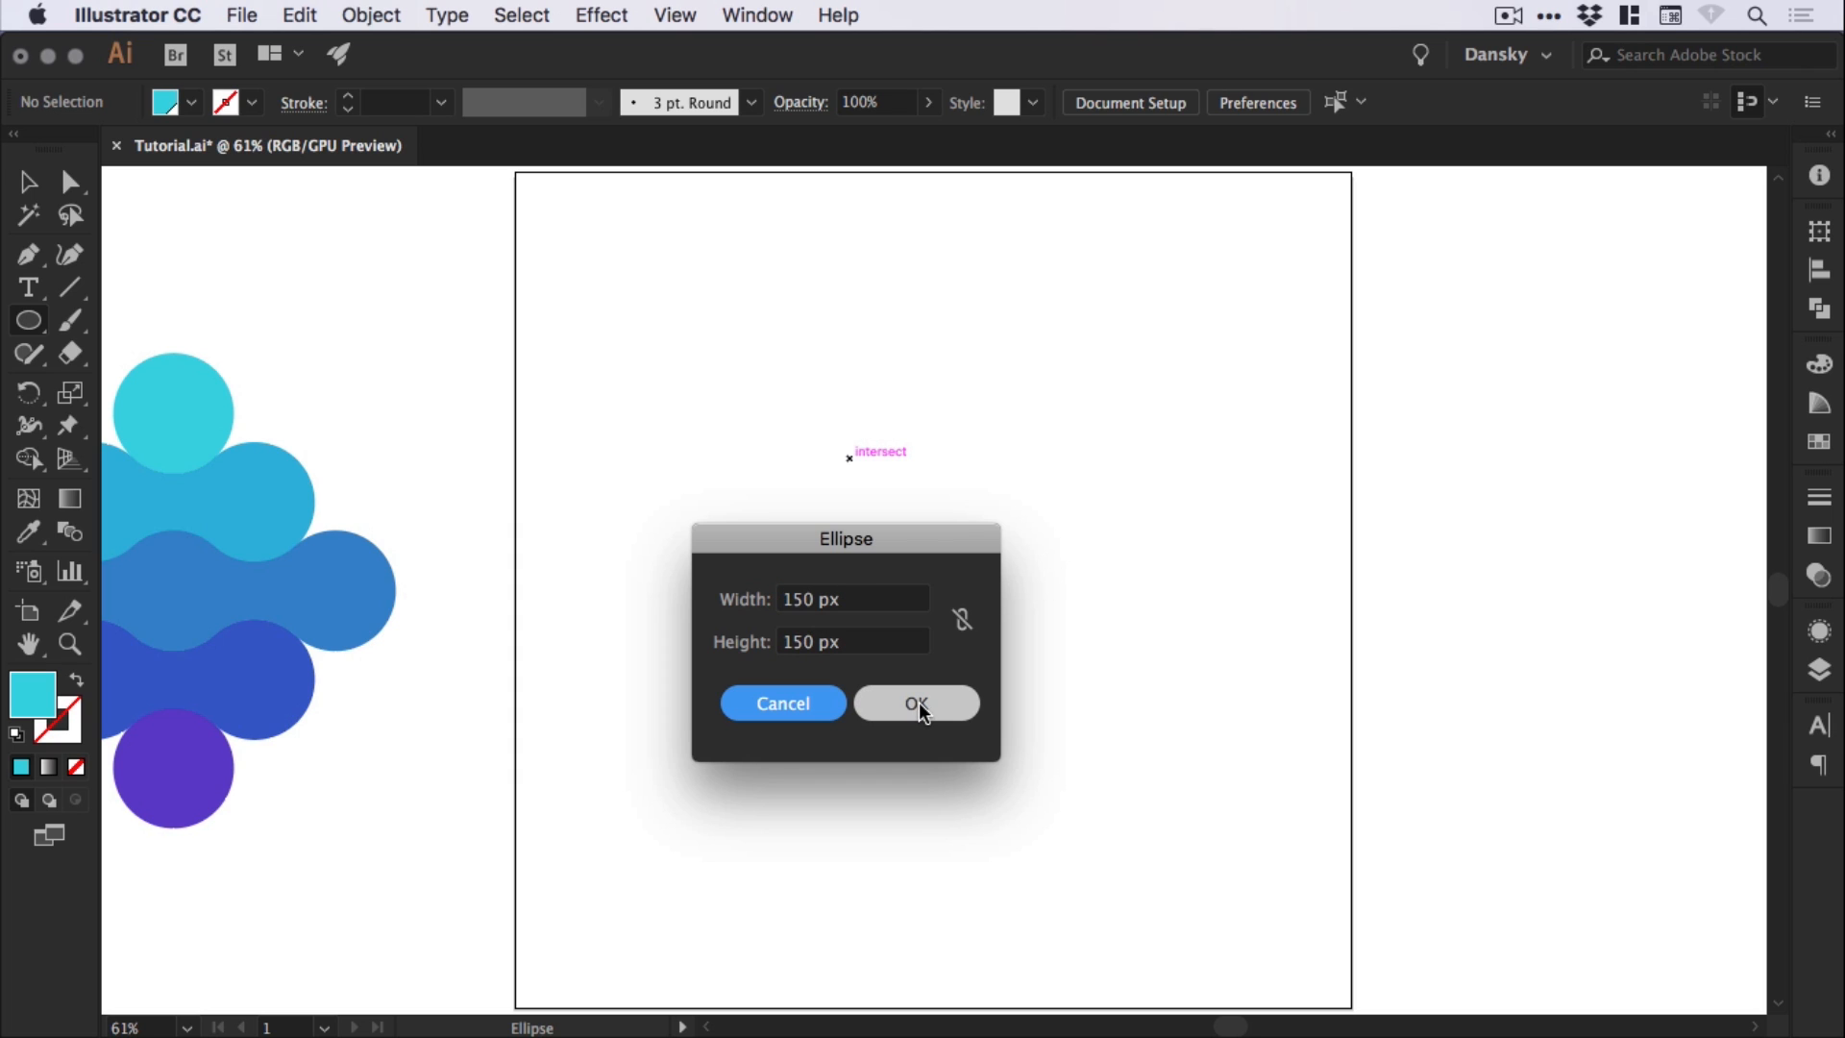
click(916, 703)
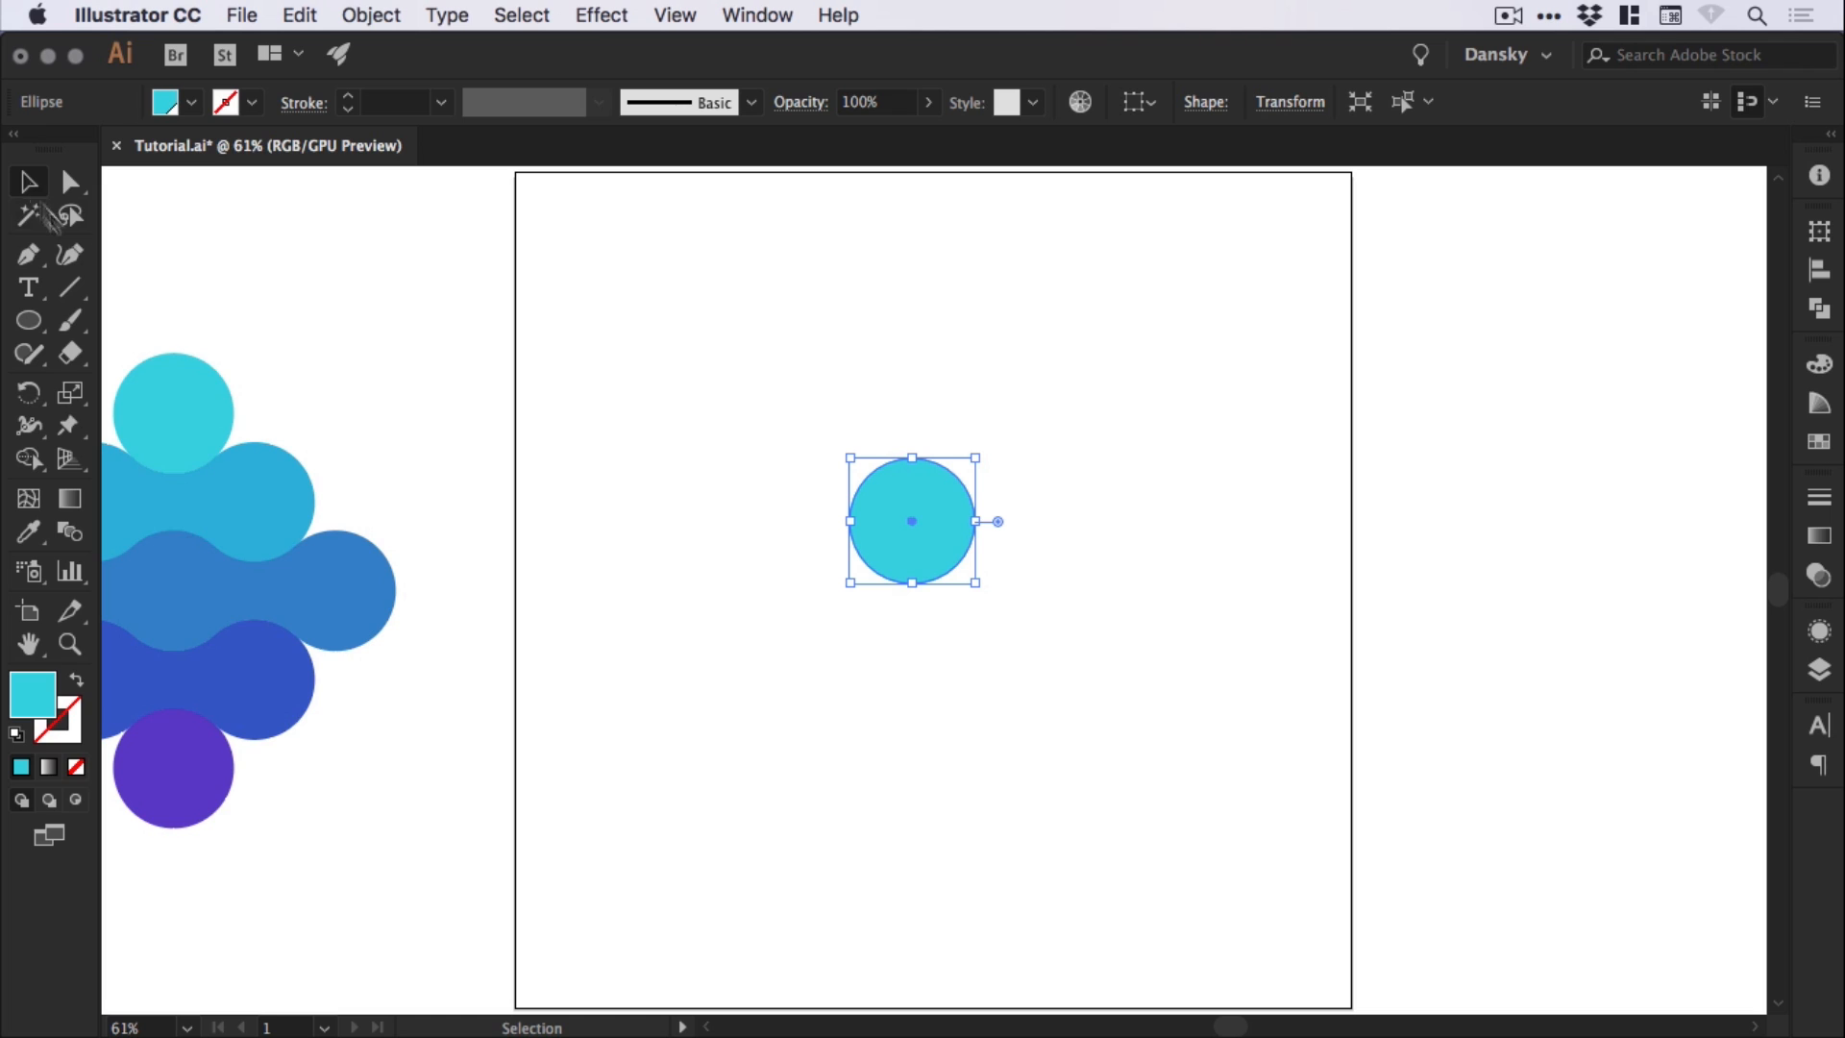
mouse_move(63, 718)
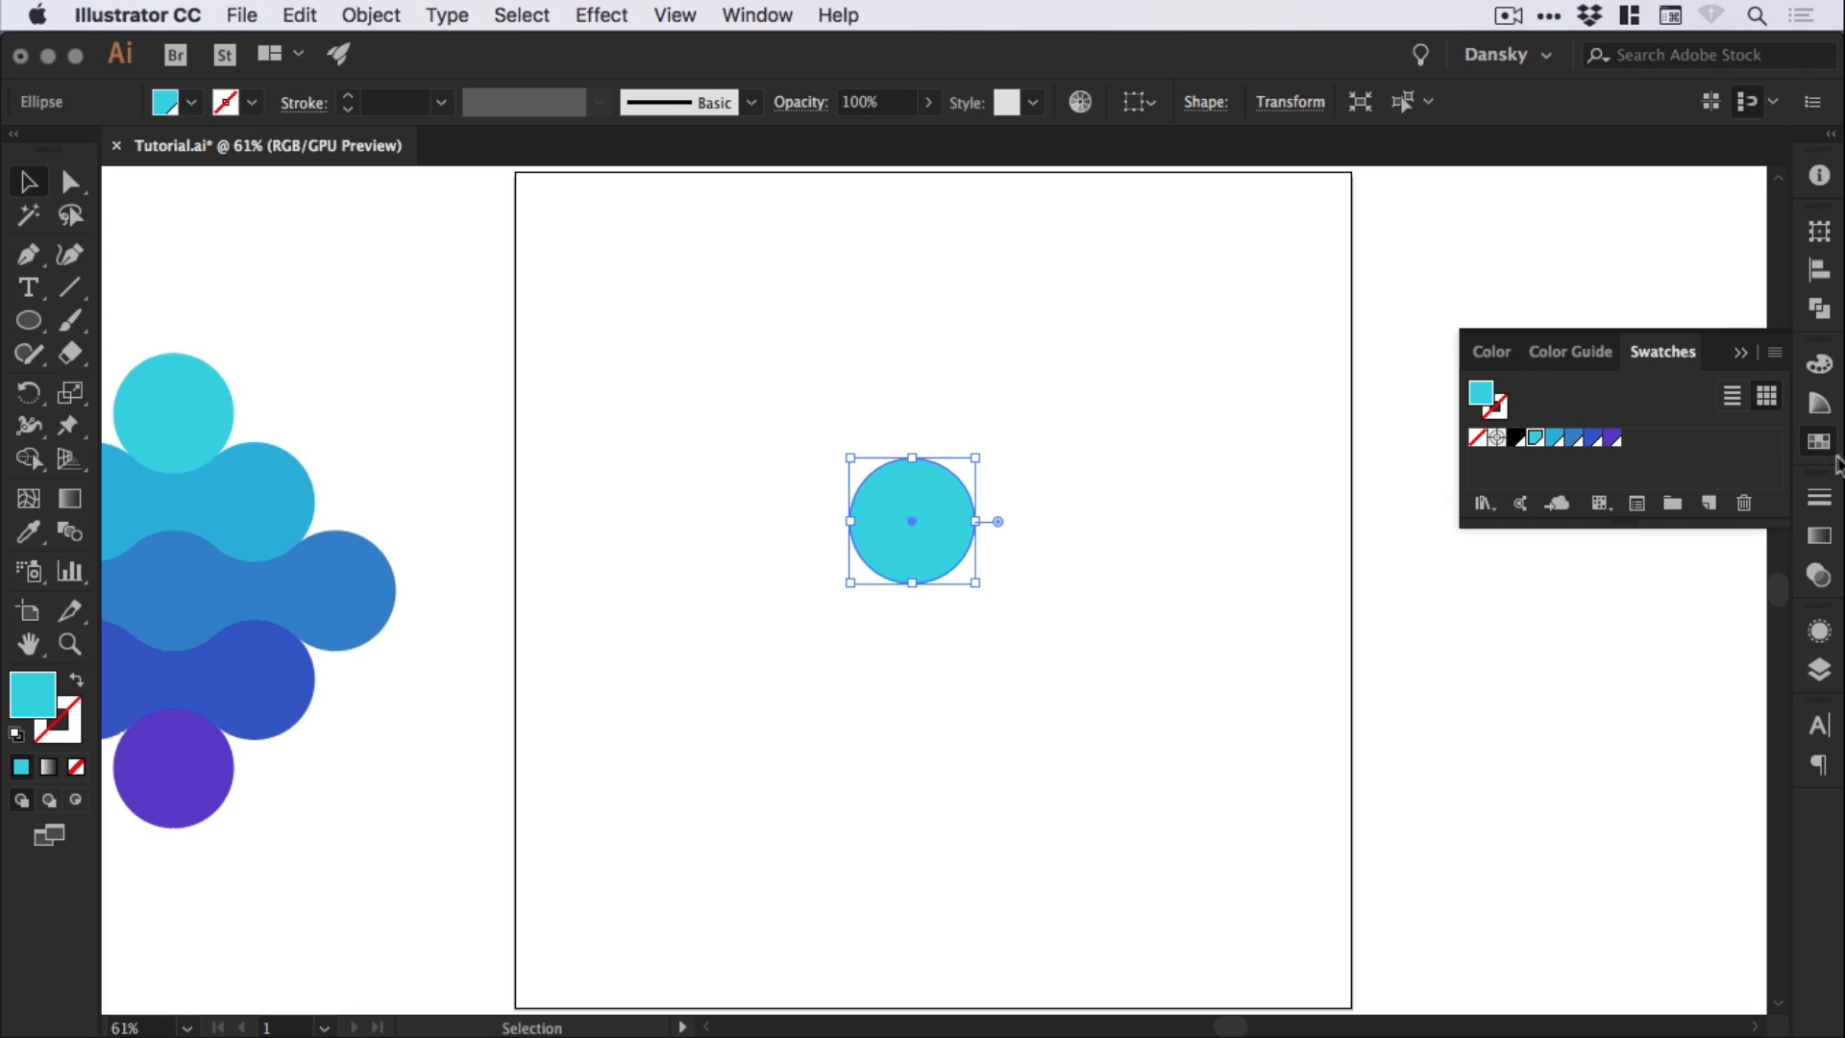
click(1818, 444)
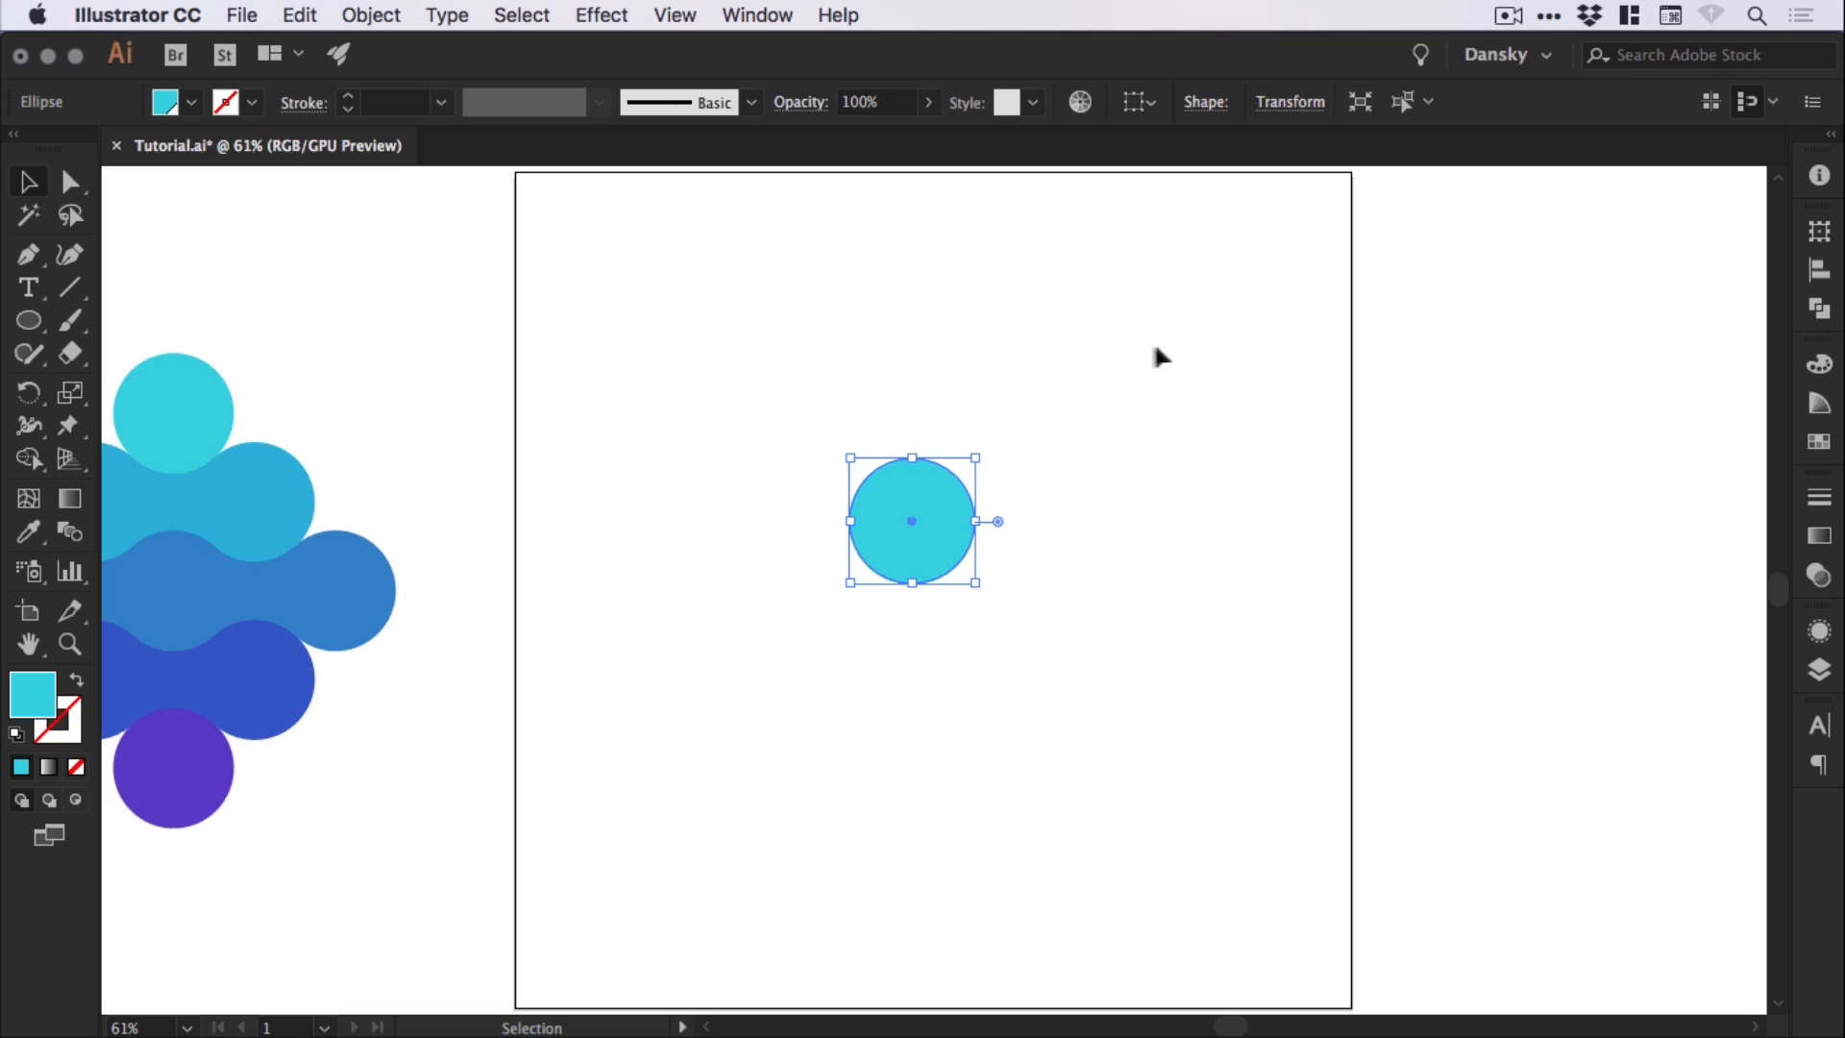
mouse_move(1163, 345)
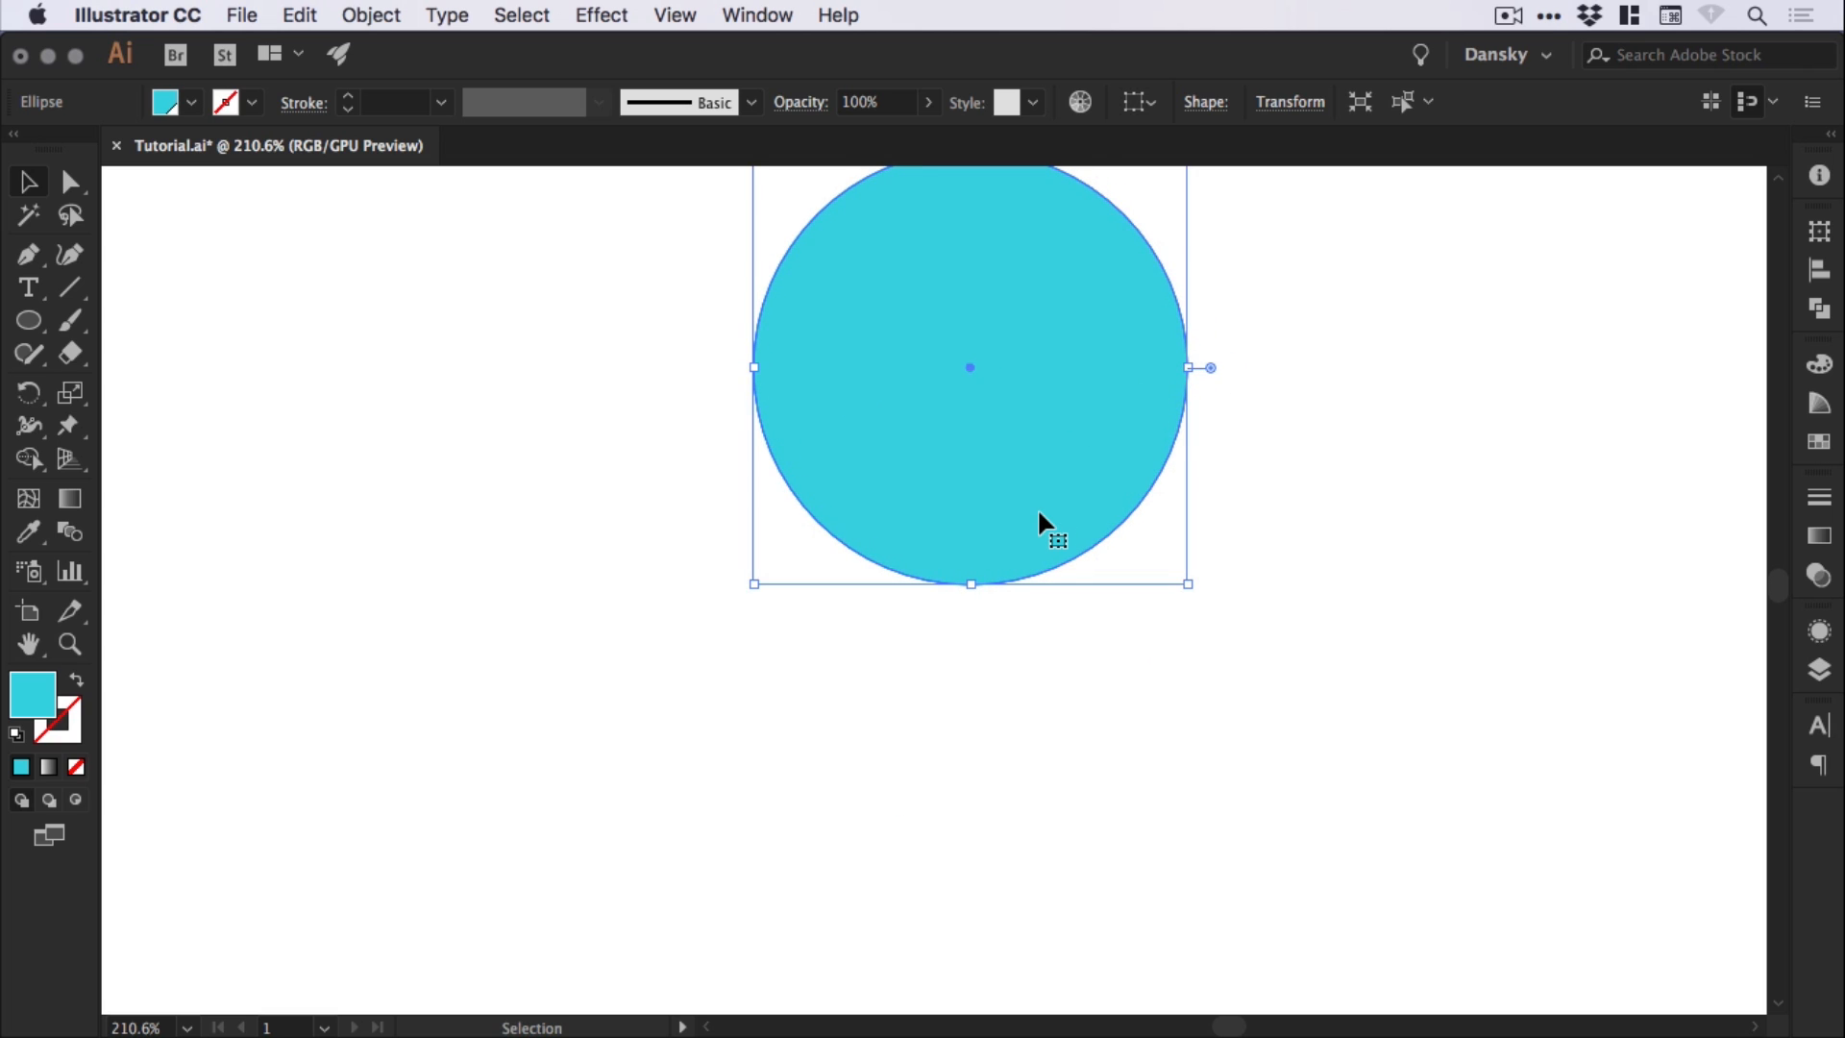
mouse_move(1048, 324)
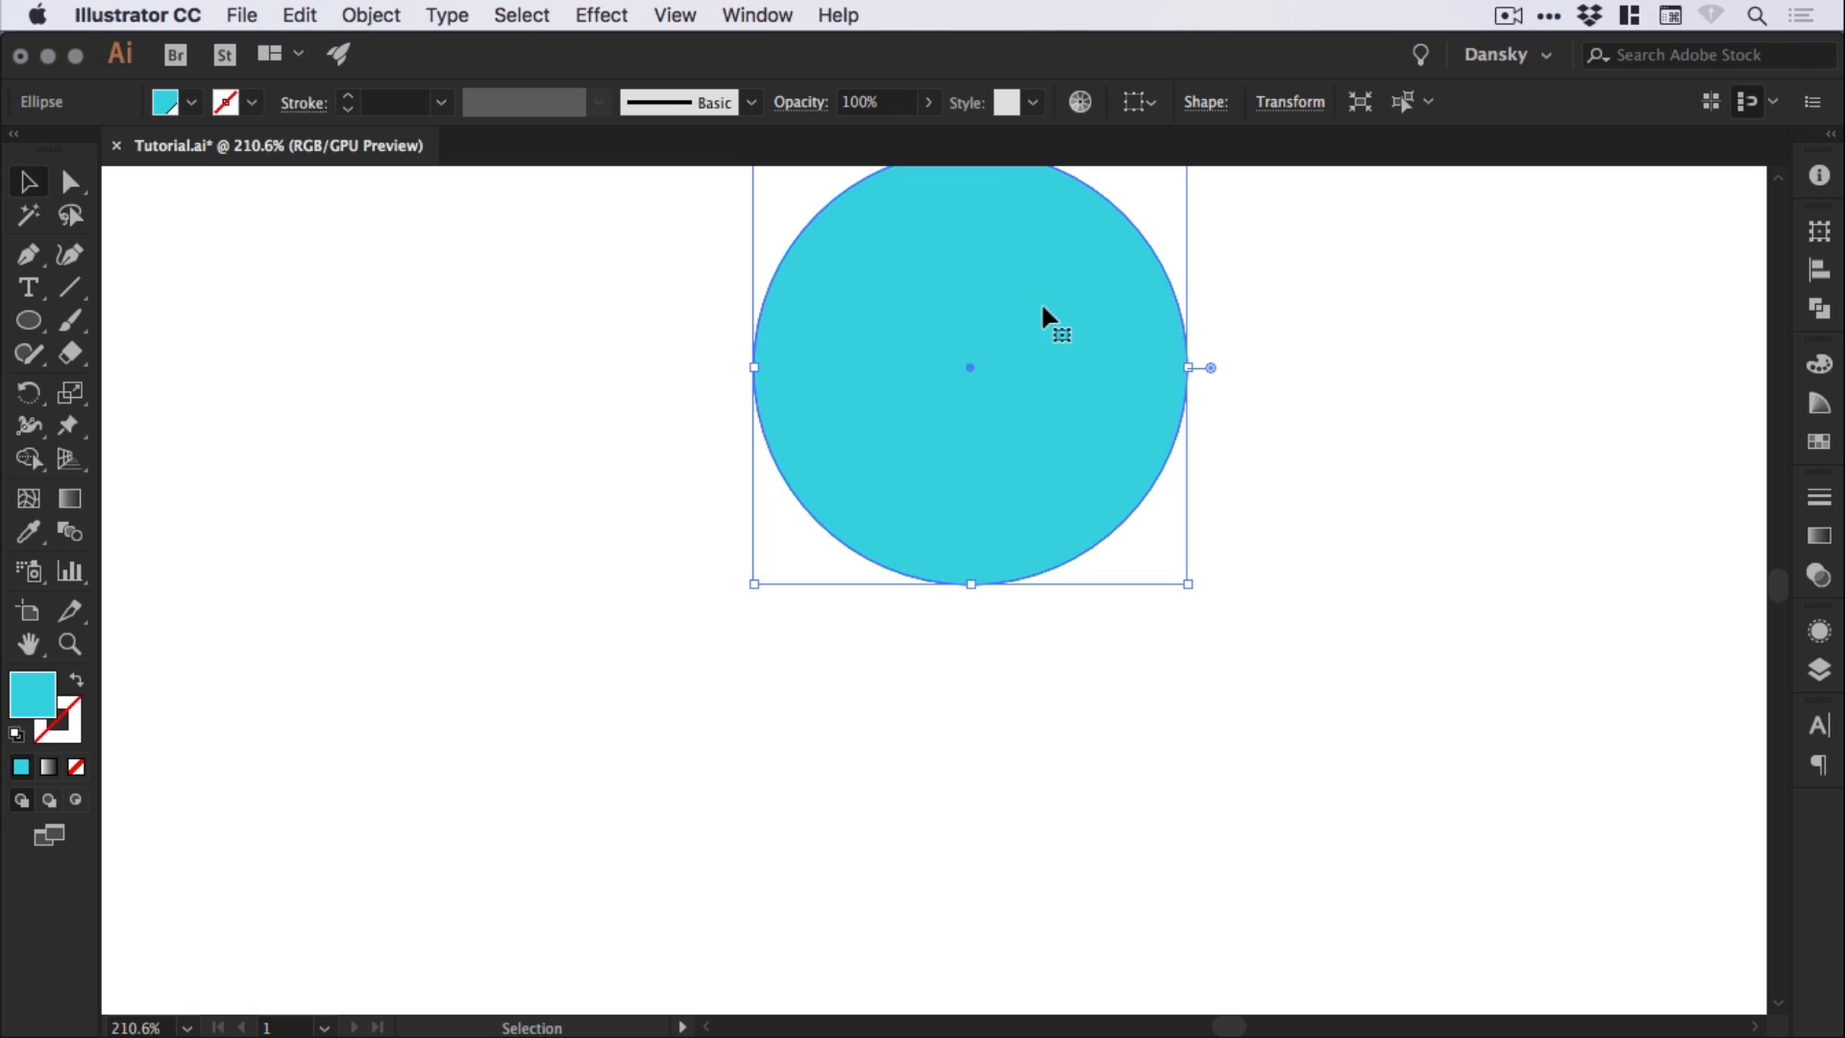
mouse_move(1053, 324)
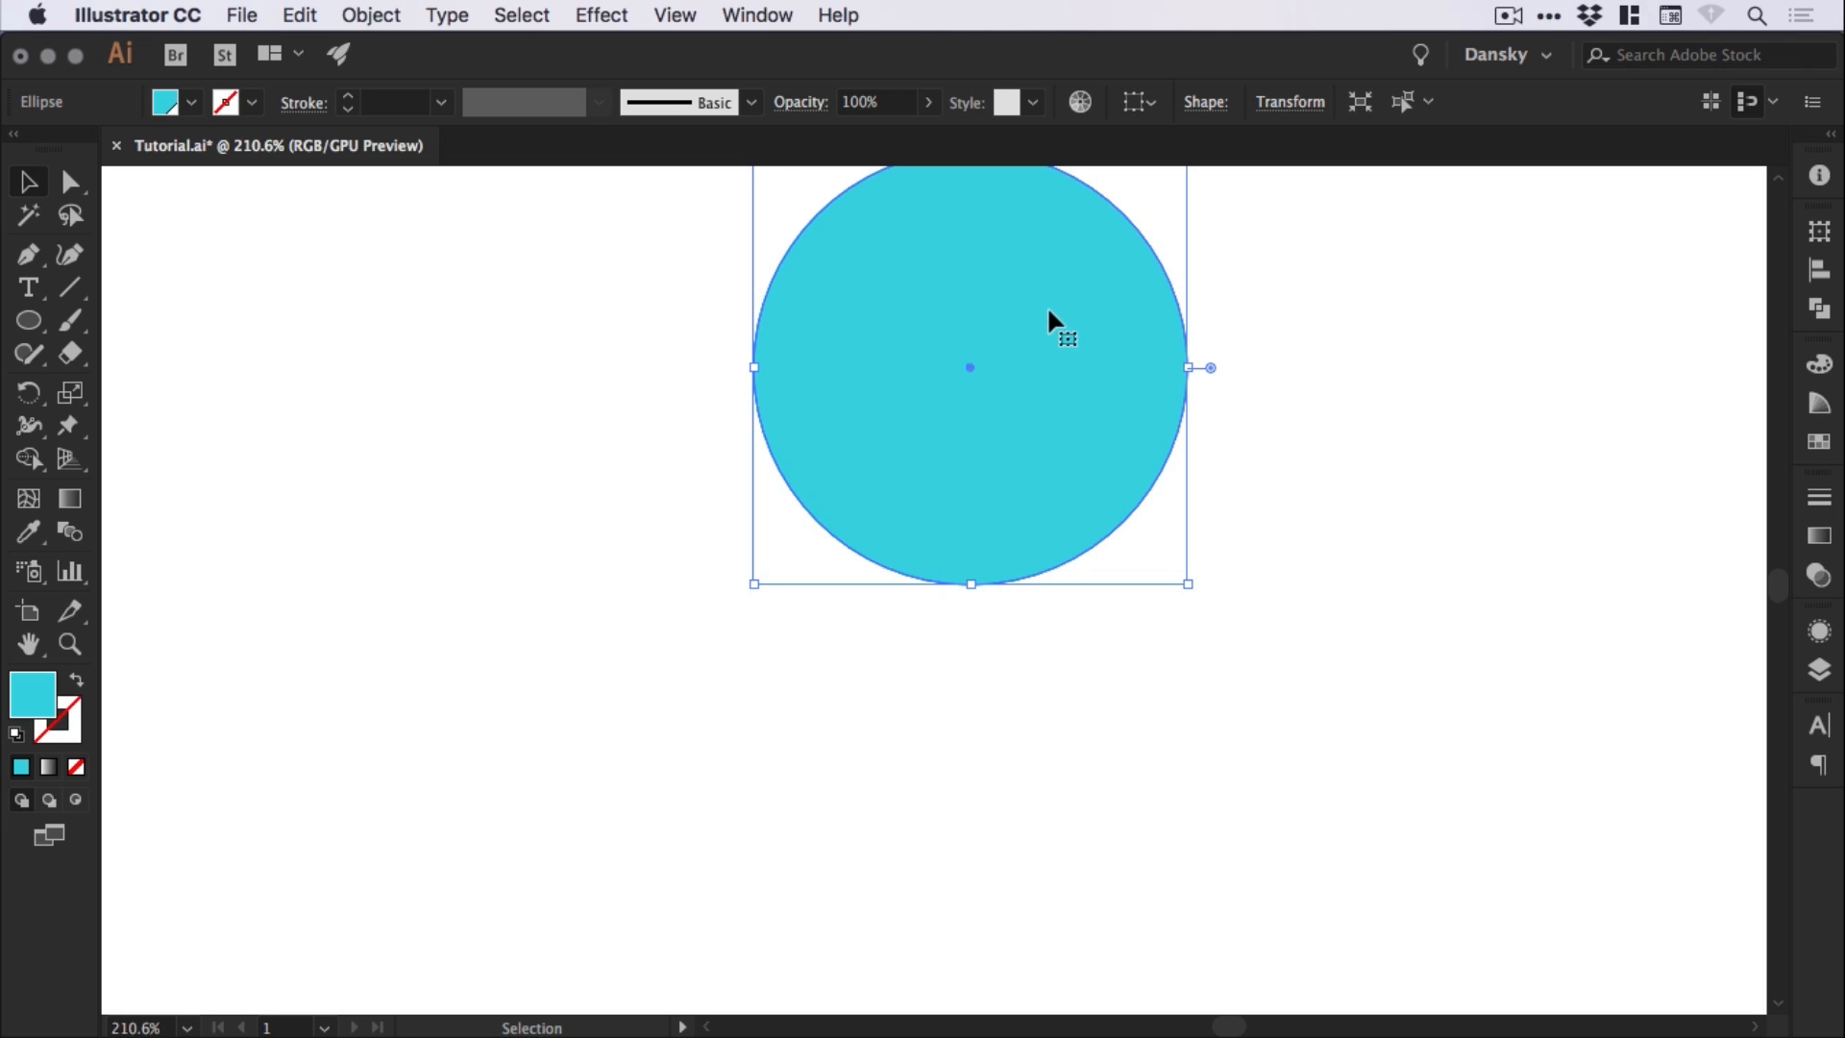
Duplicate the circle diagonally down-left so its edge meets the original, viewed close up
drag(1053, 324, 1040, 346)
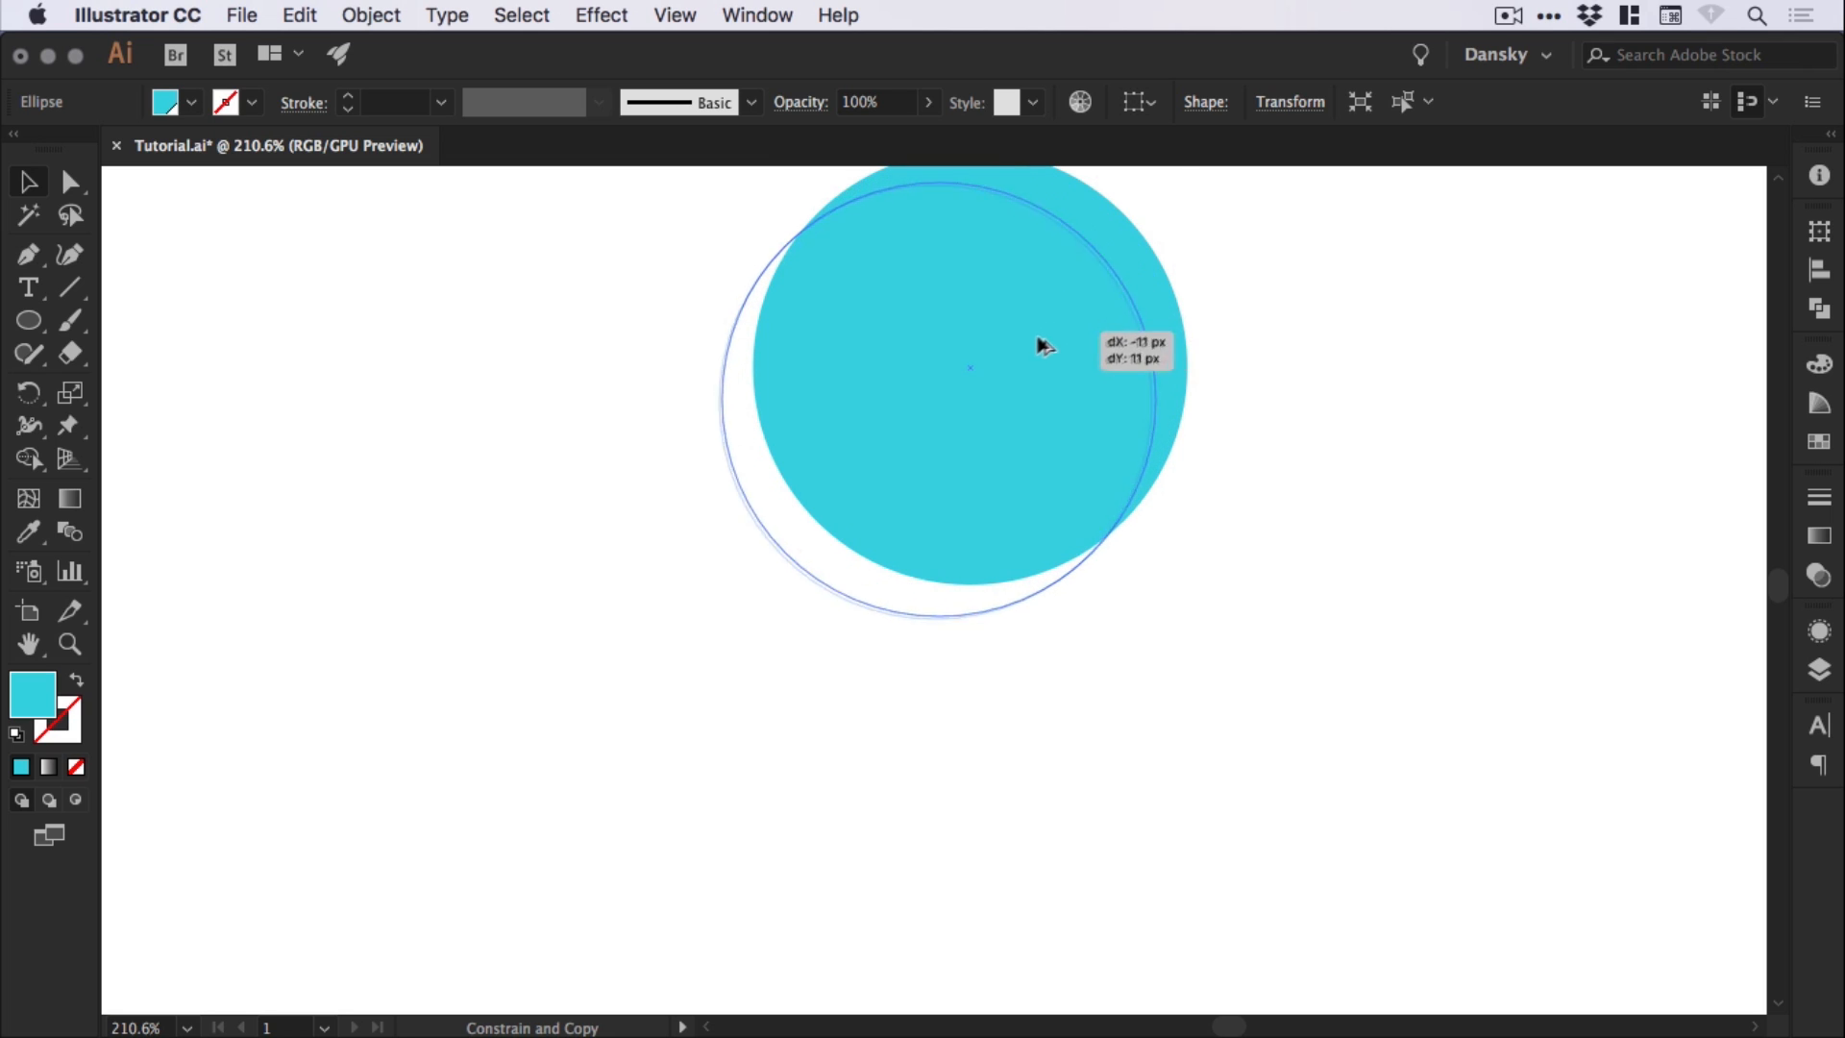
drag(1041, 345, 835, 471)
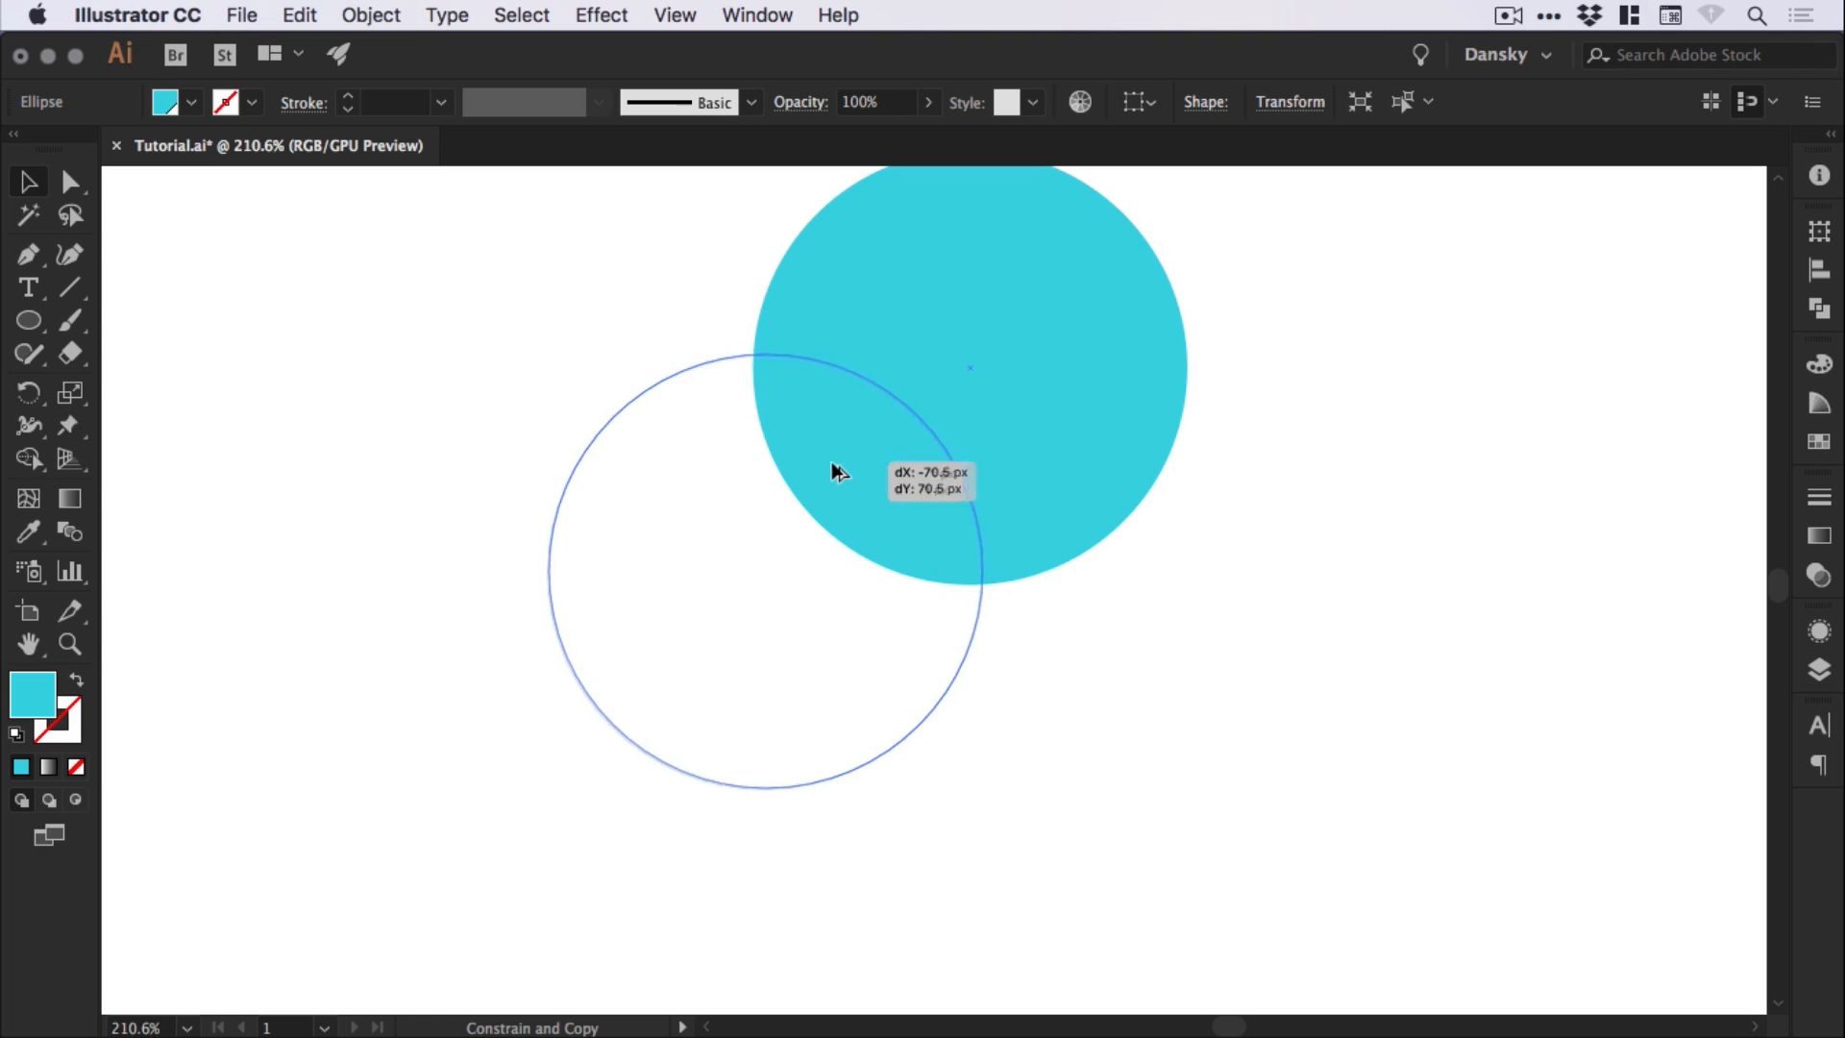
drag(835, 471, 750, 554)
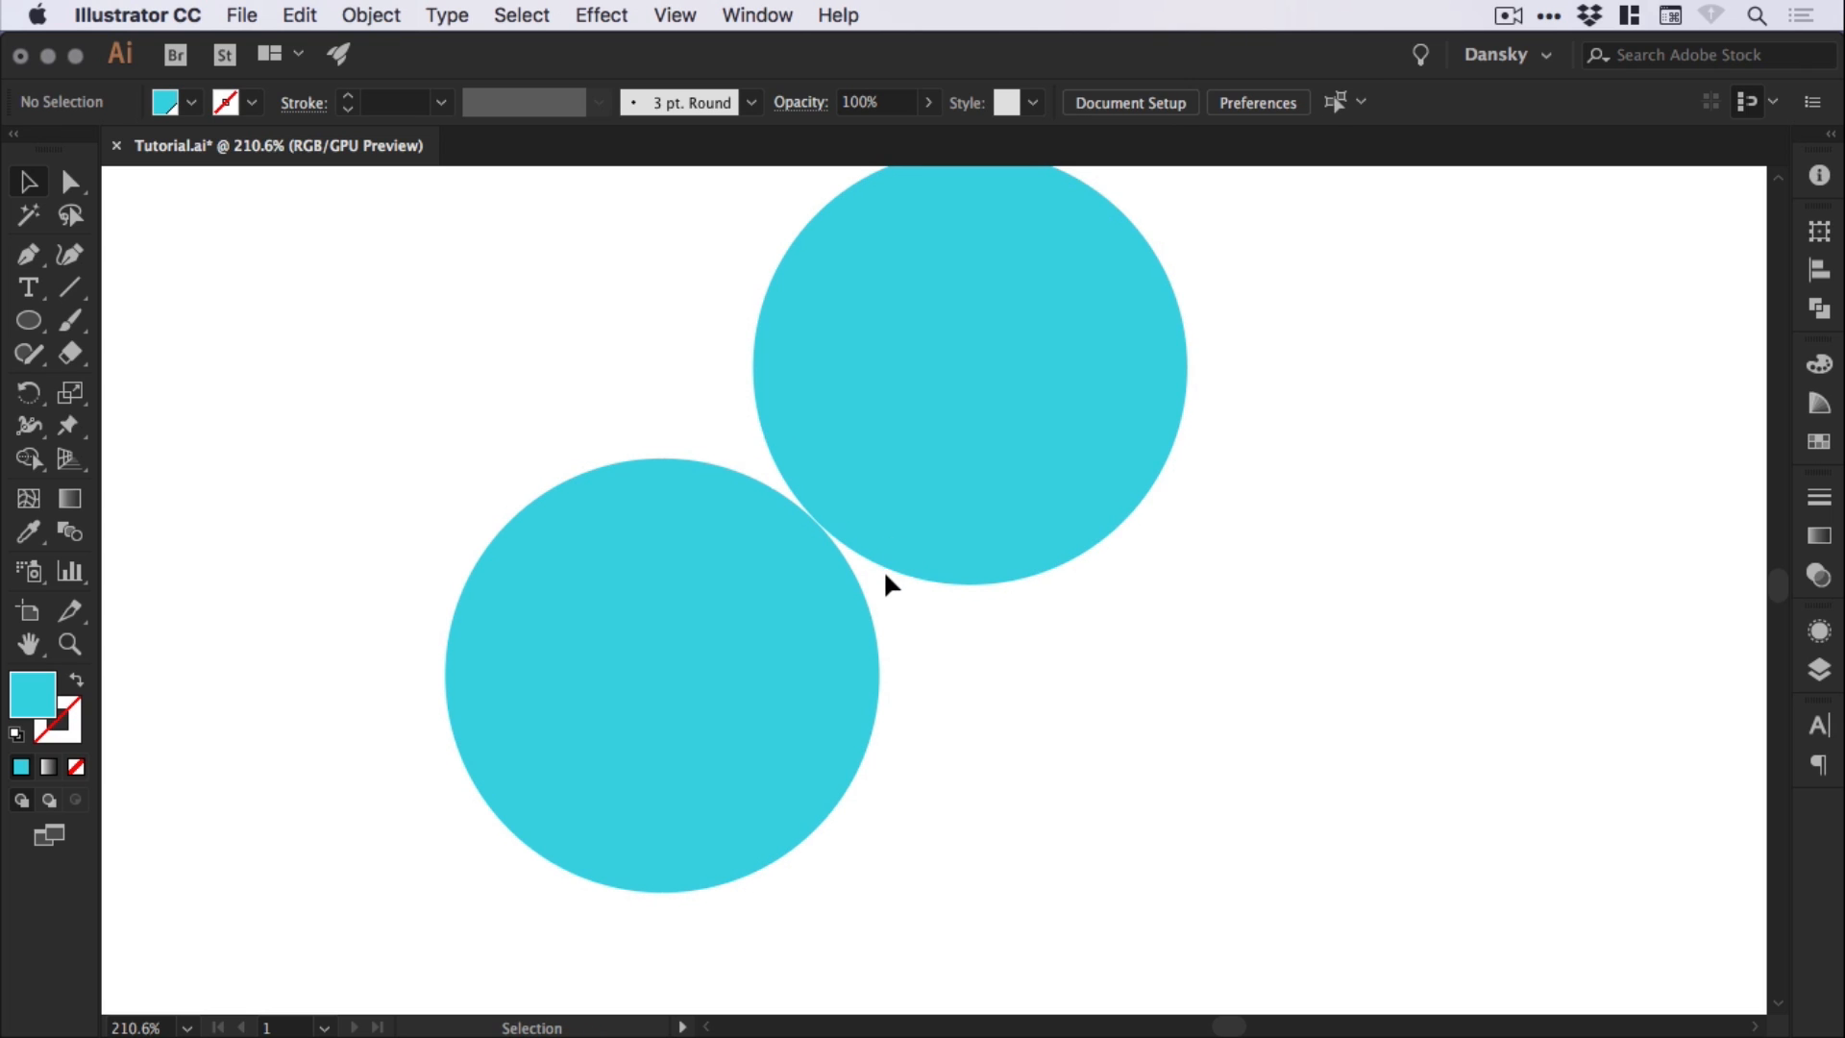
drag(761, 476, 871, 568)
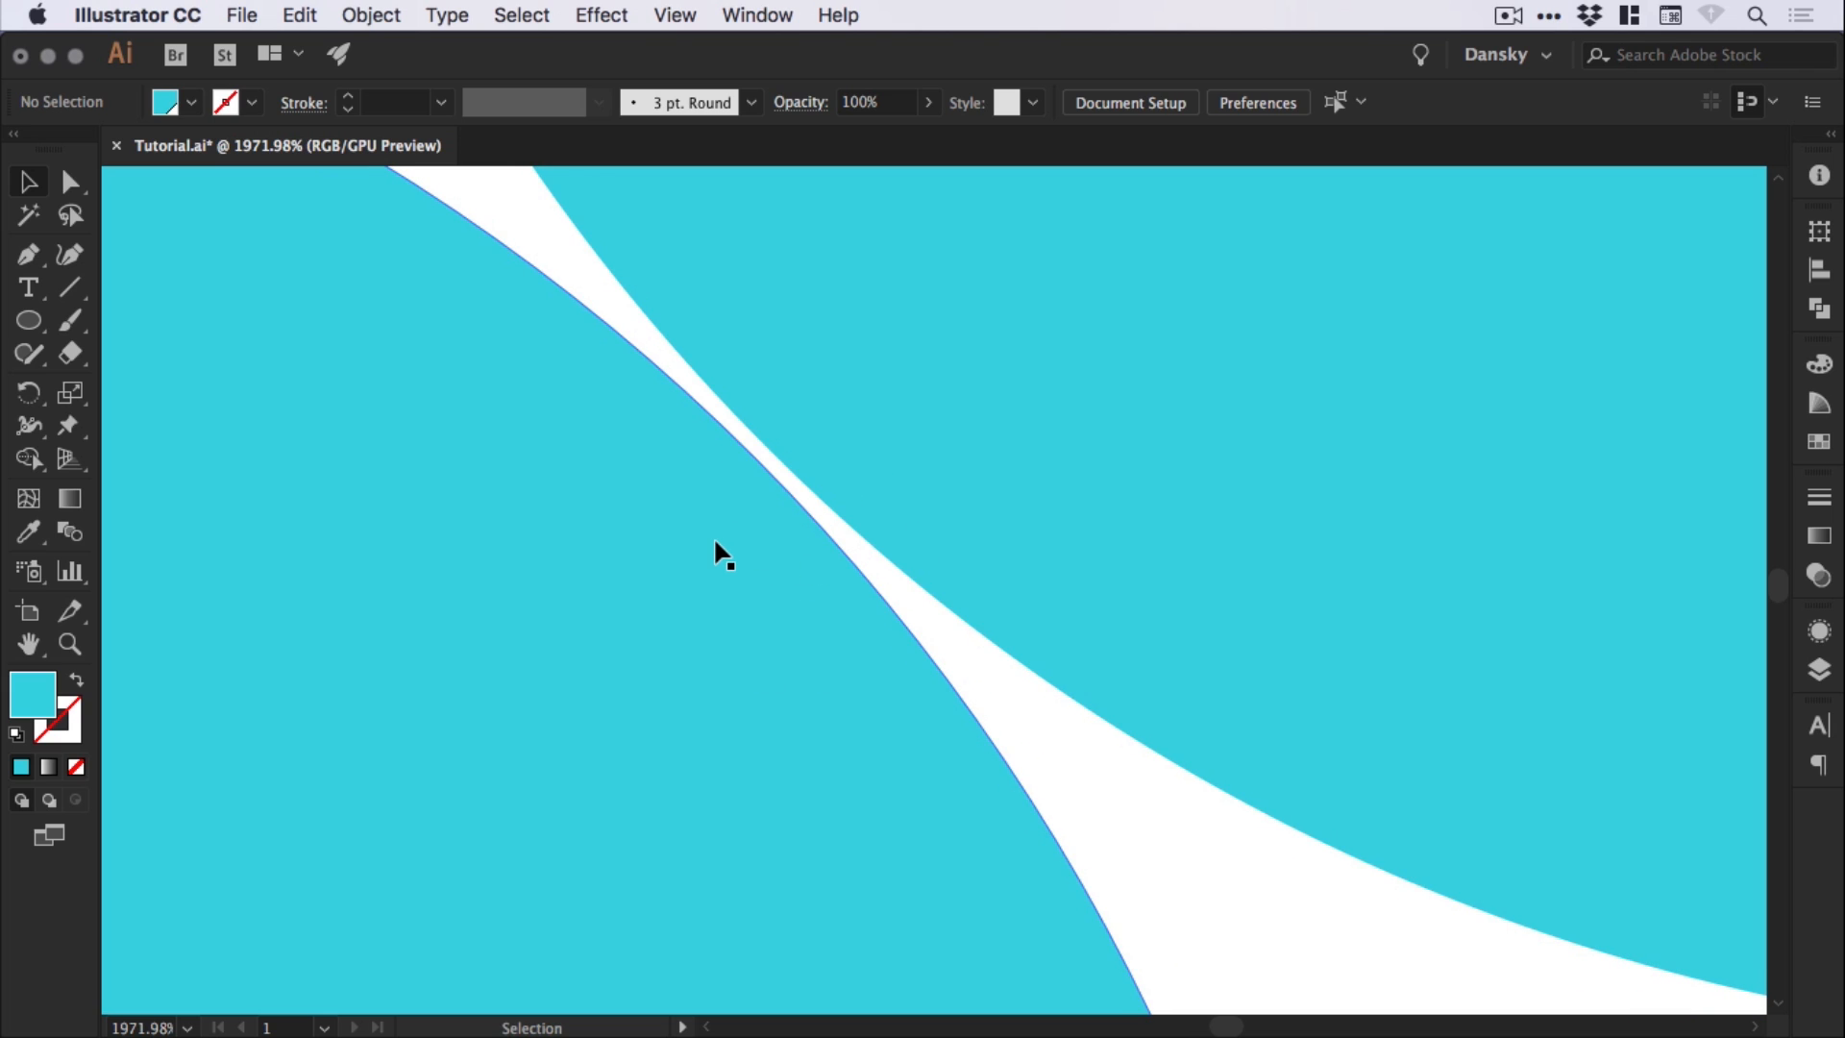
Switch the artwork to Outline view to check where the two circle edges meet
key(cmd+y)
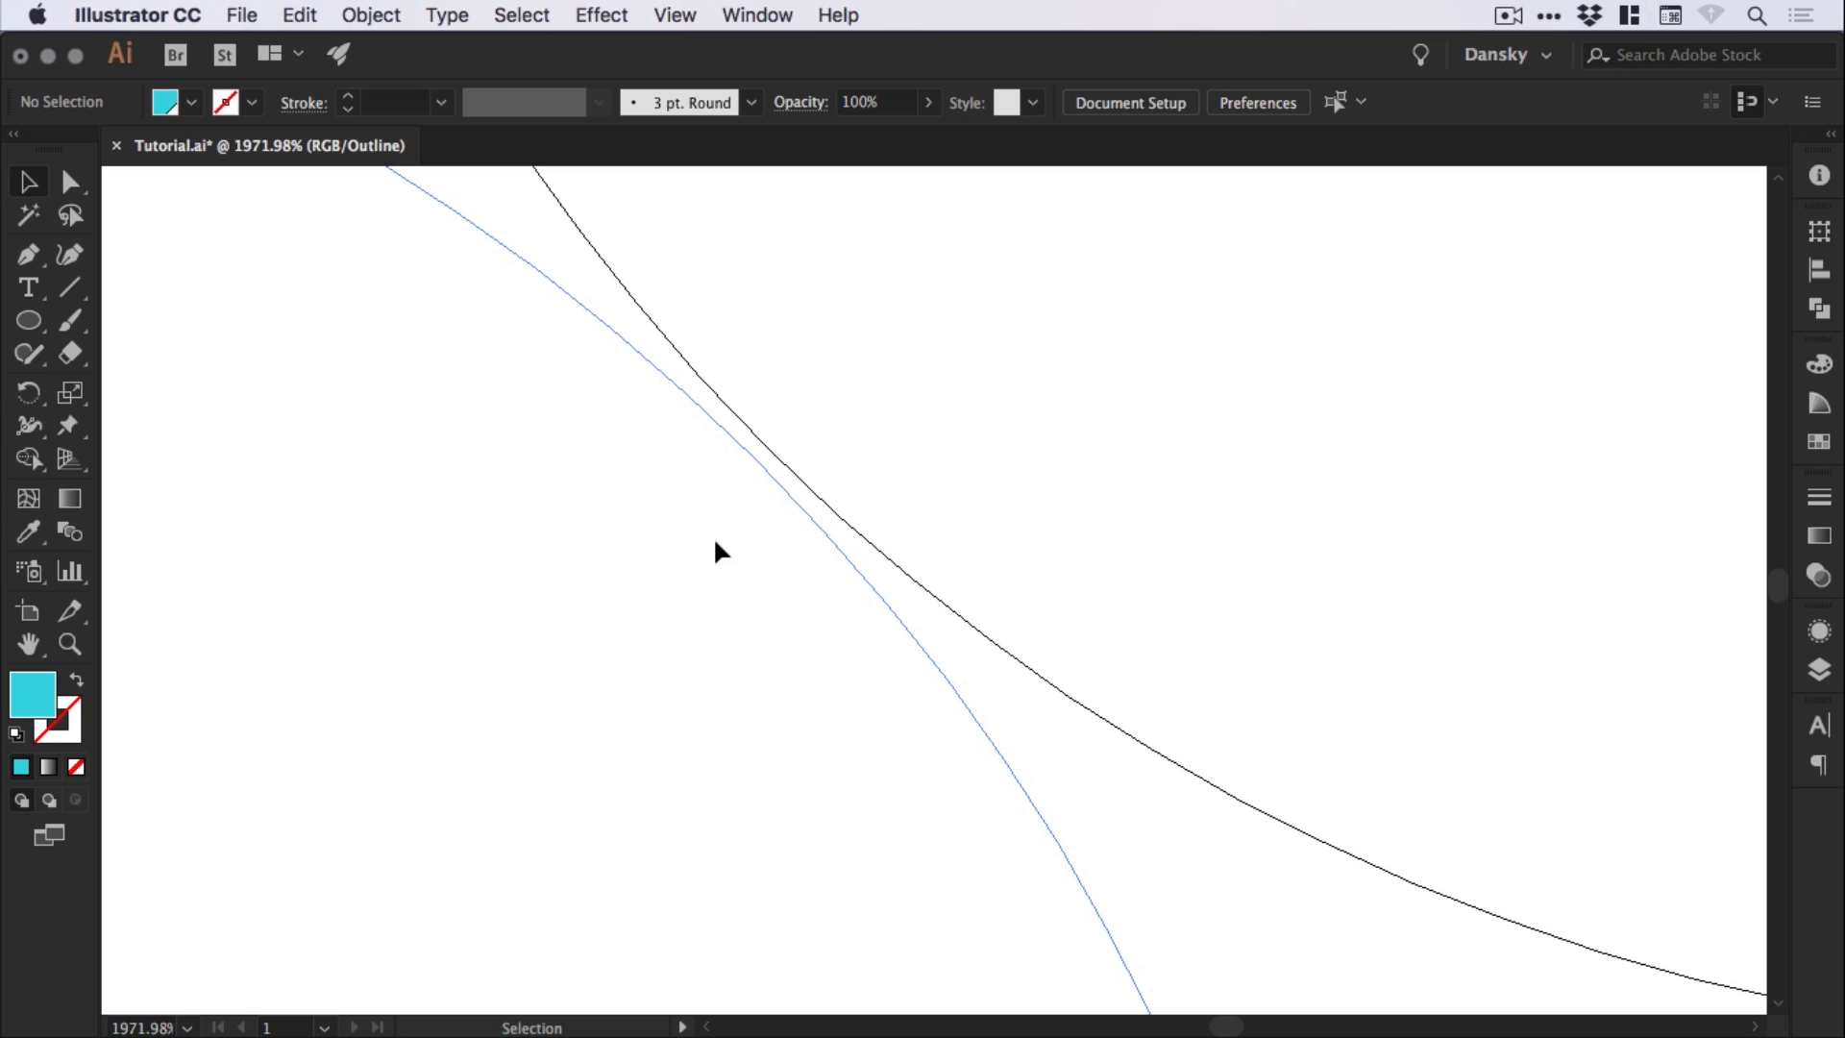
mouse_move(859, 582)
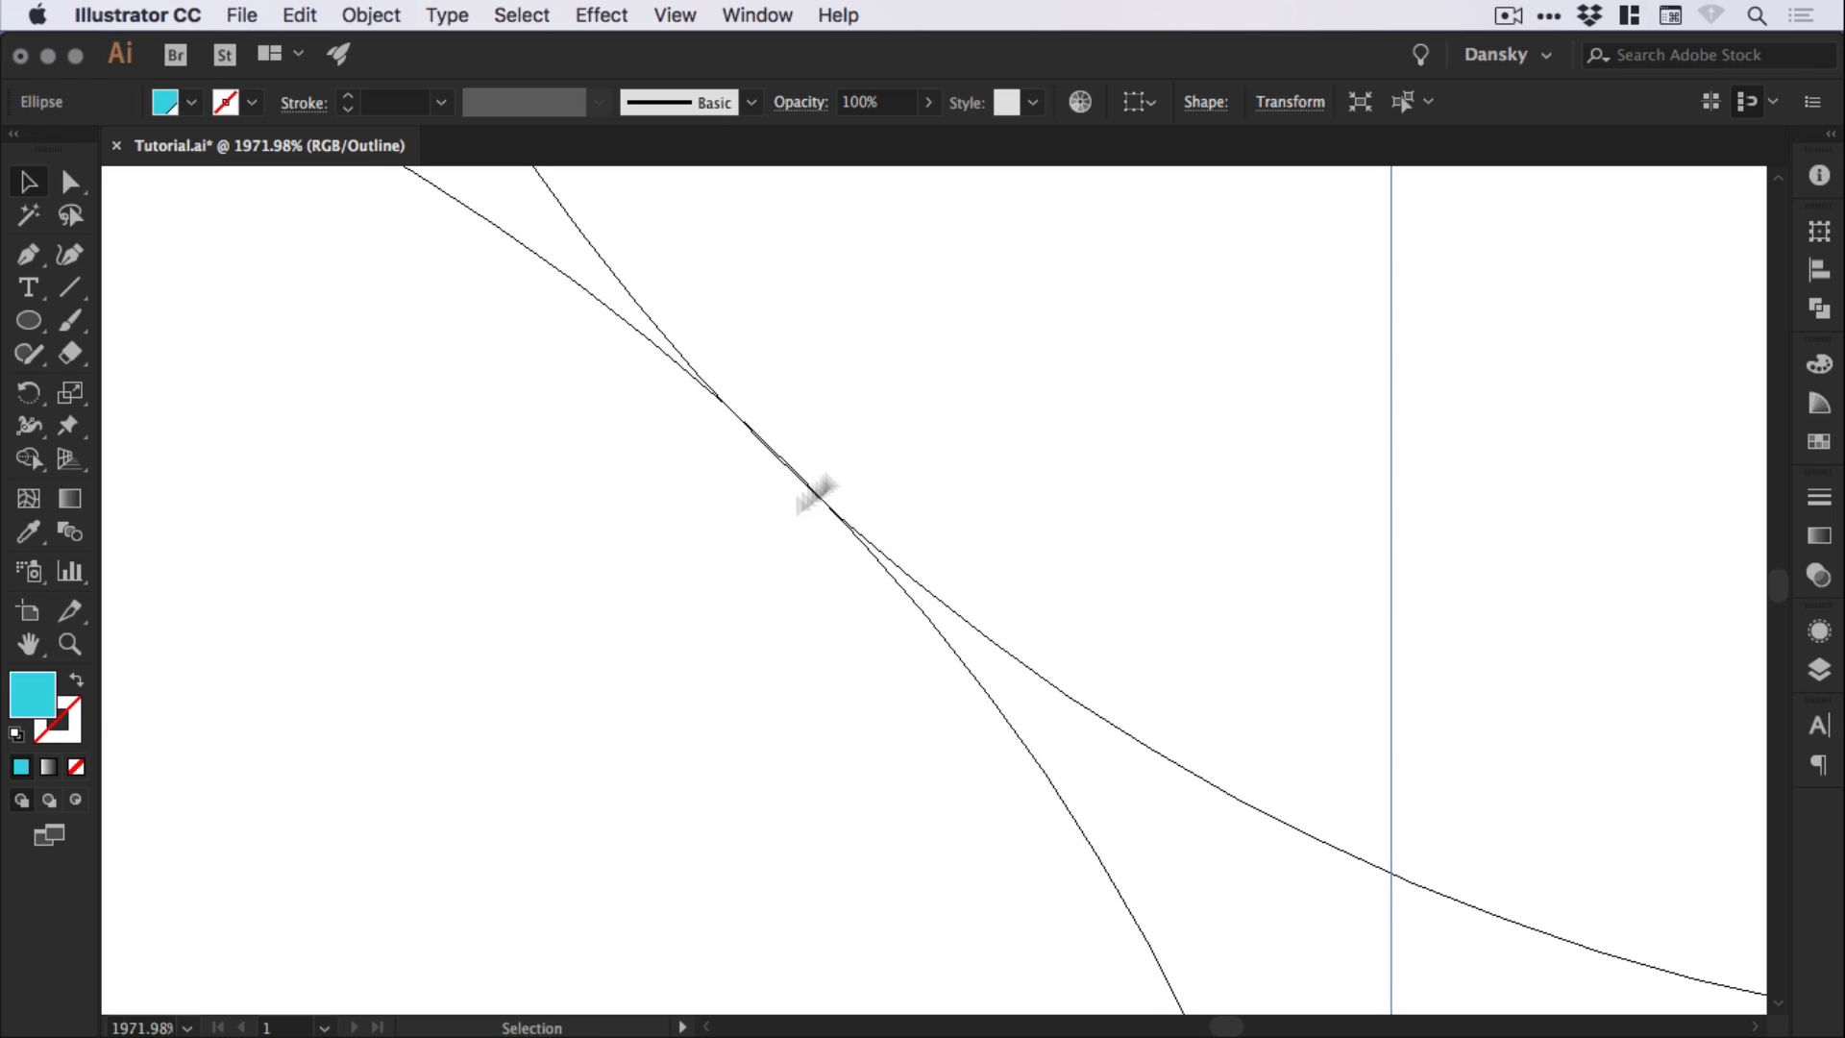
mouse_move(723, 614)
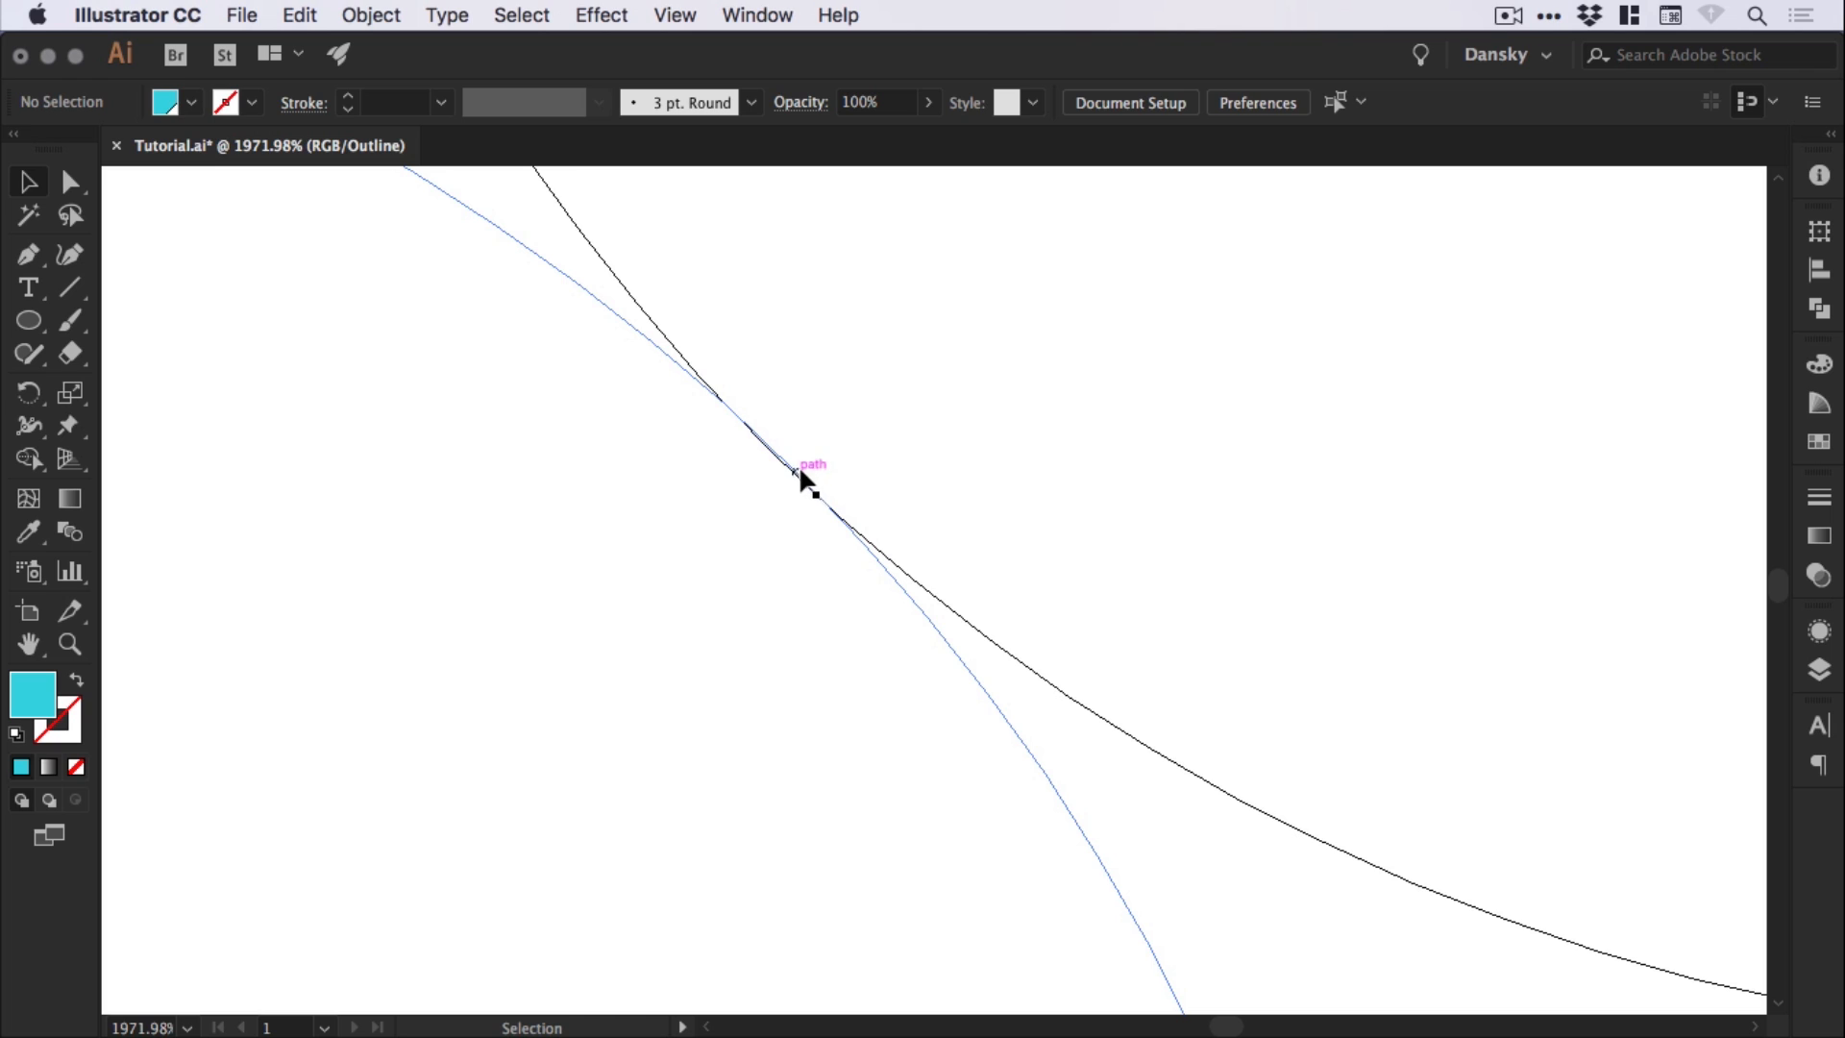
mouse_move(817, 494)
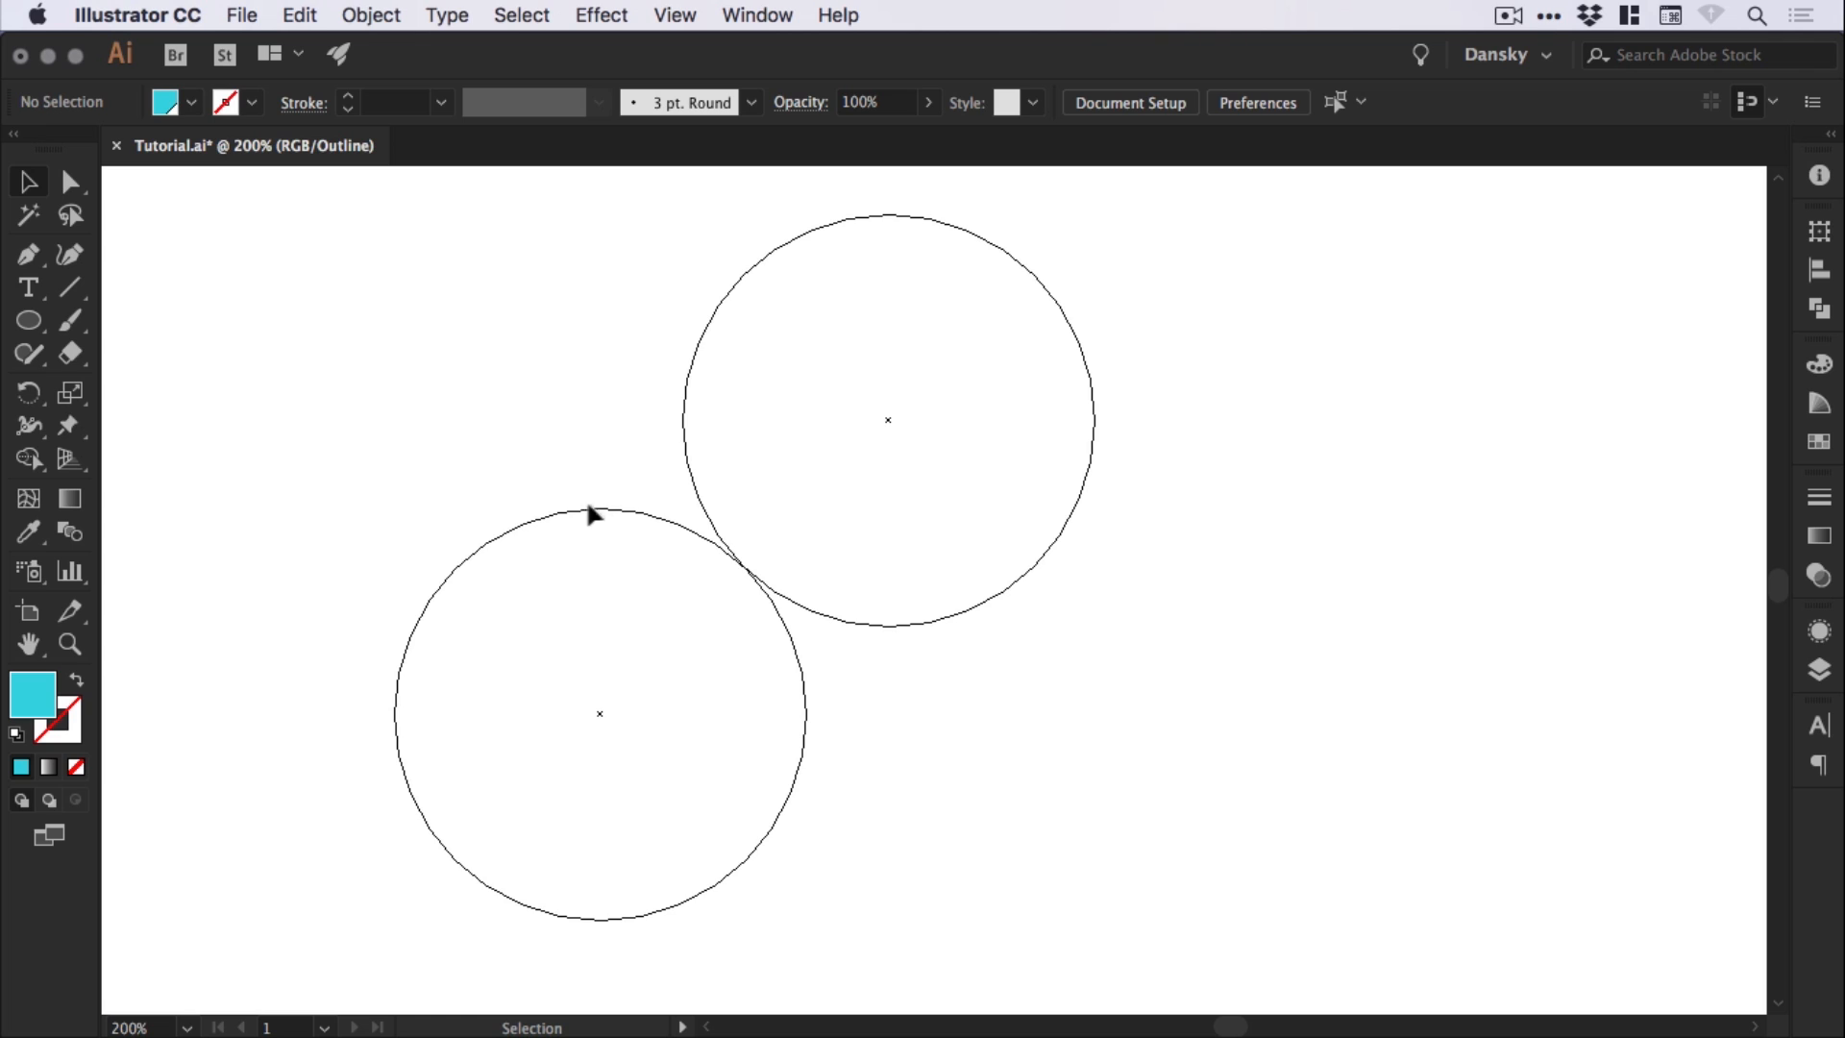
Copy the lower circle to the right and snap its edge to the top circle's path
drag(600, 713, 631, 713)
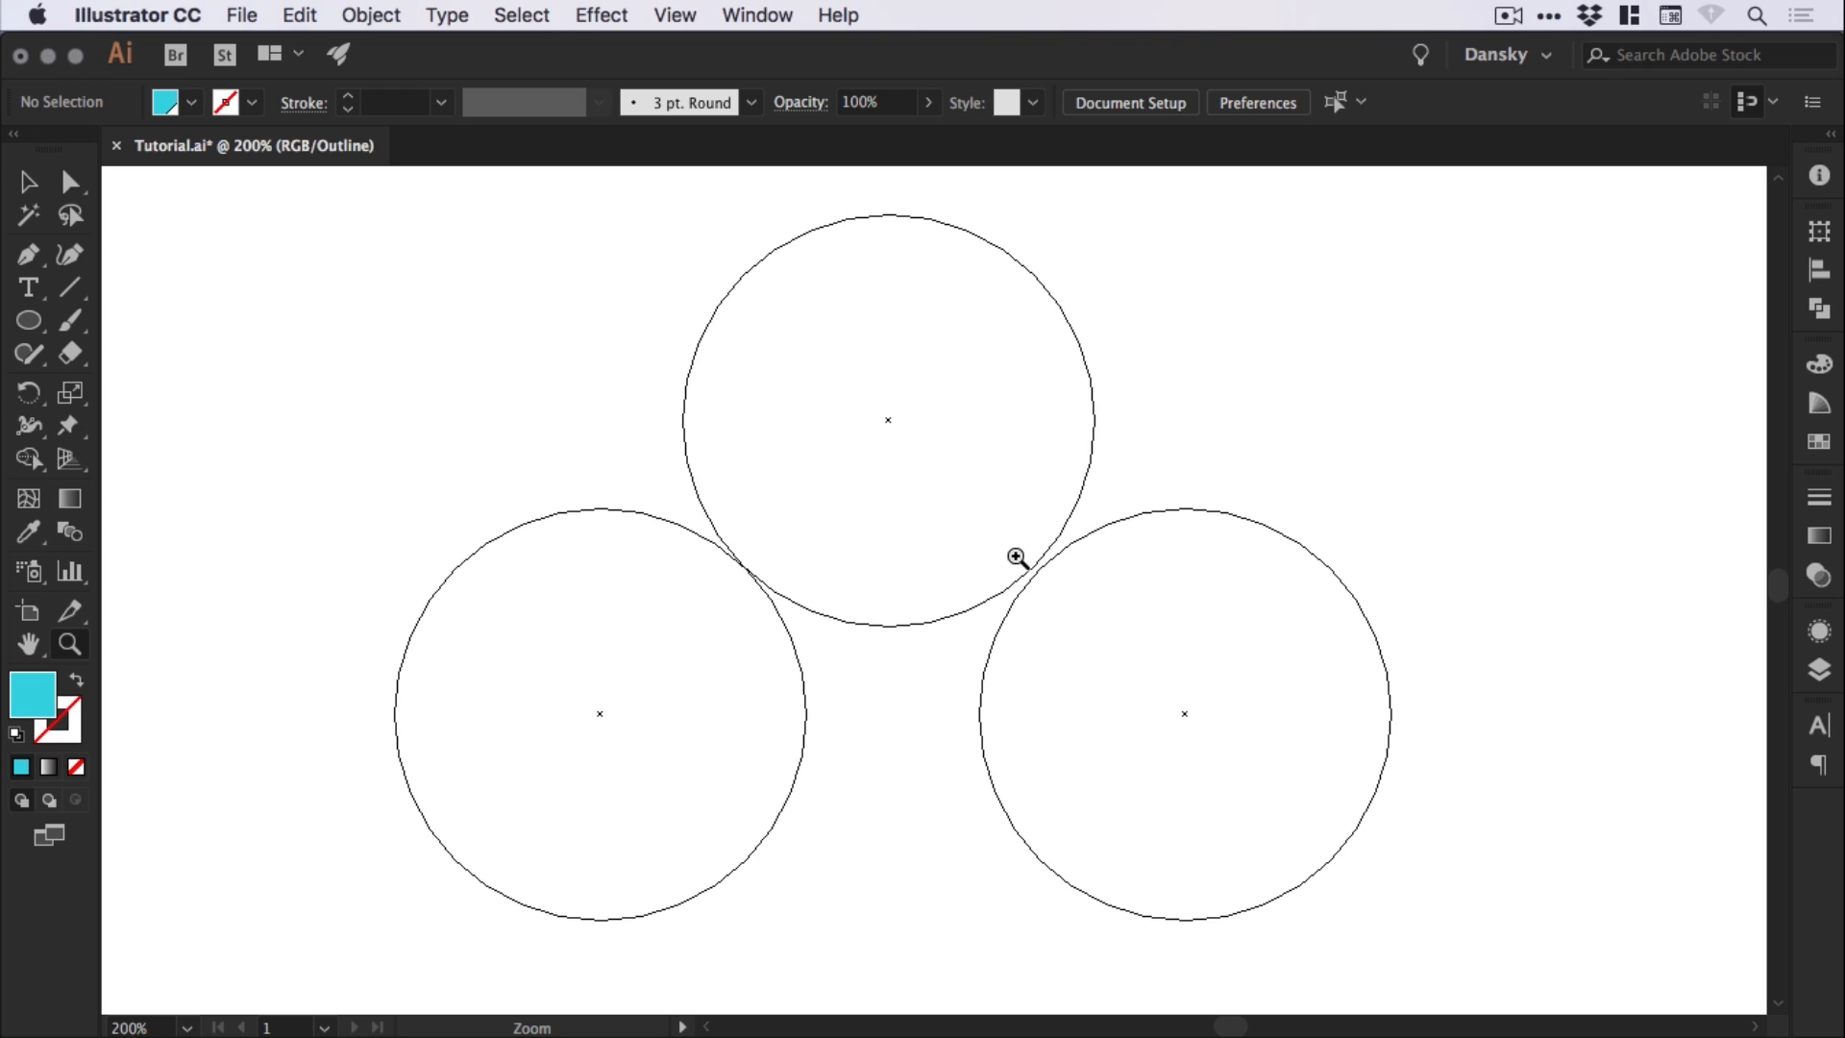
click(1015, 556)
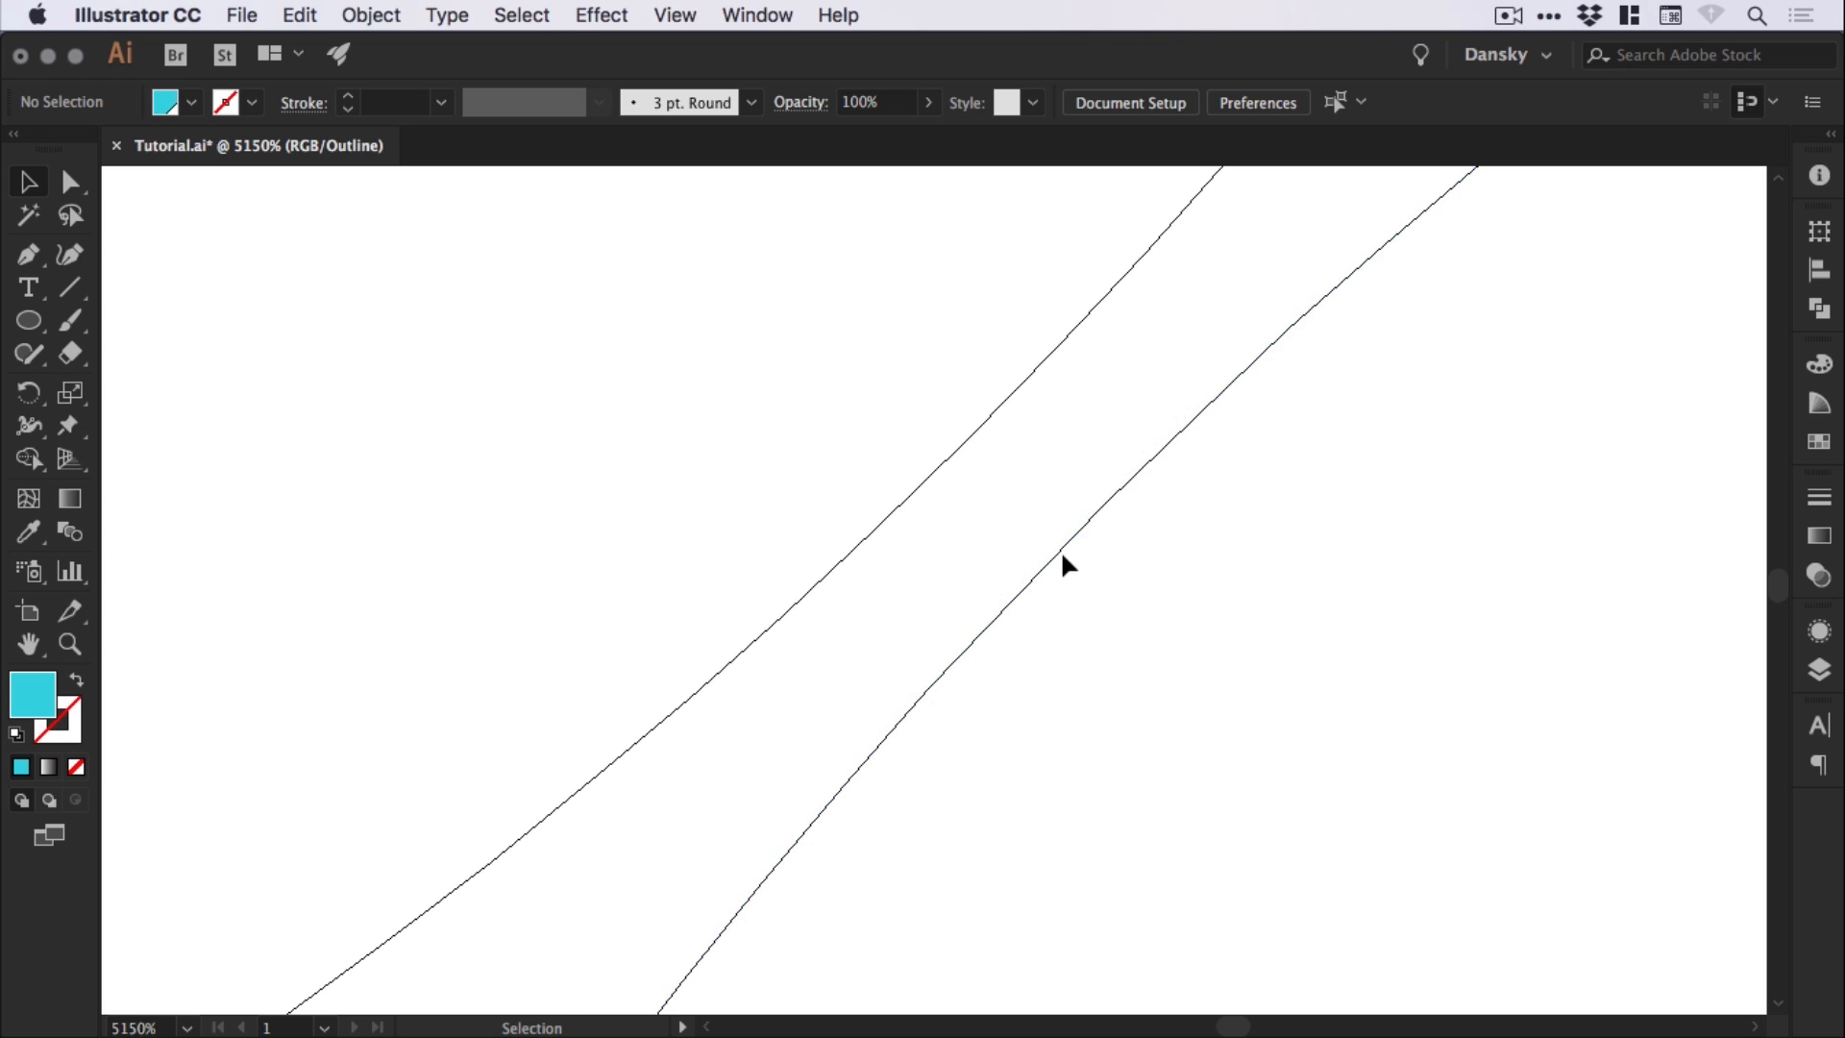
mouse_move(1062, 554)
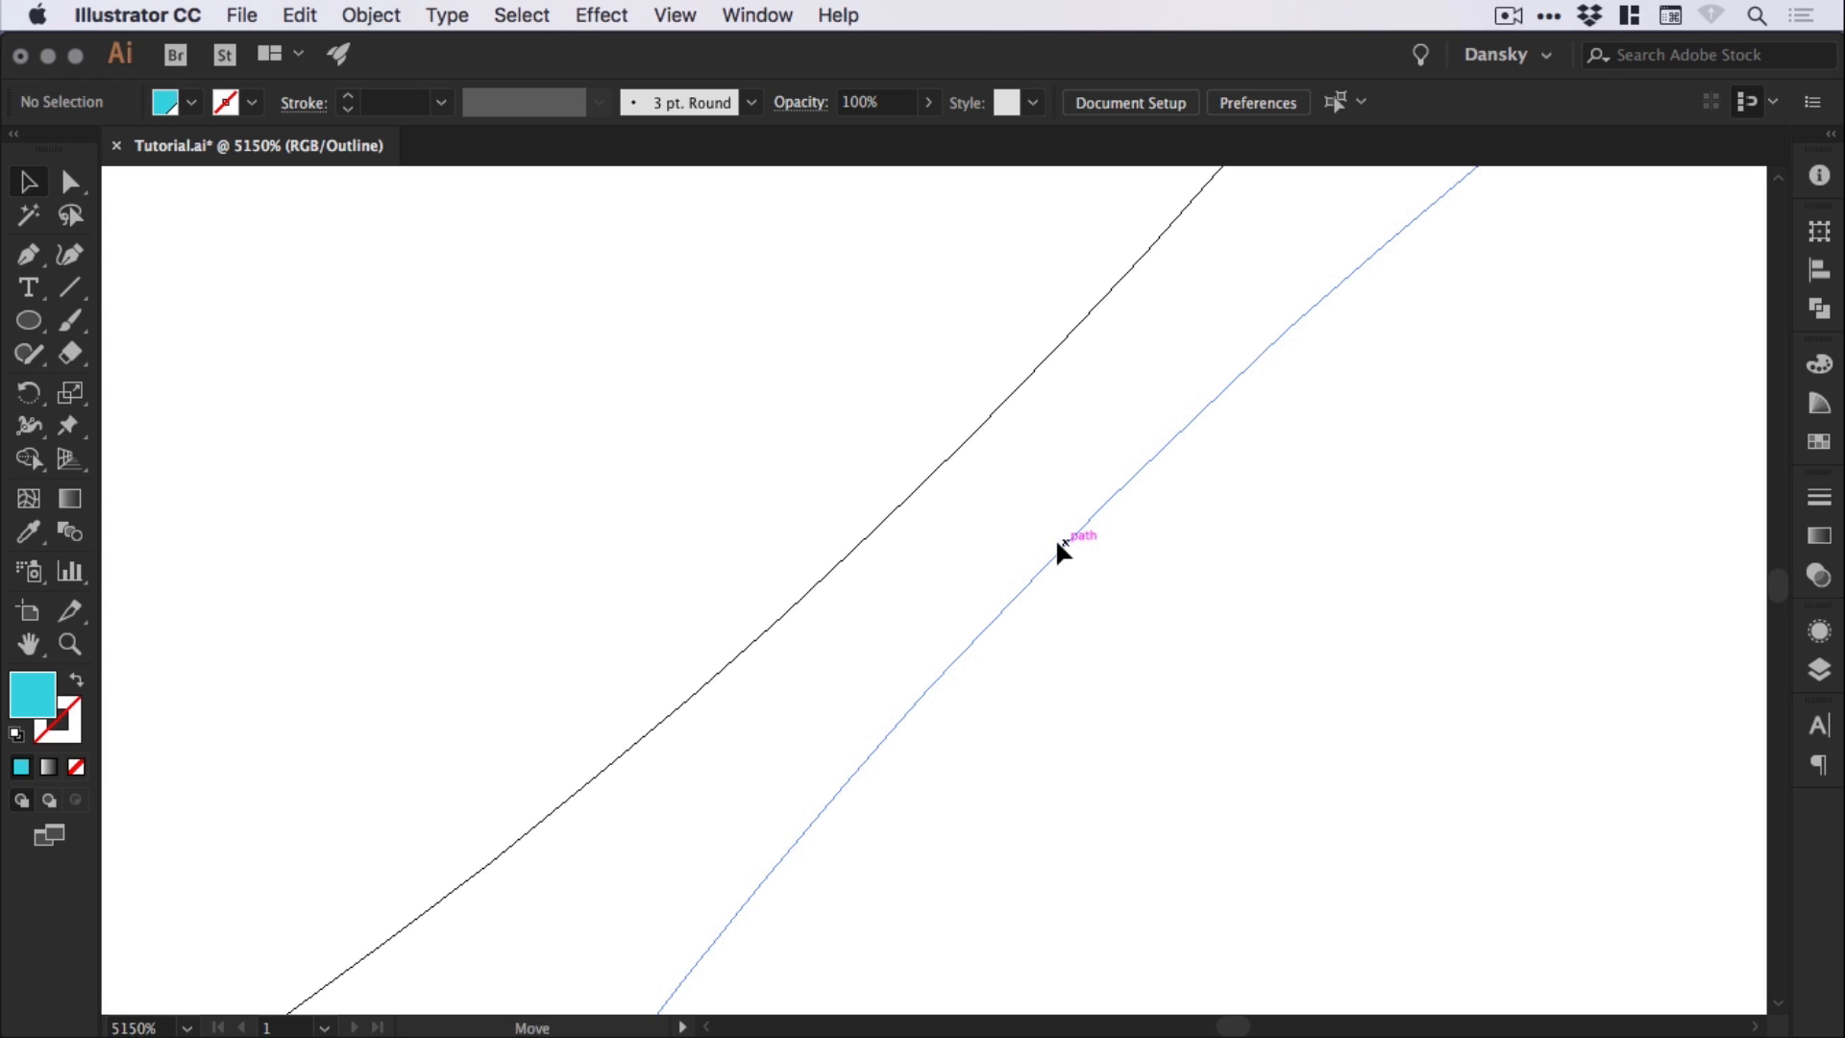
drag(1065, 551, 881, 571)
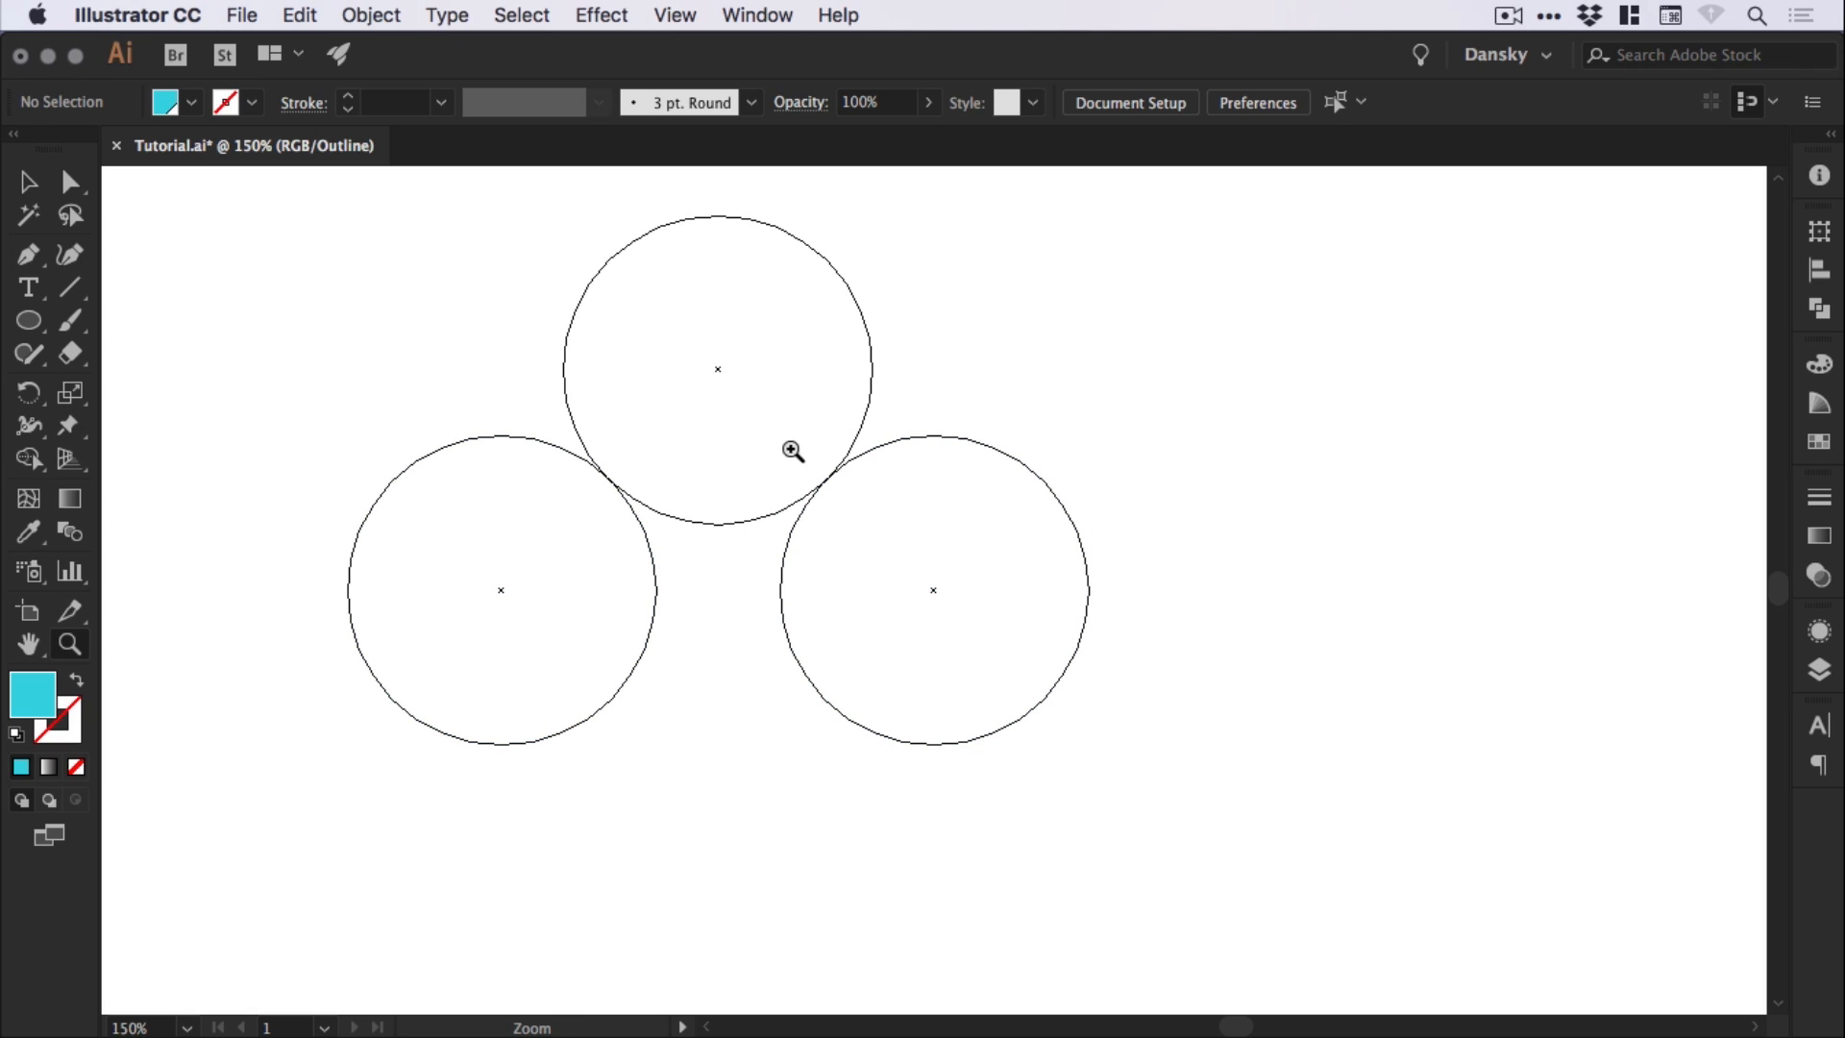
click(792, 450)
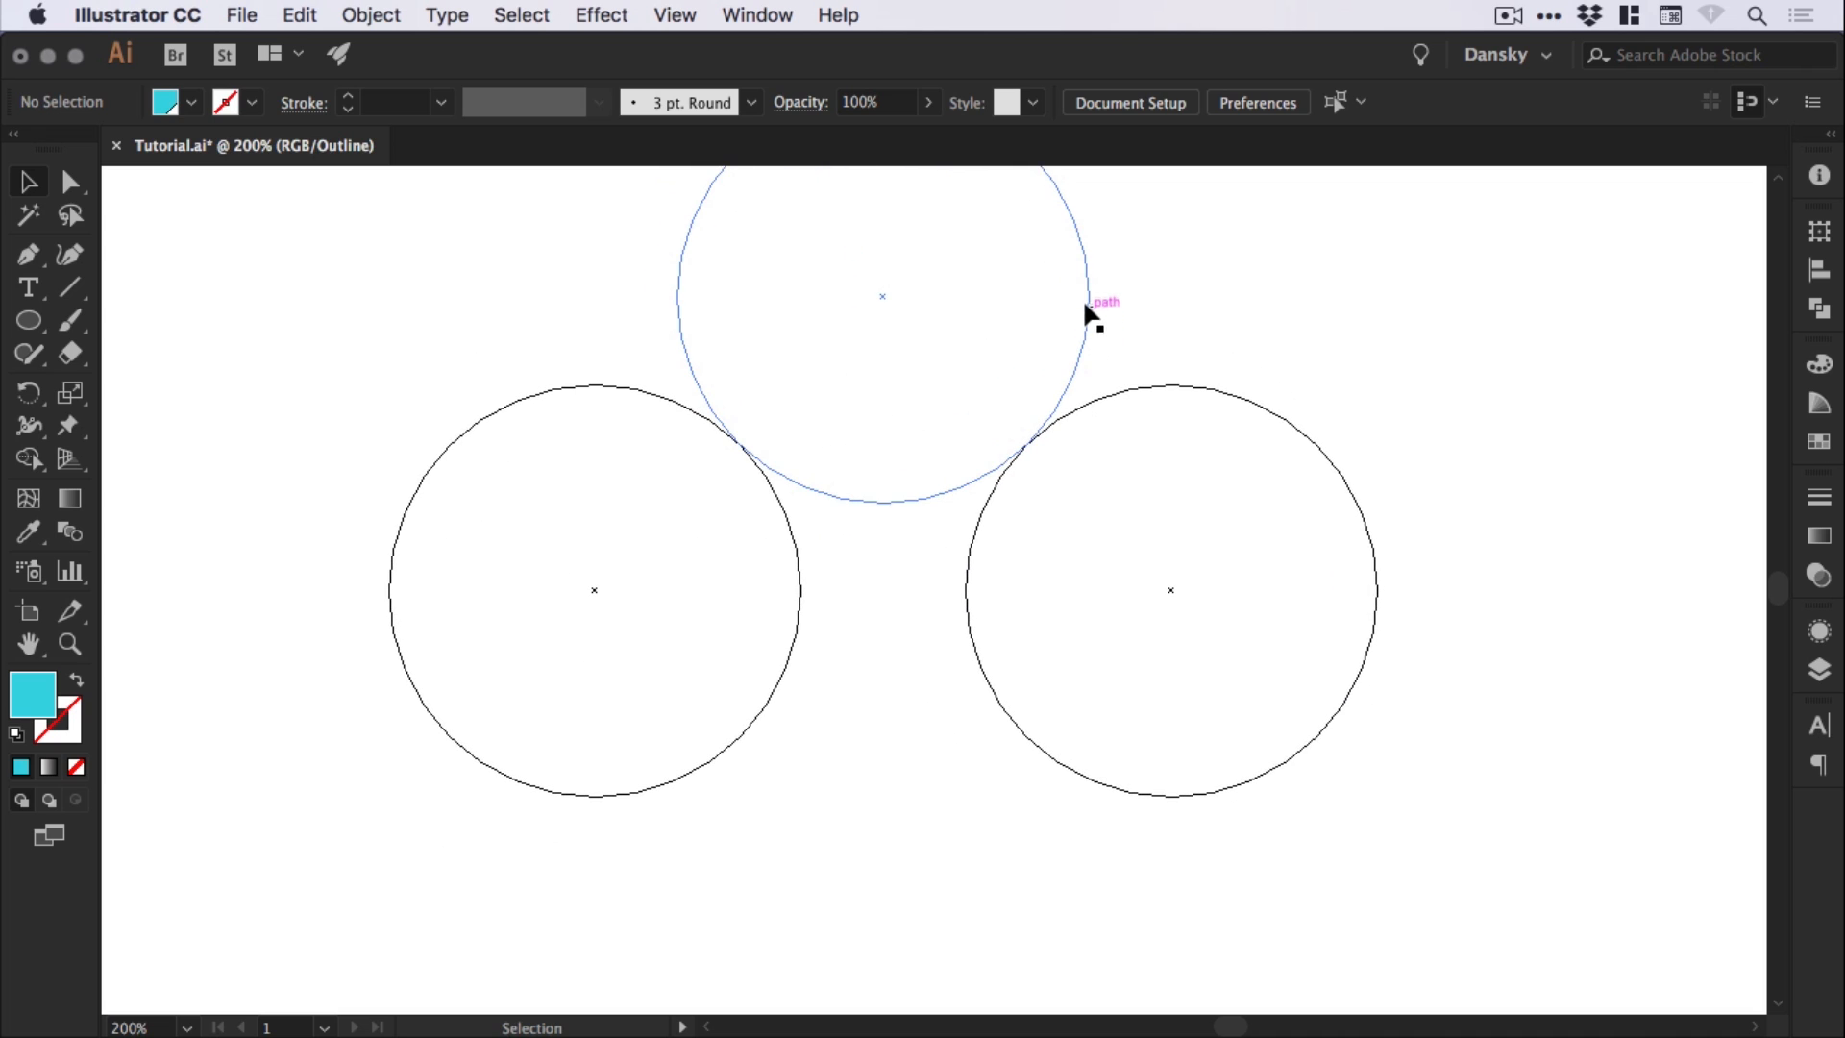
Copy the top circle straight down and snap it to the side circles, closing the four-circle diamond
drag(882, 297, 882, 786)
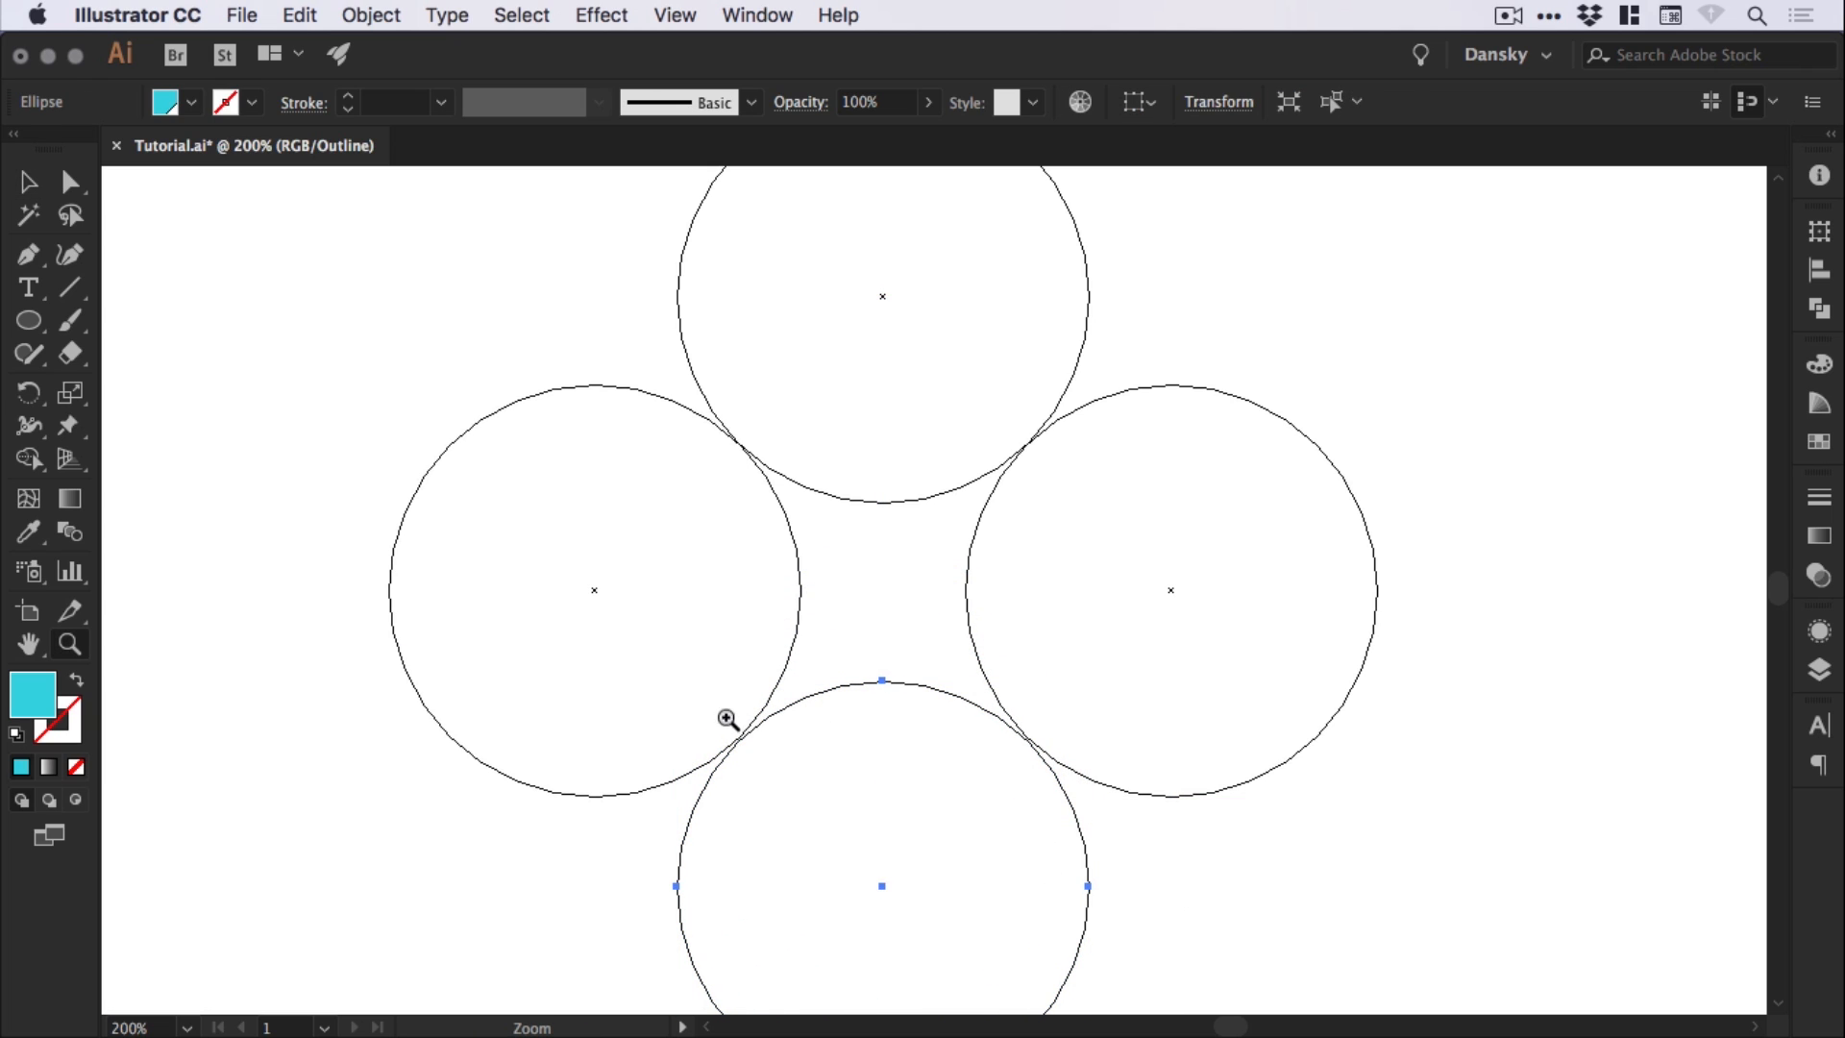
click(727, 718)
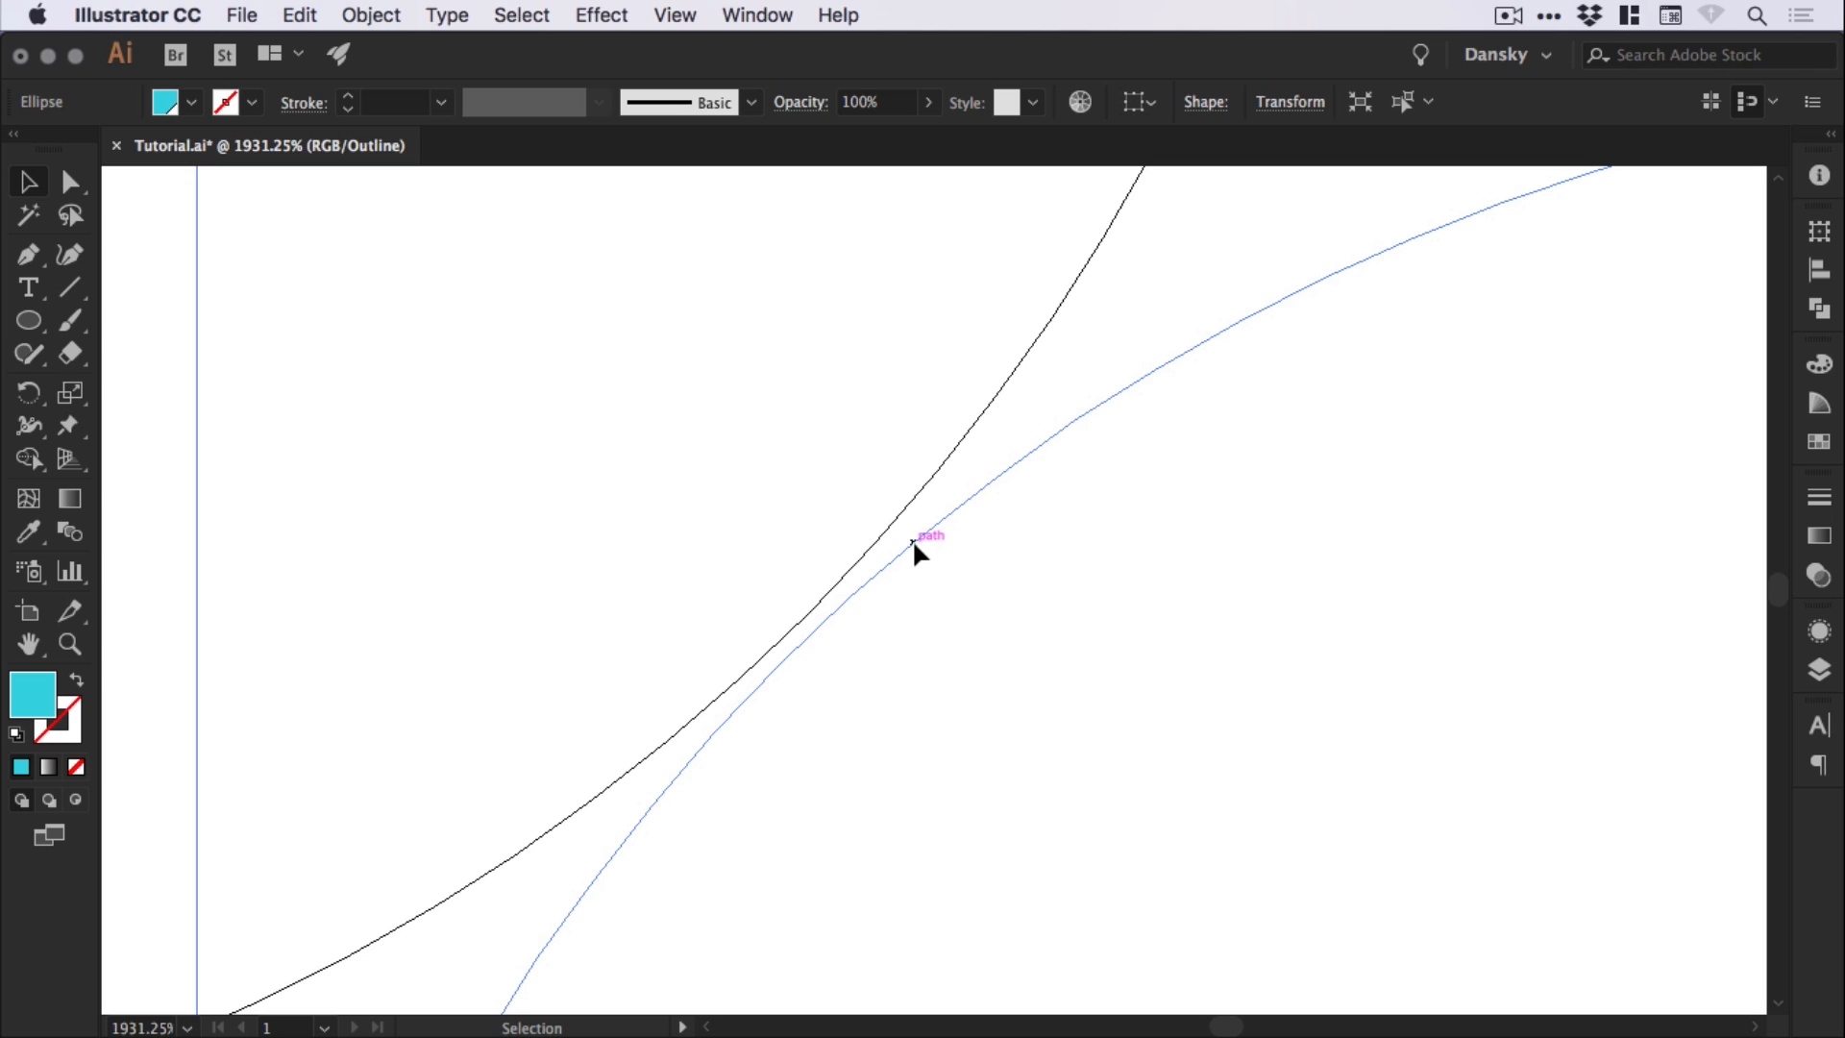
drag(918, 553, 918, 749)
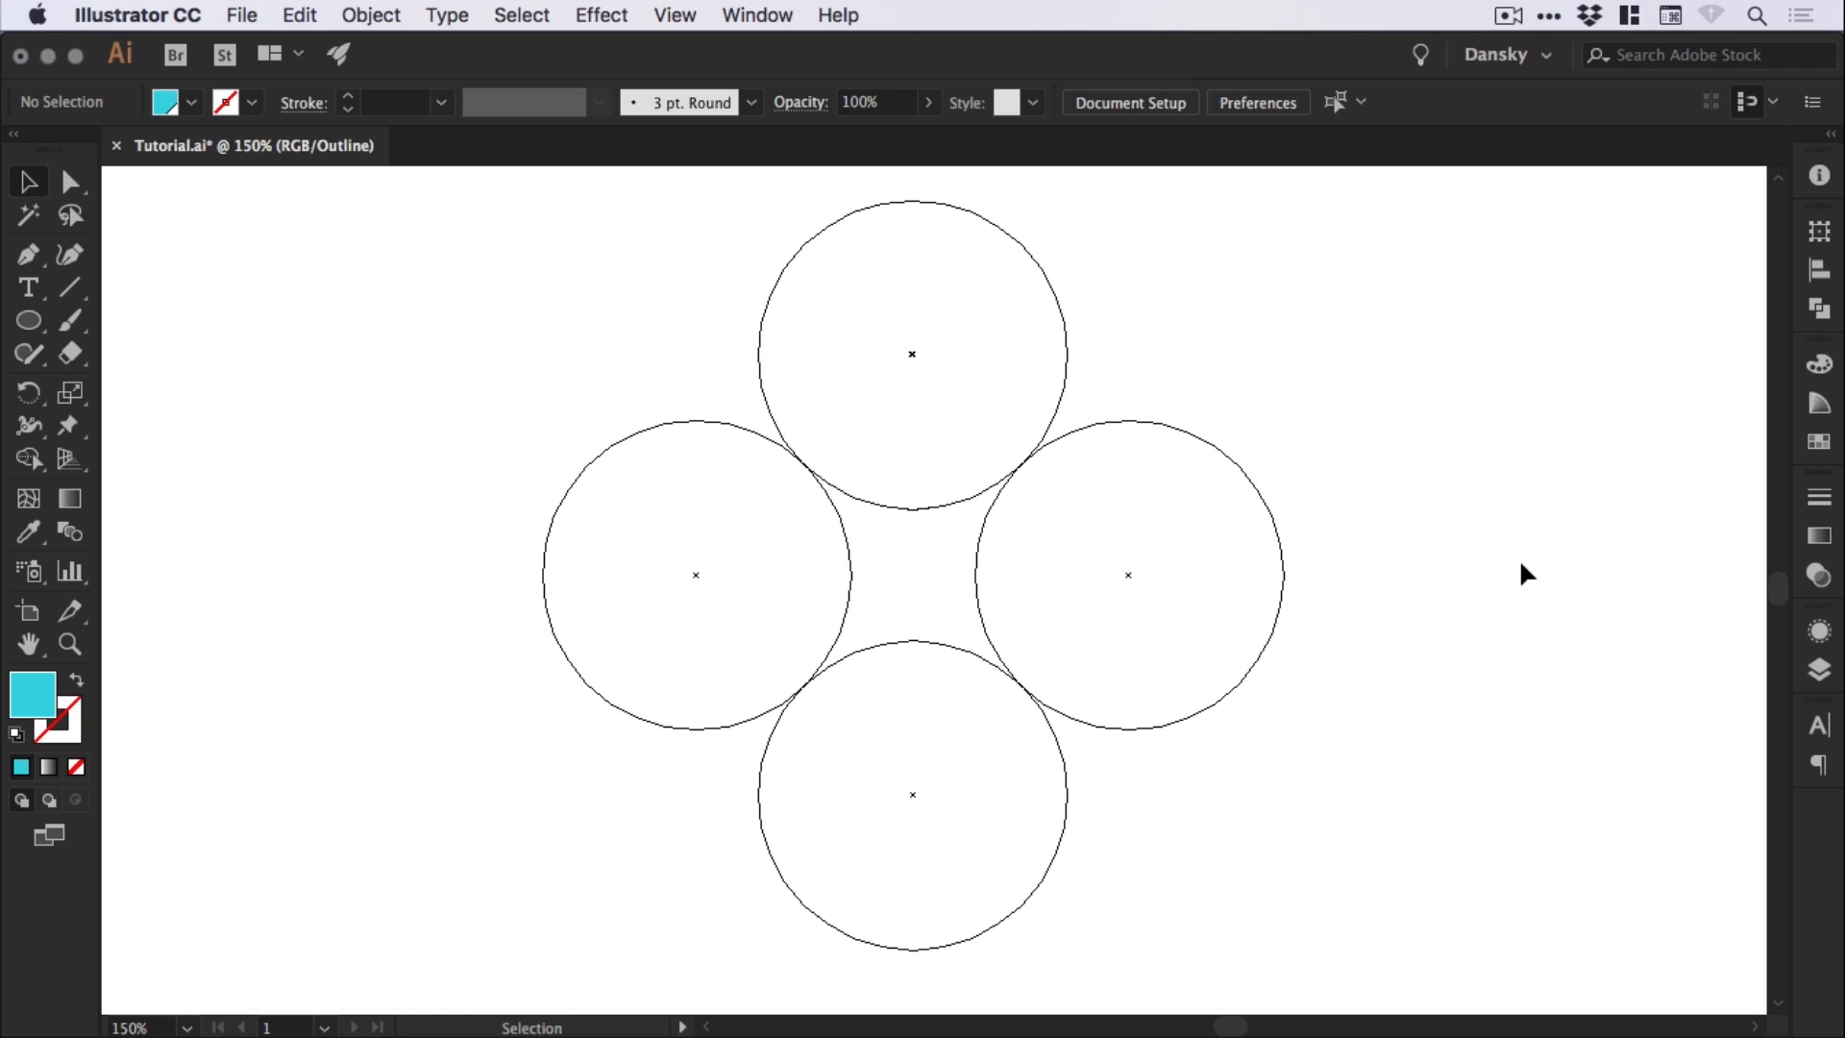
click(69, 181)
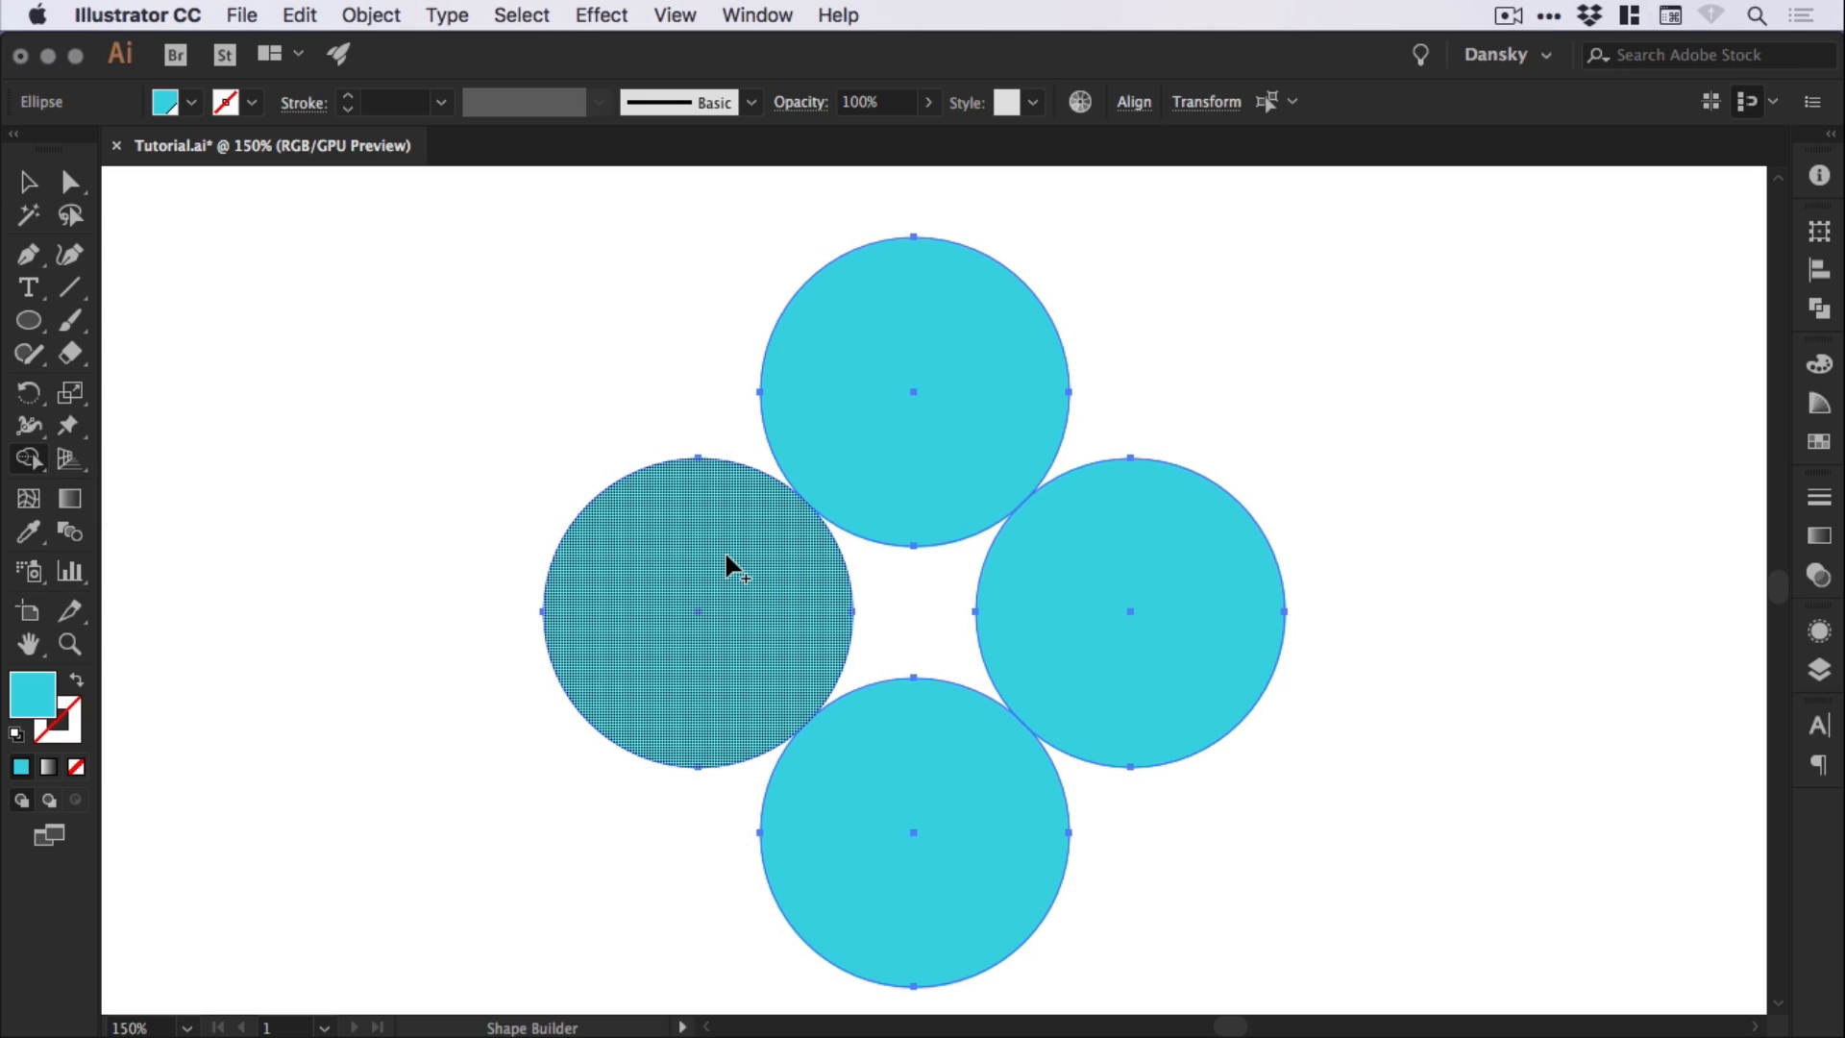
Merge the side circles and centre gap with Shape Builder and remove the top circle
drag(729, 565, 1130, 600)
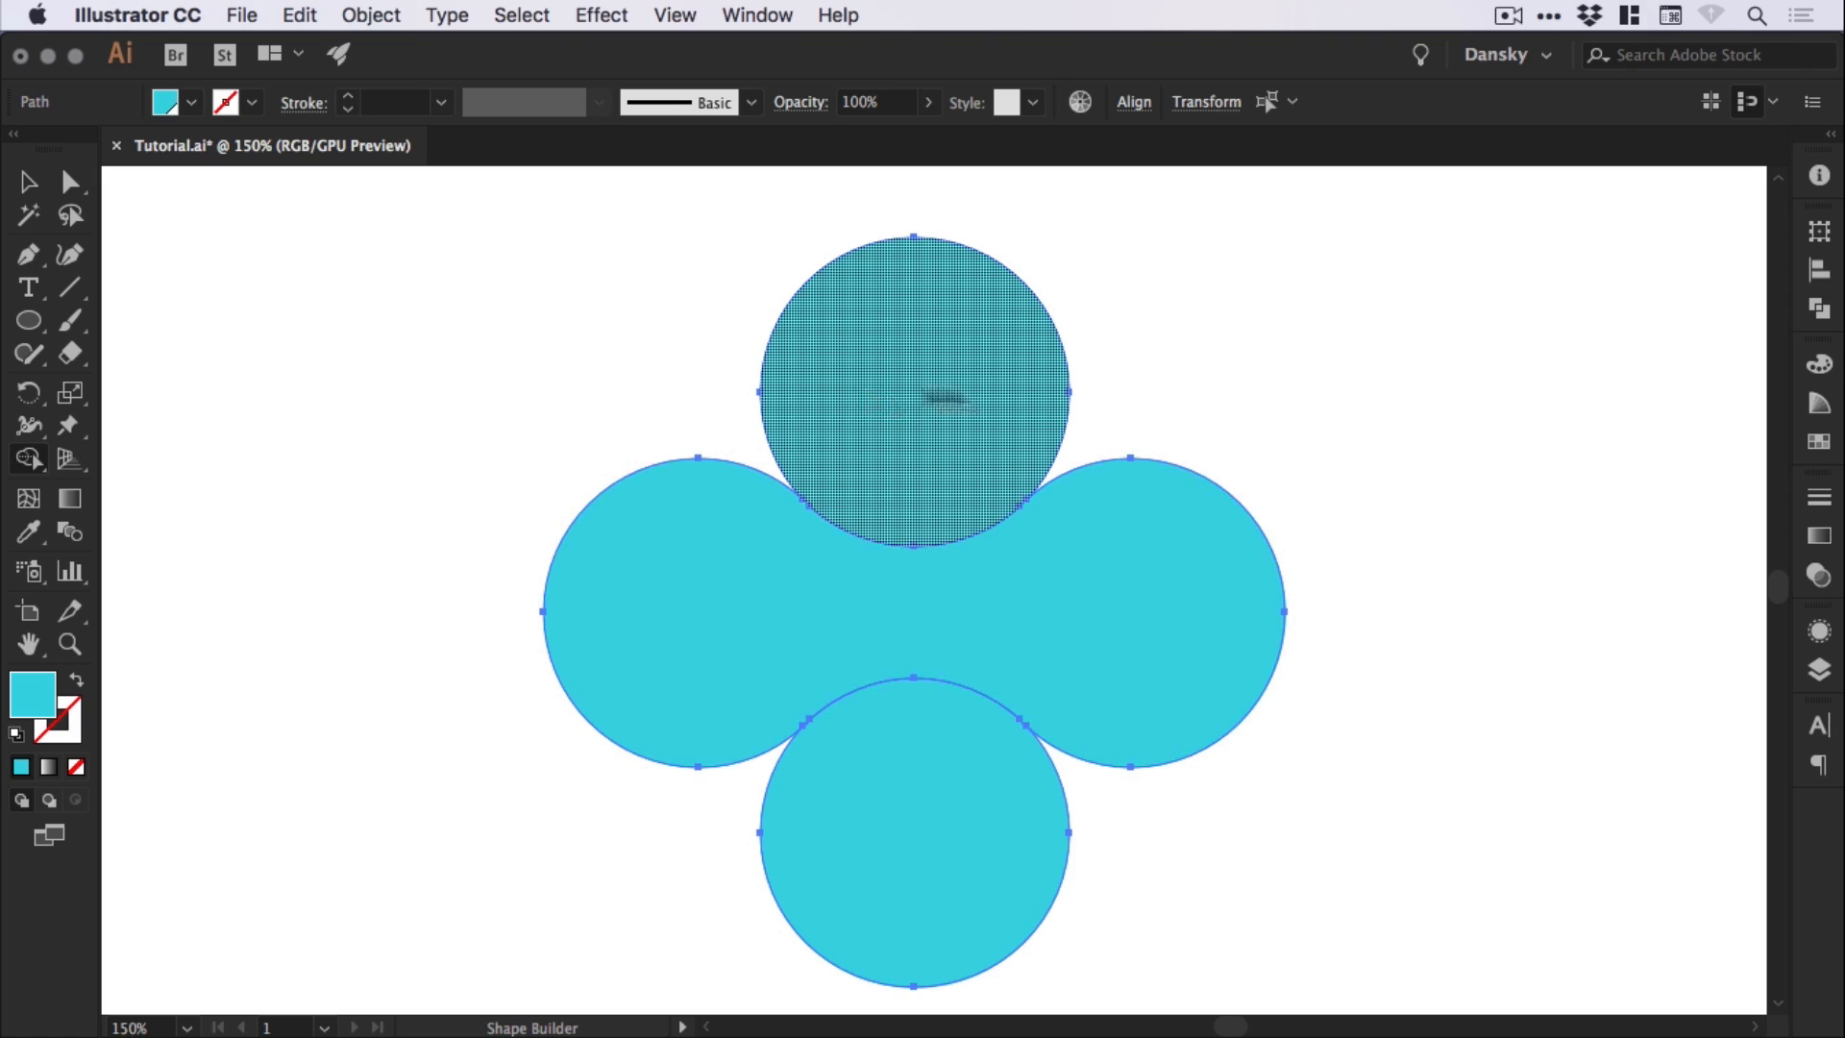
mouse_move(918, 400)
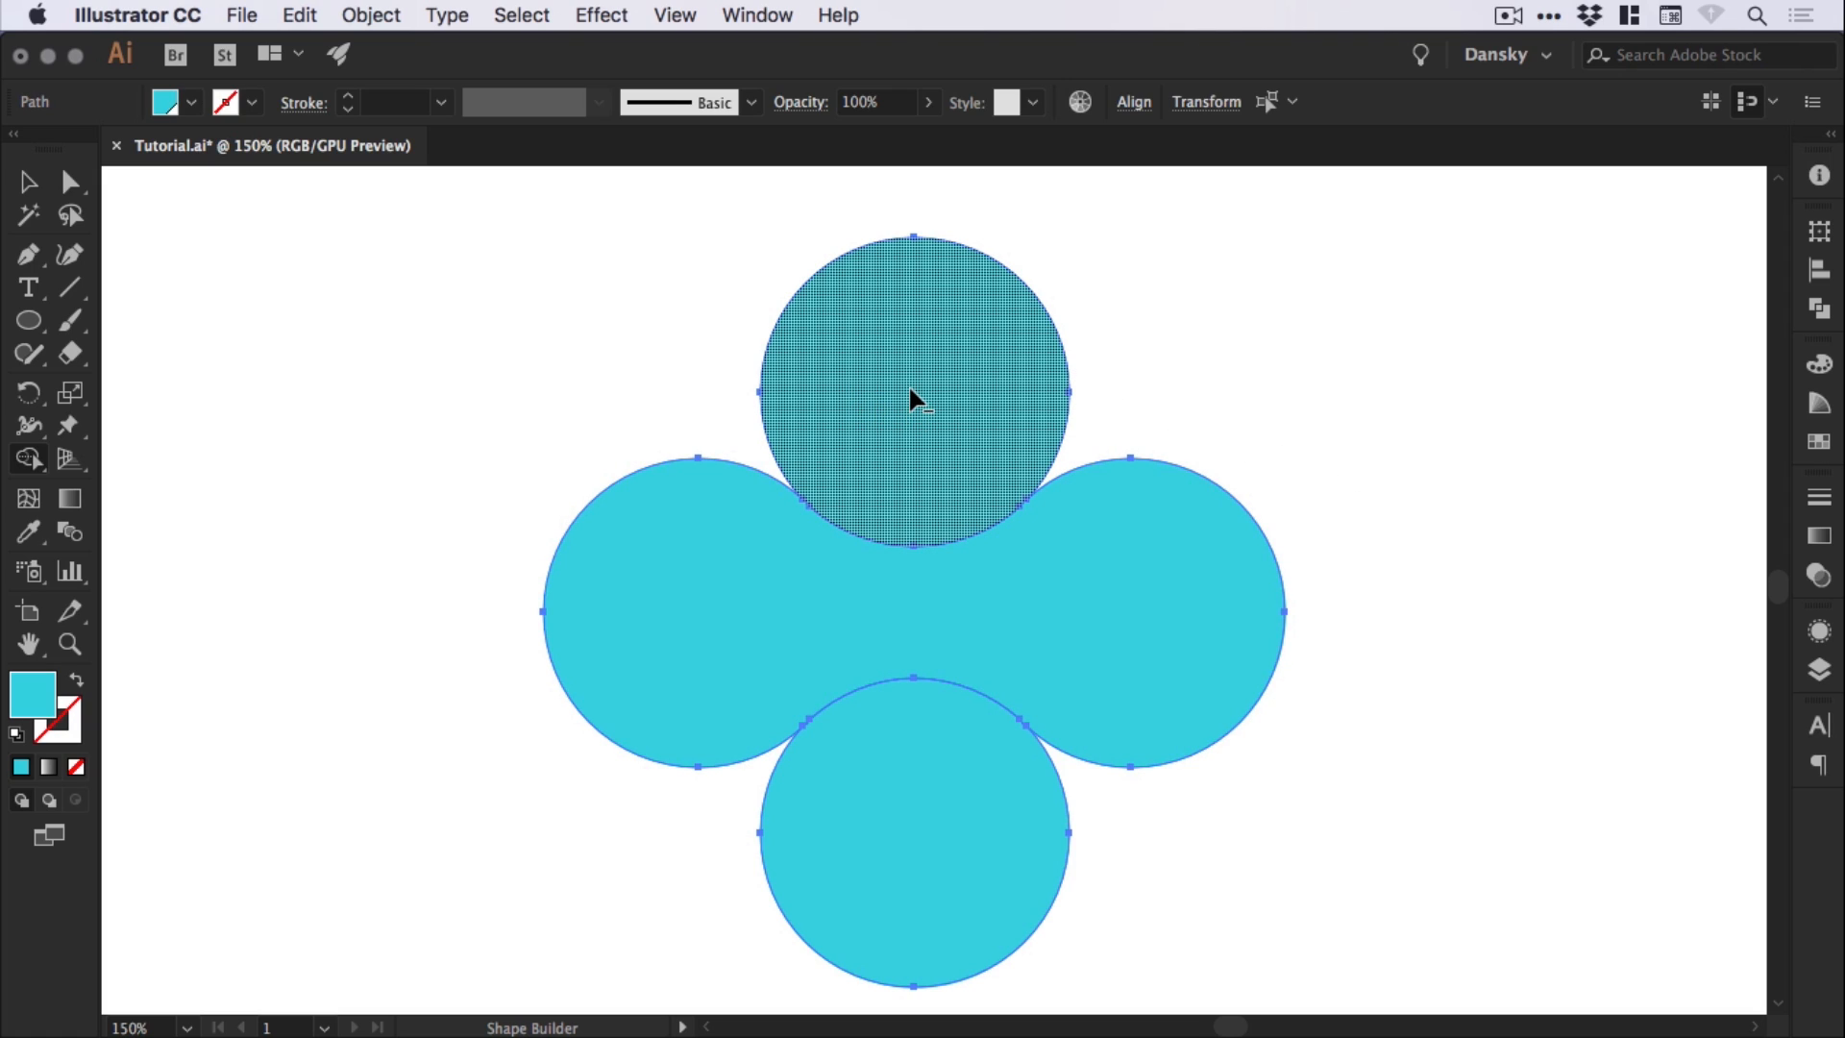
click(916, 398)
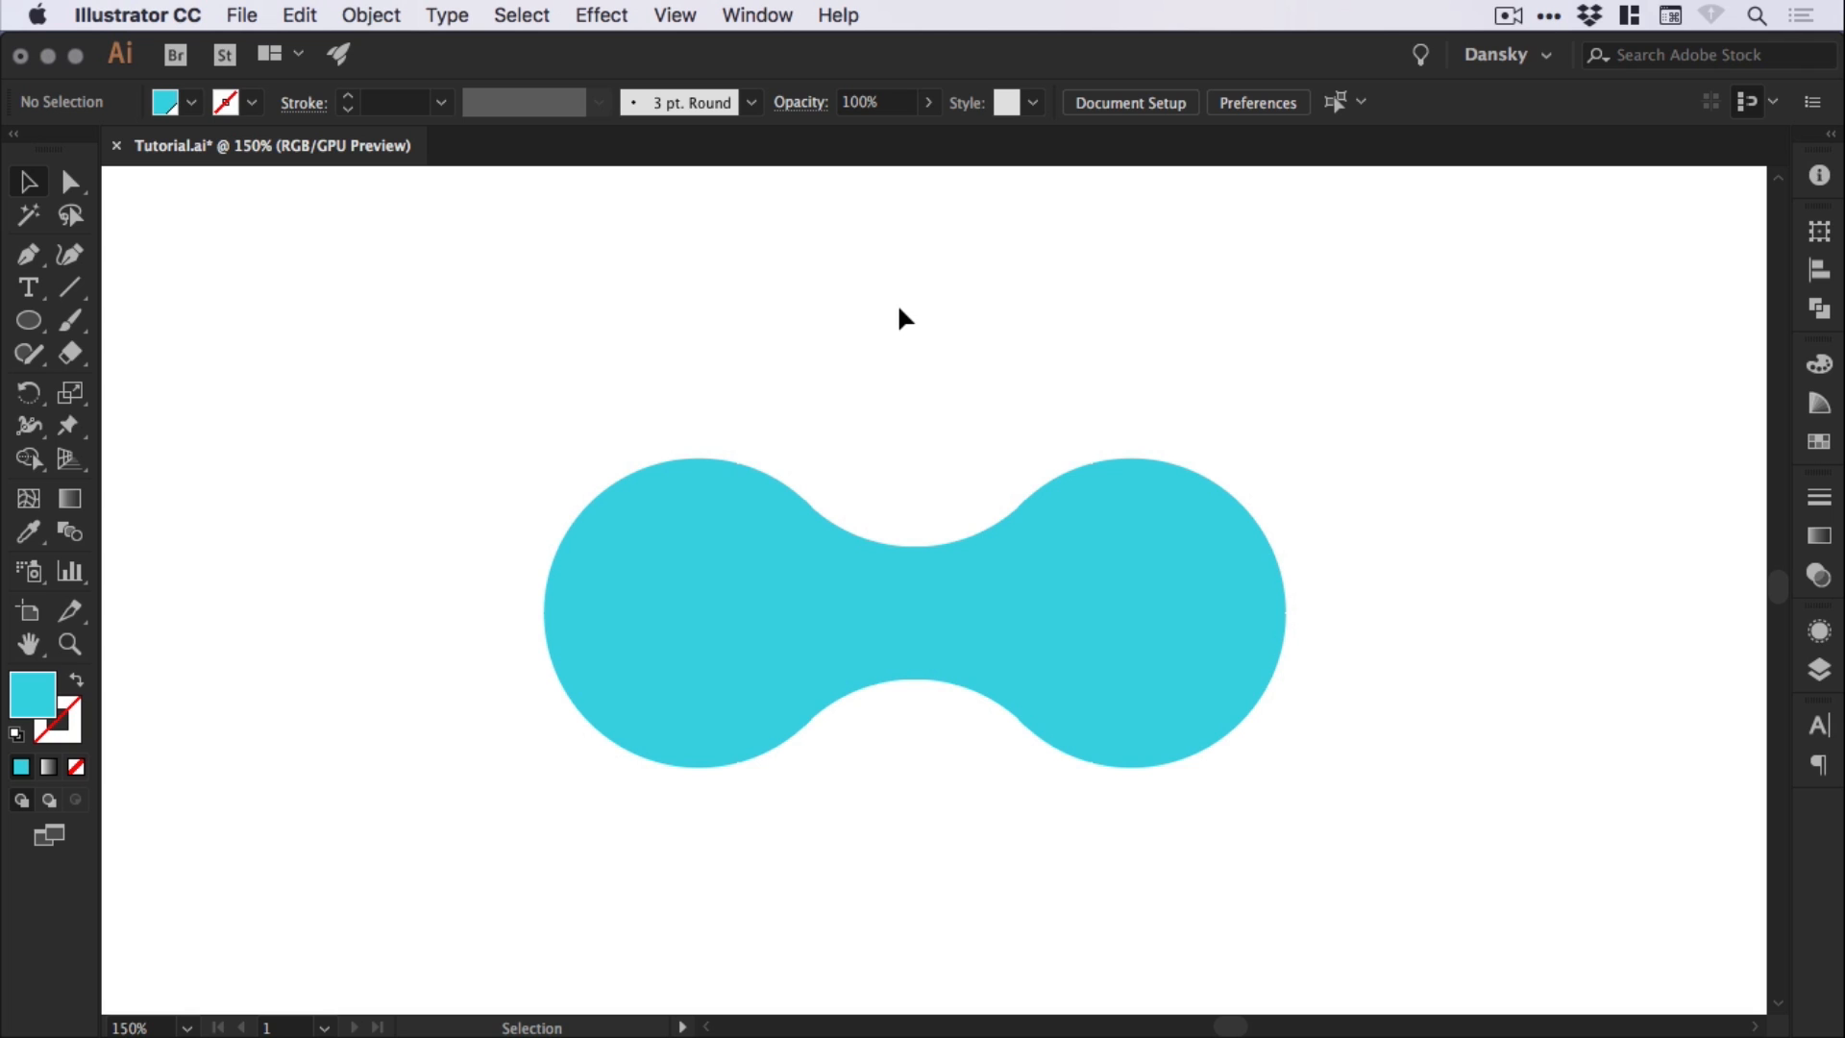
mouse_move(887, 322)
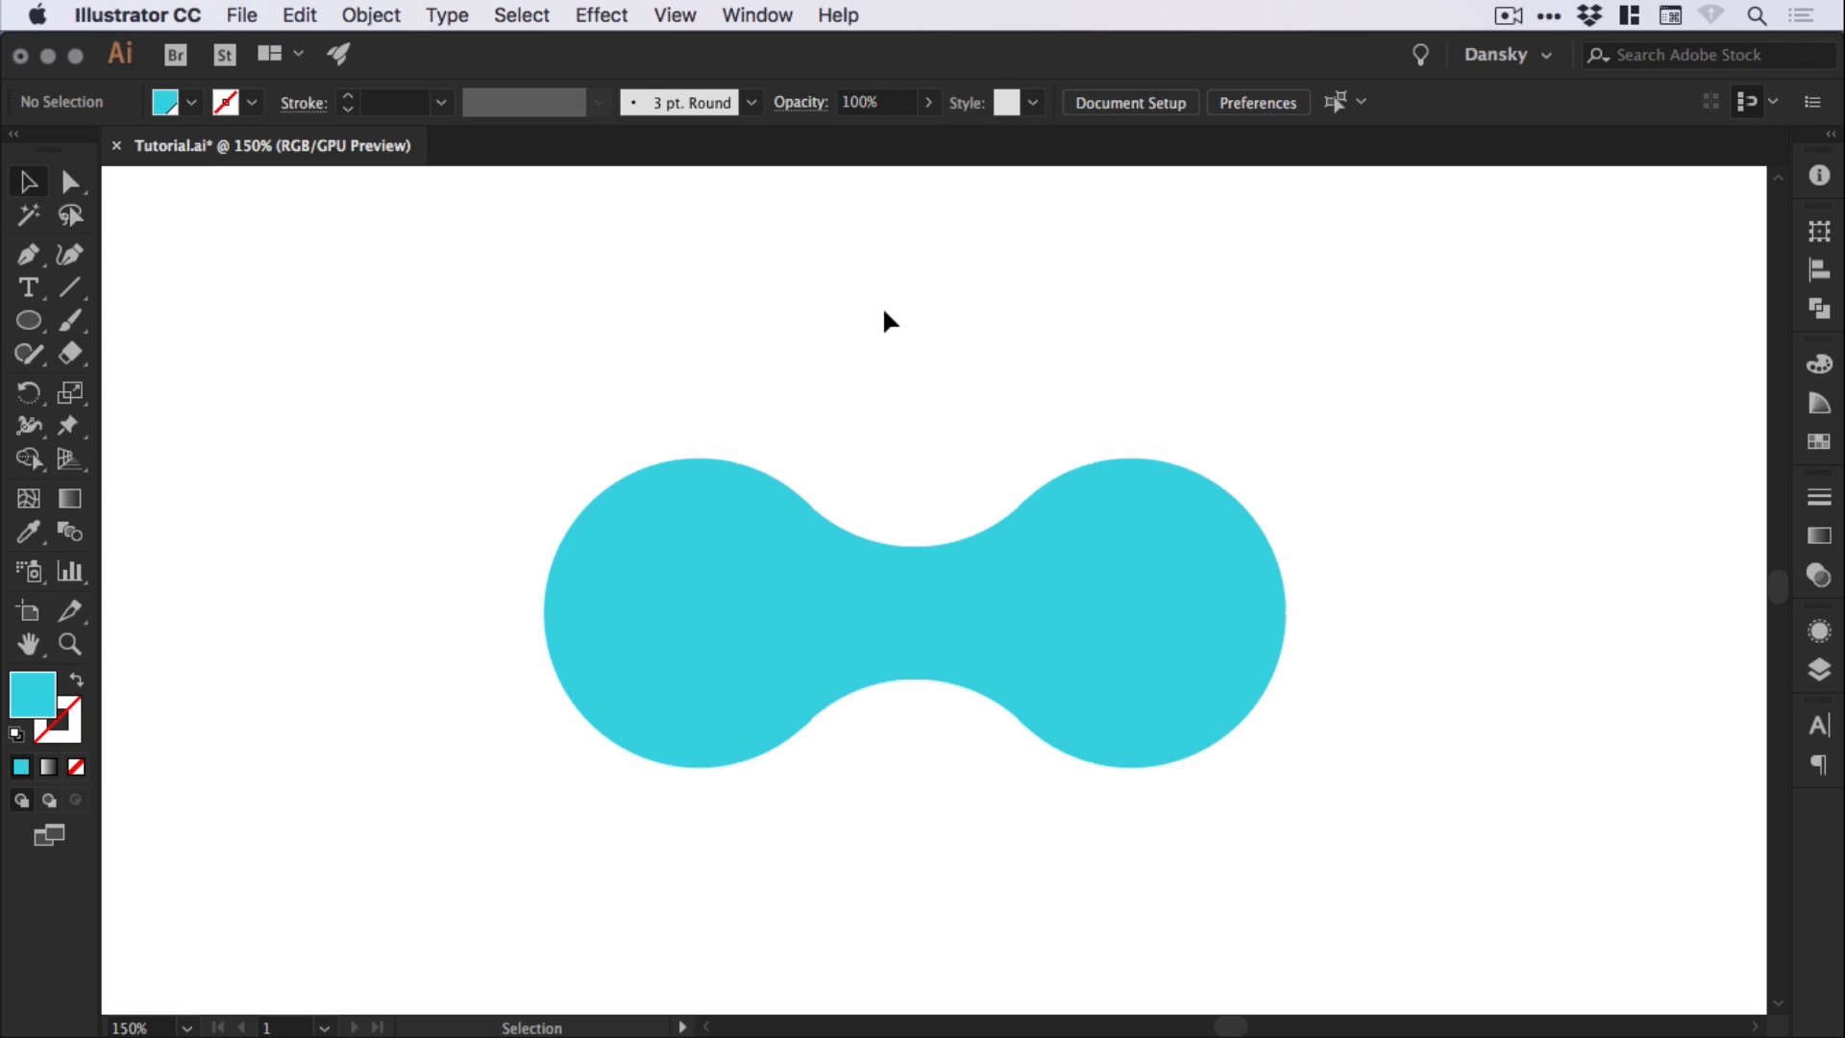
mouse_move(907, 343)
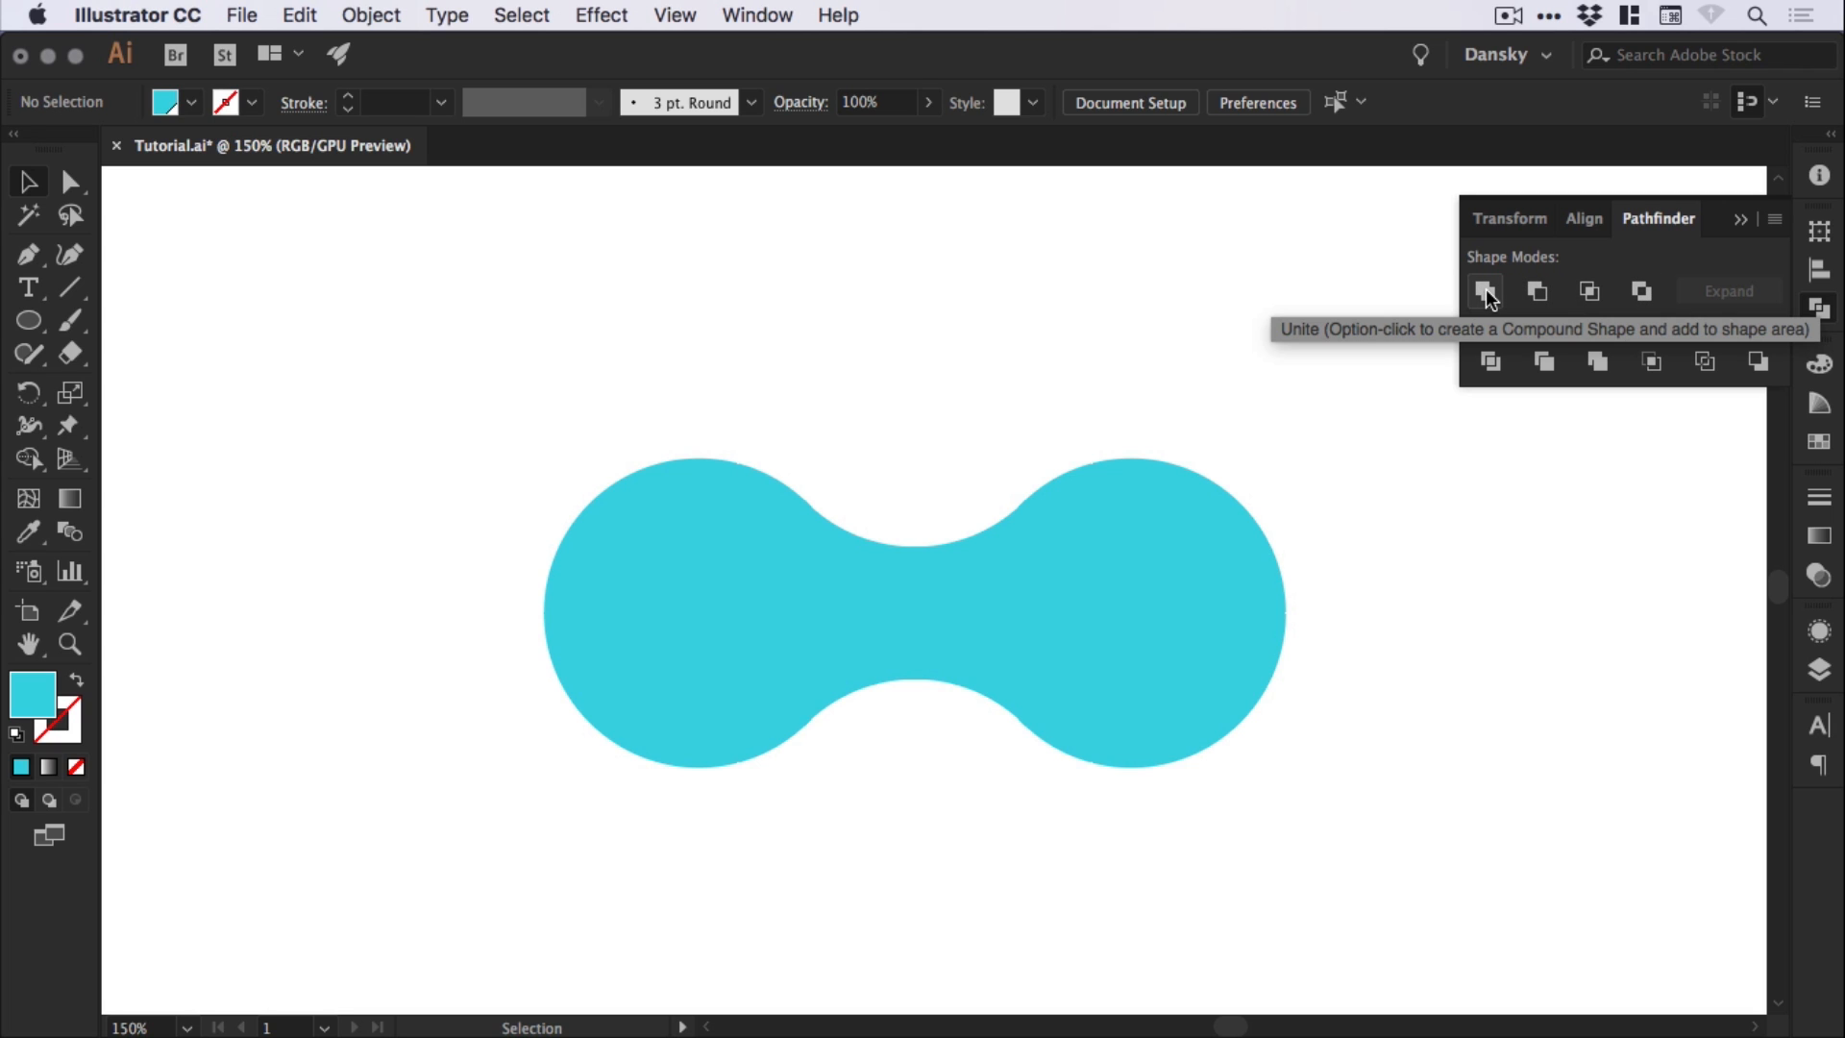
mouse_move(1537, 290)
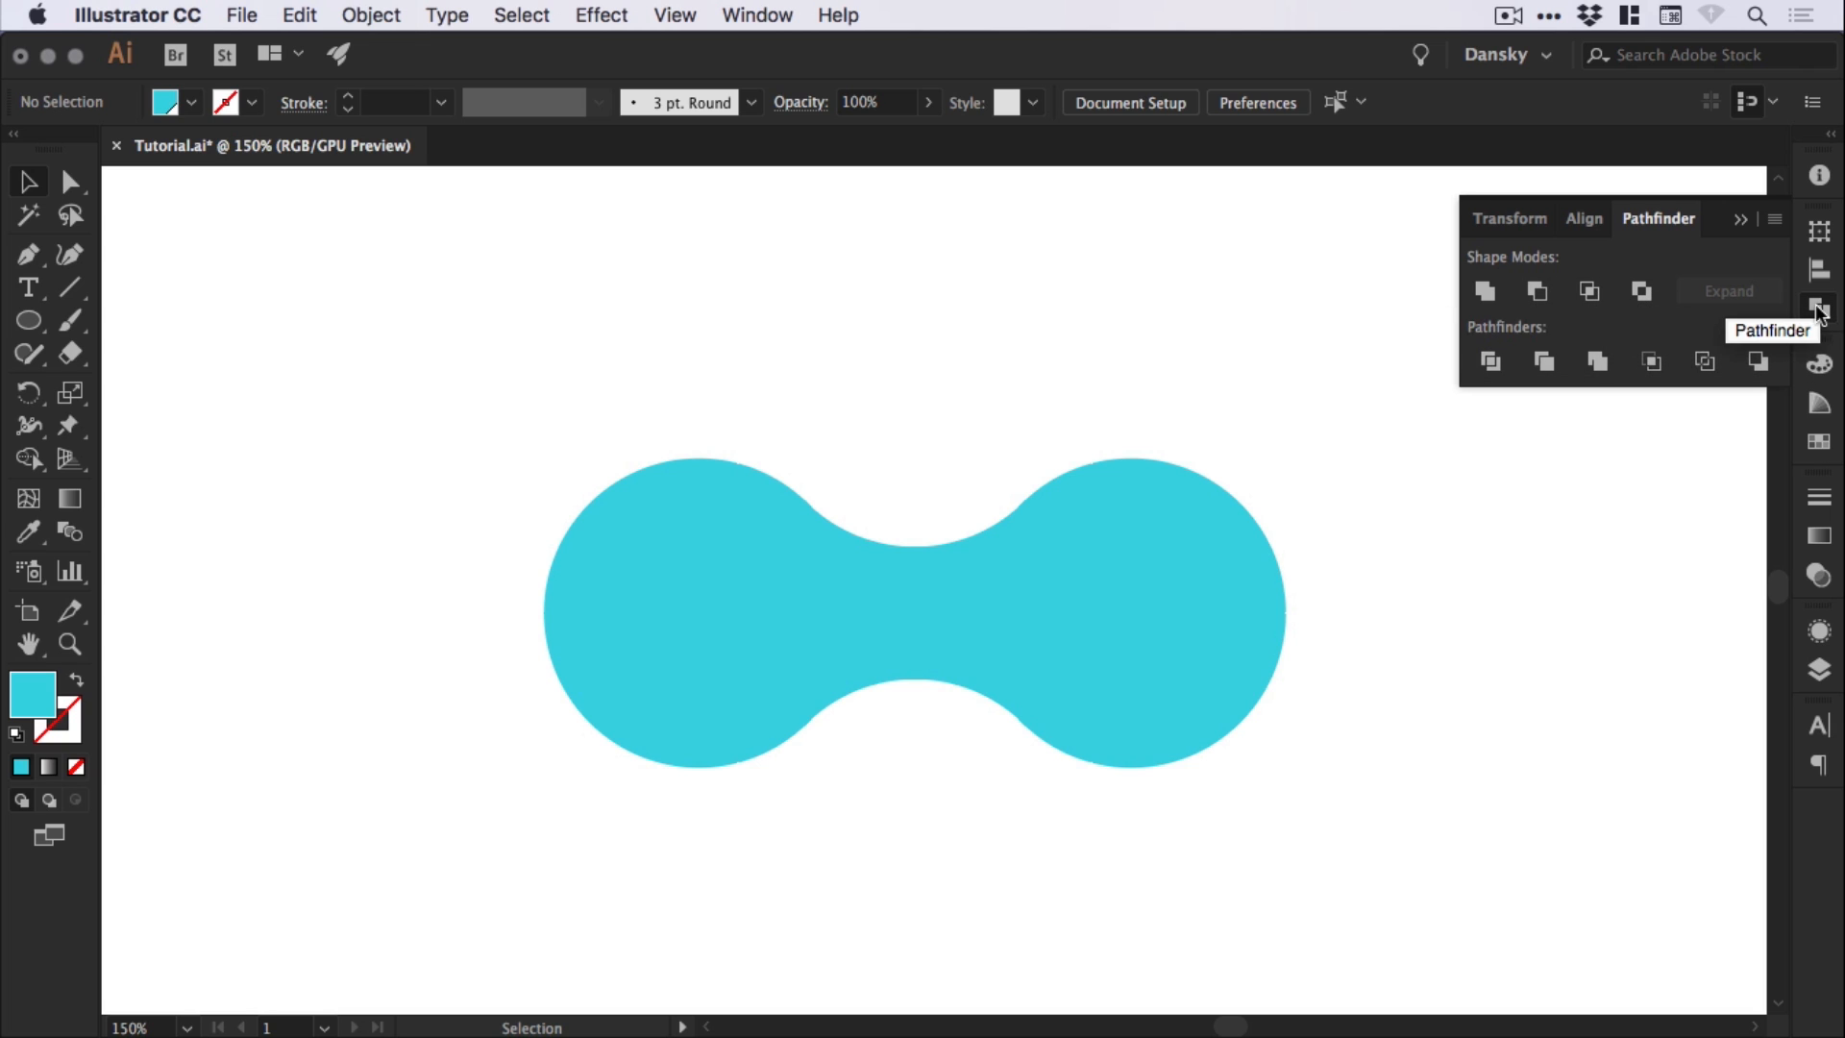
click(756, 16)
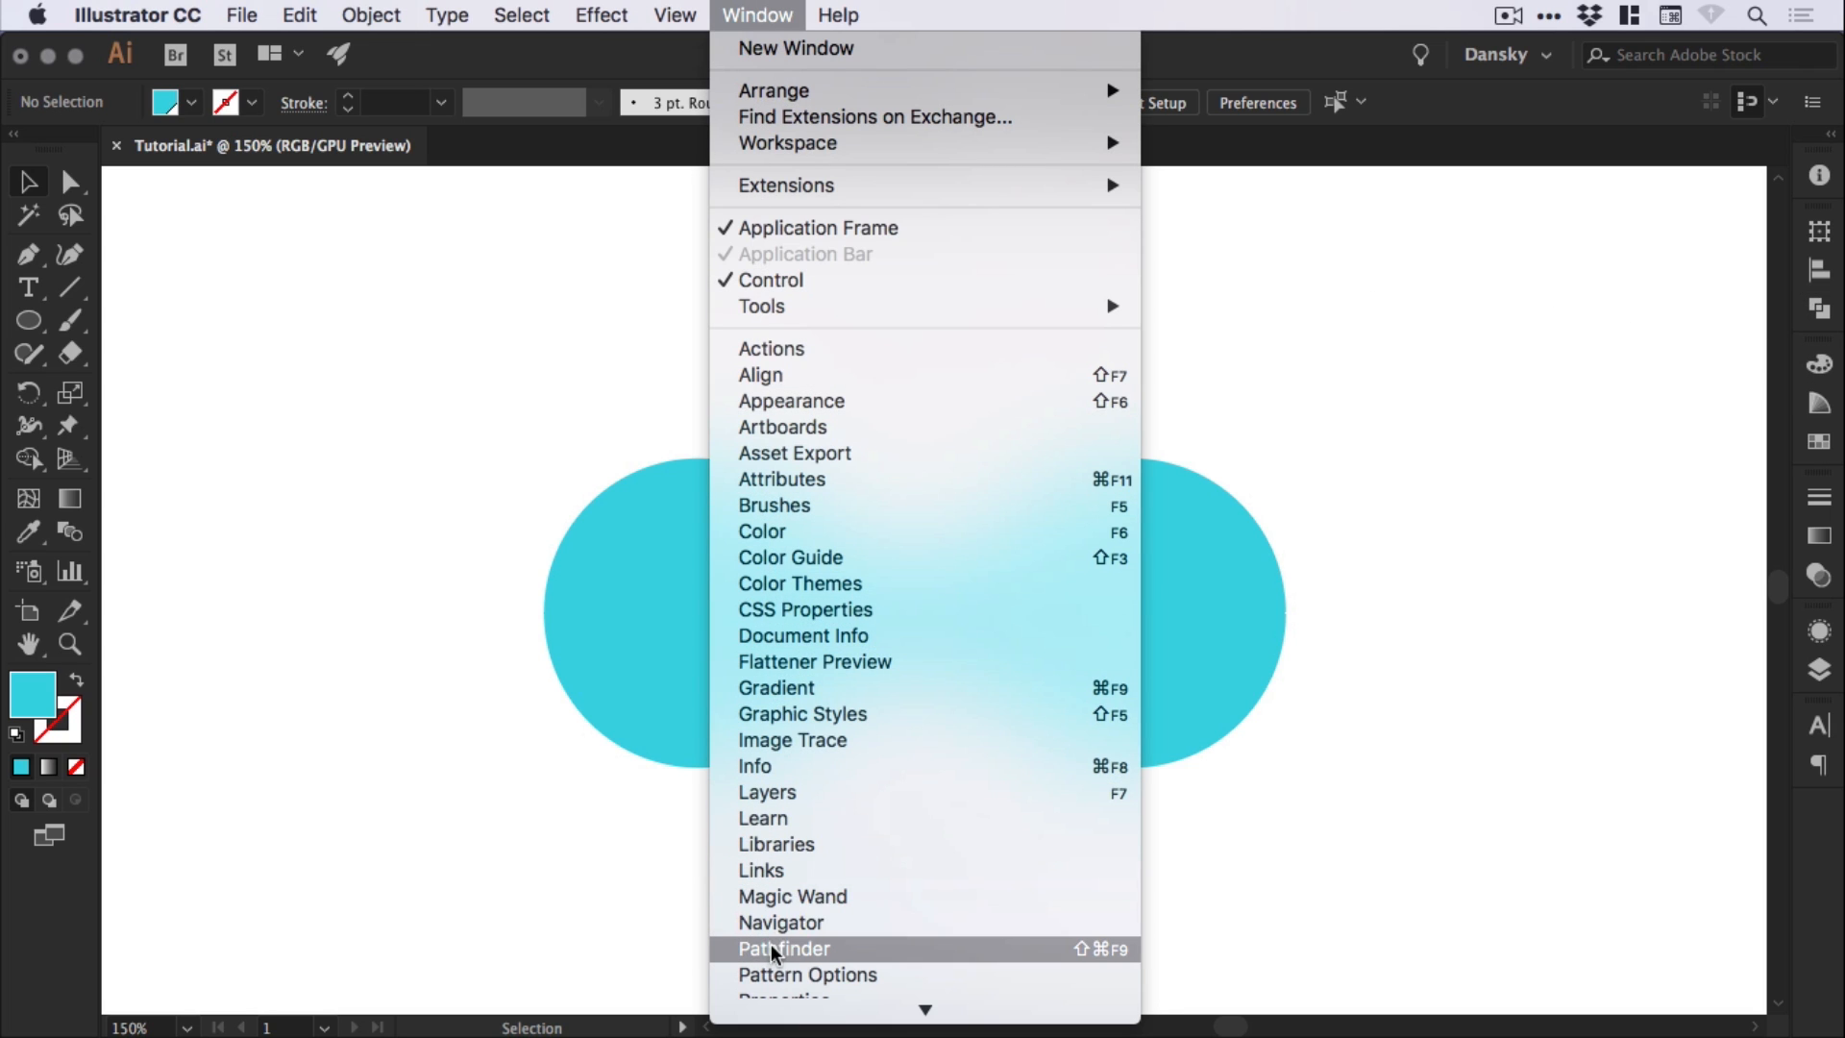
mouse_move(1473, 434)
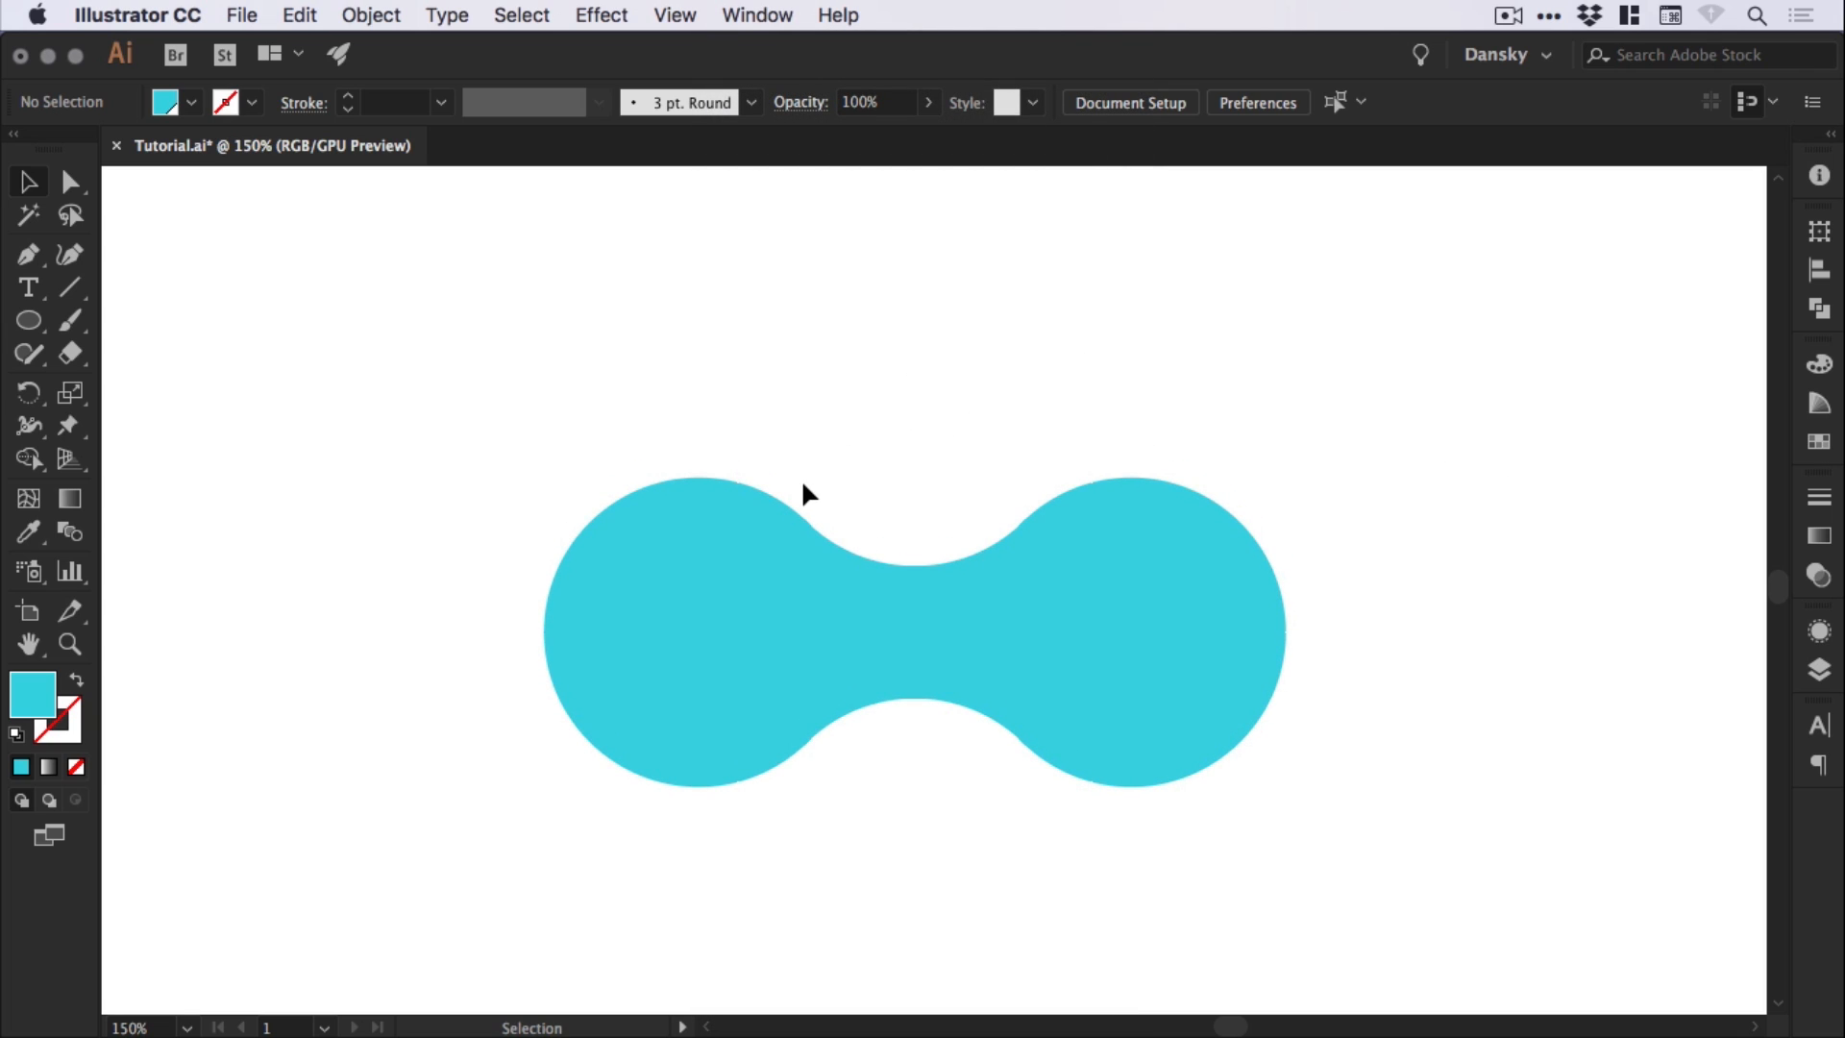
mouse_move(439, 362)
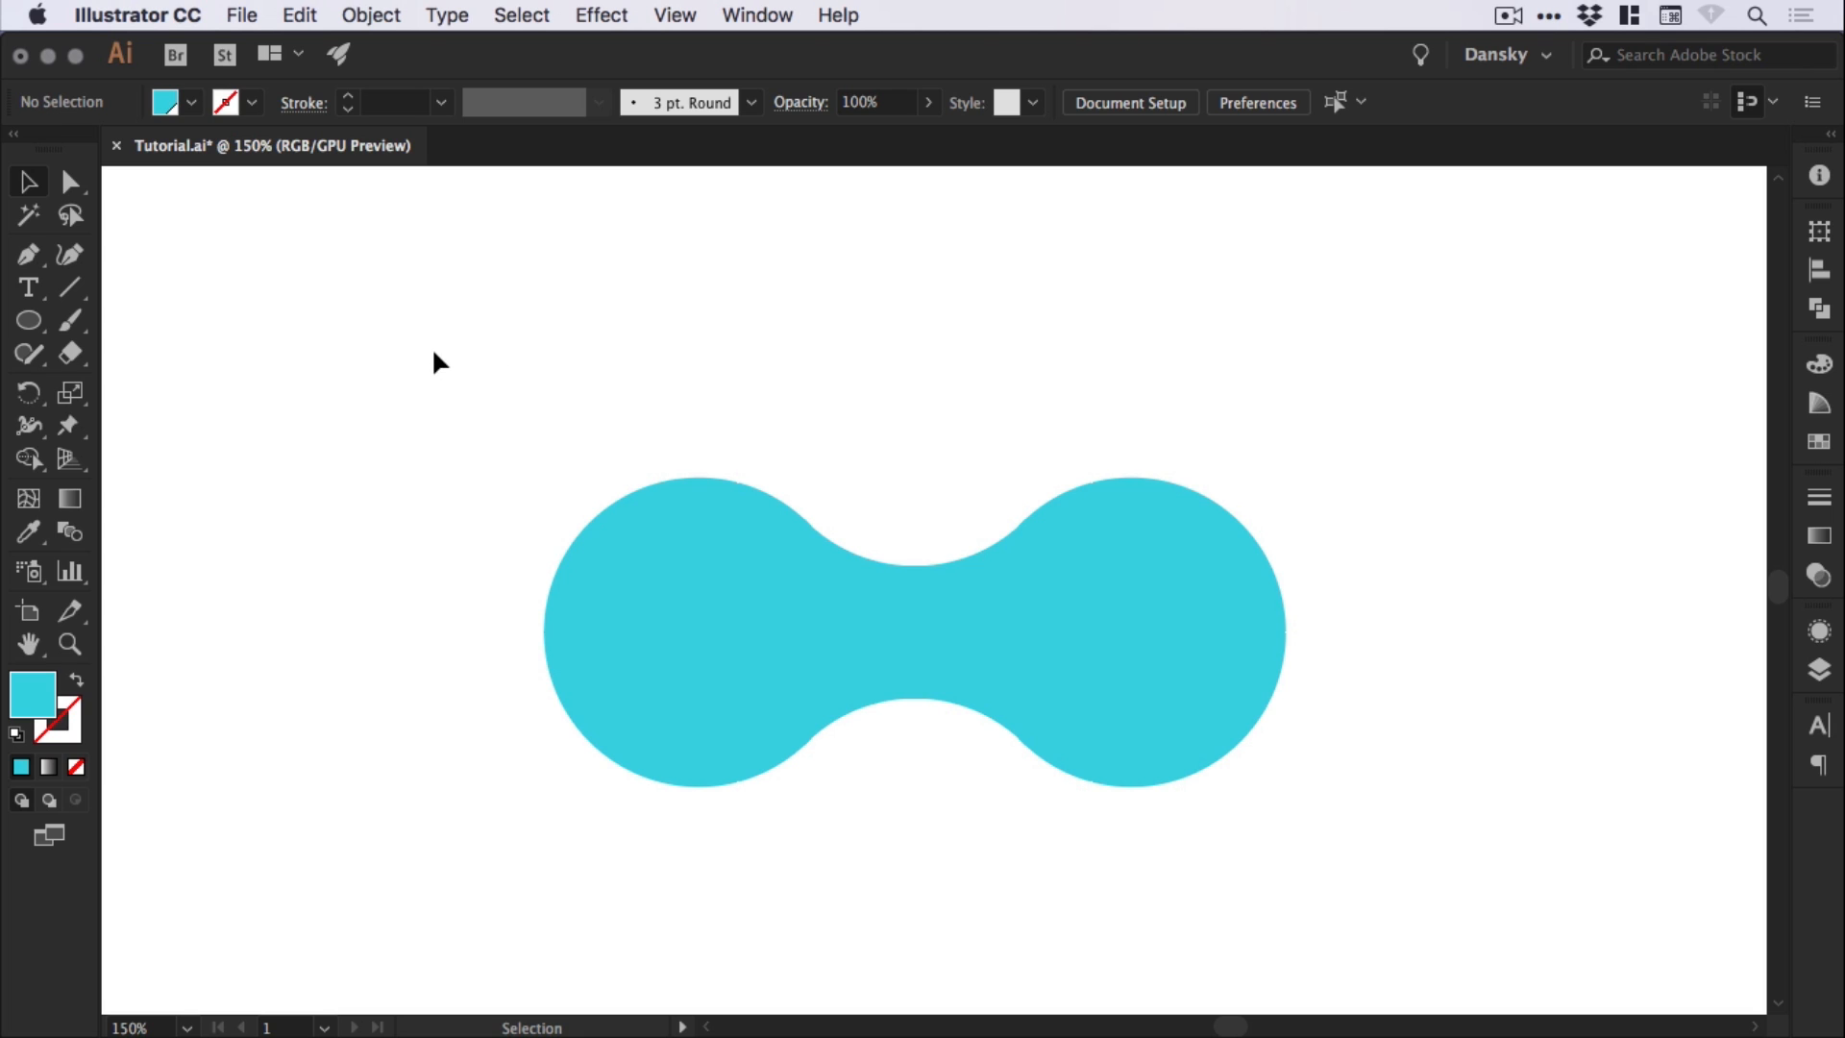
Cut the joined dumbbell shape and undo the cut to bring it back over the top circle
click(916, 632)
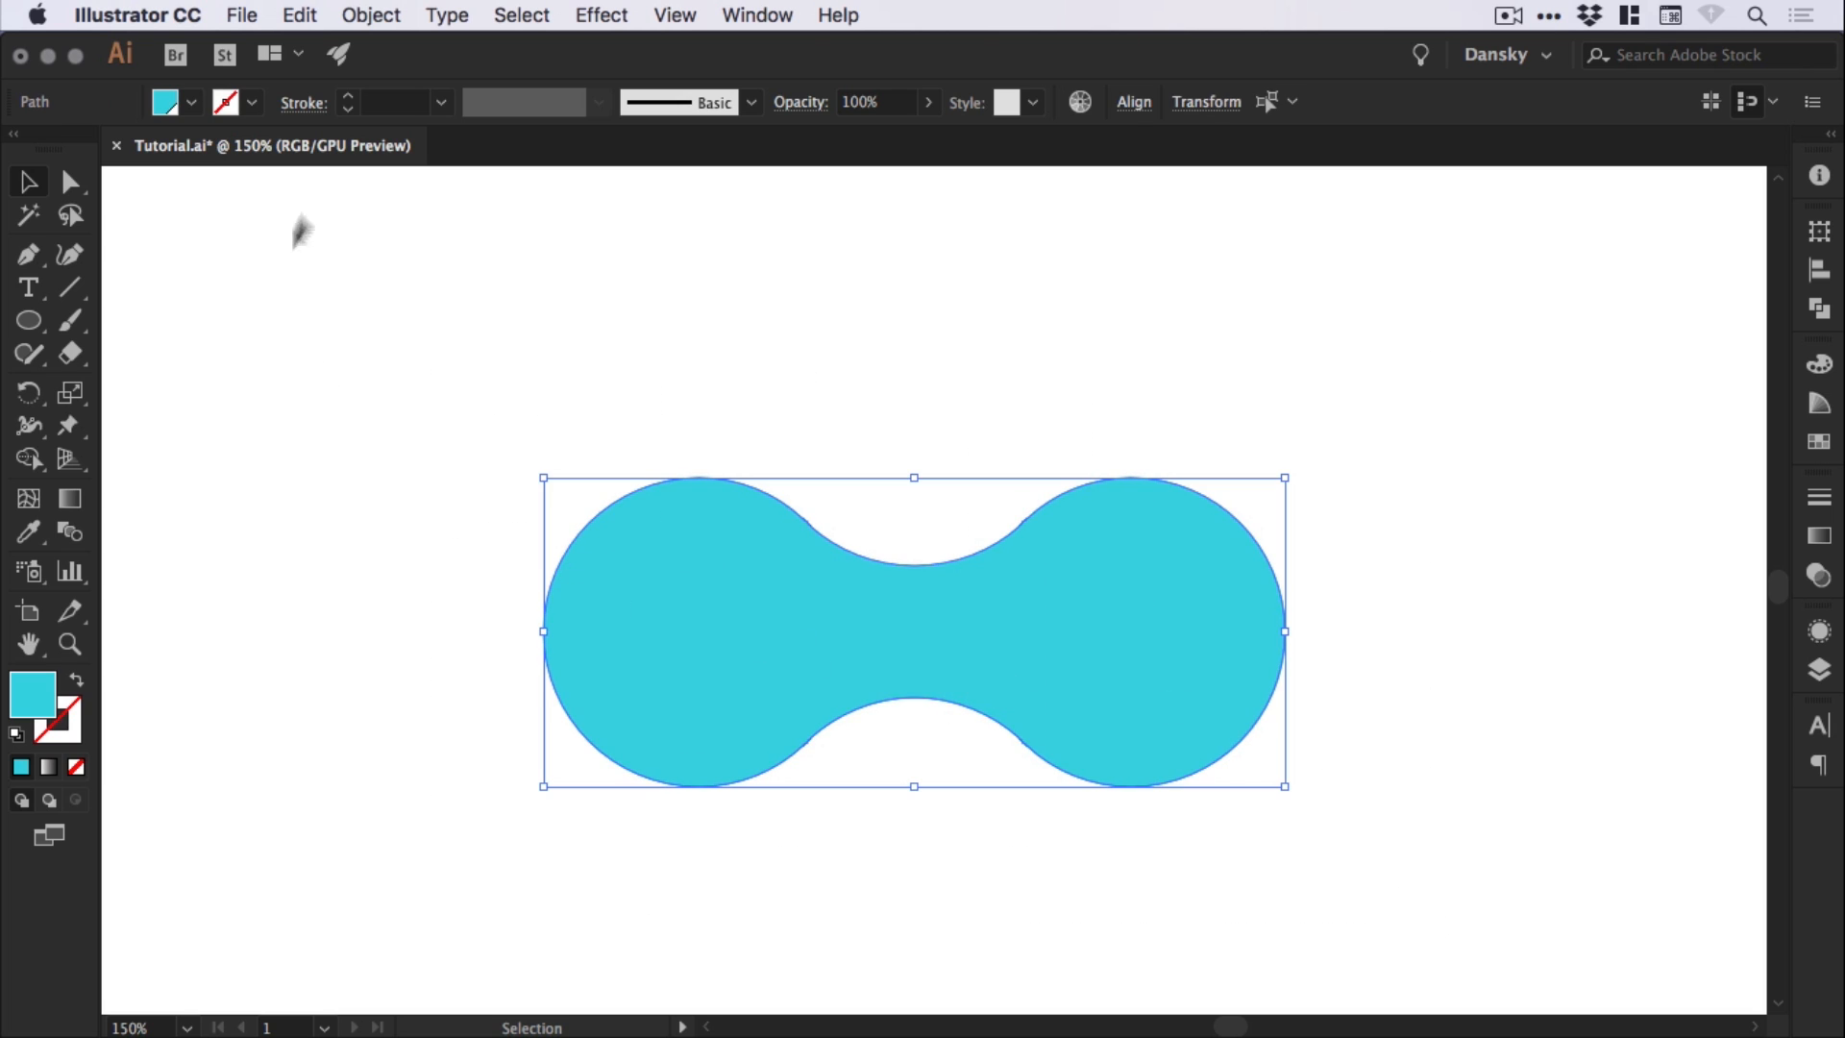
click(299, 15)
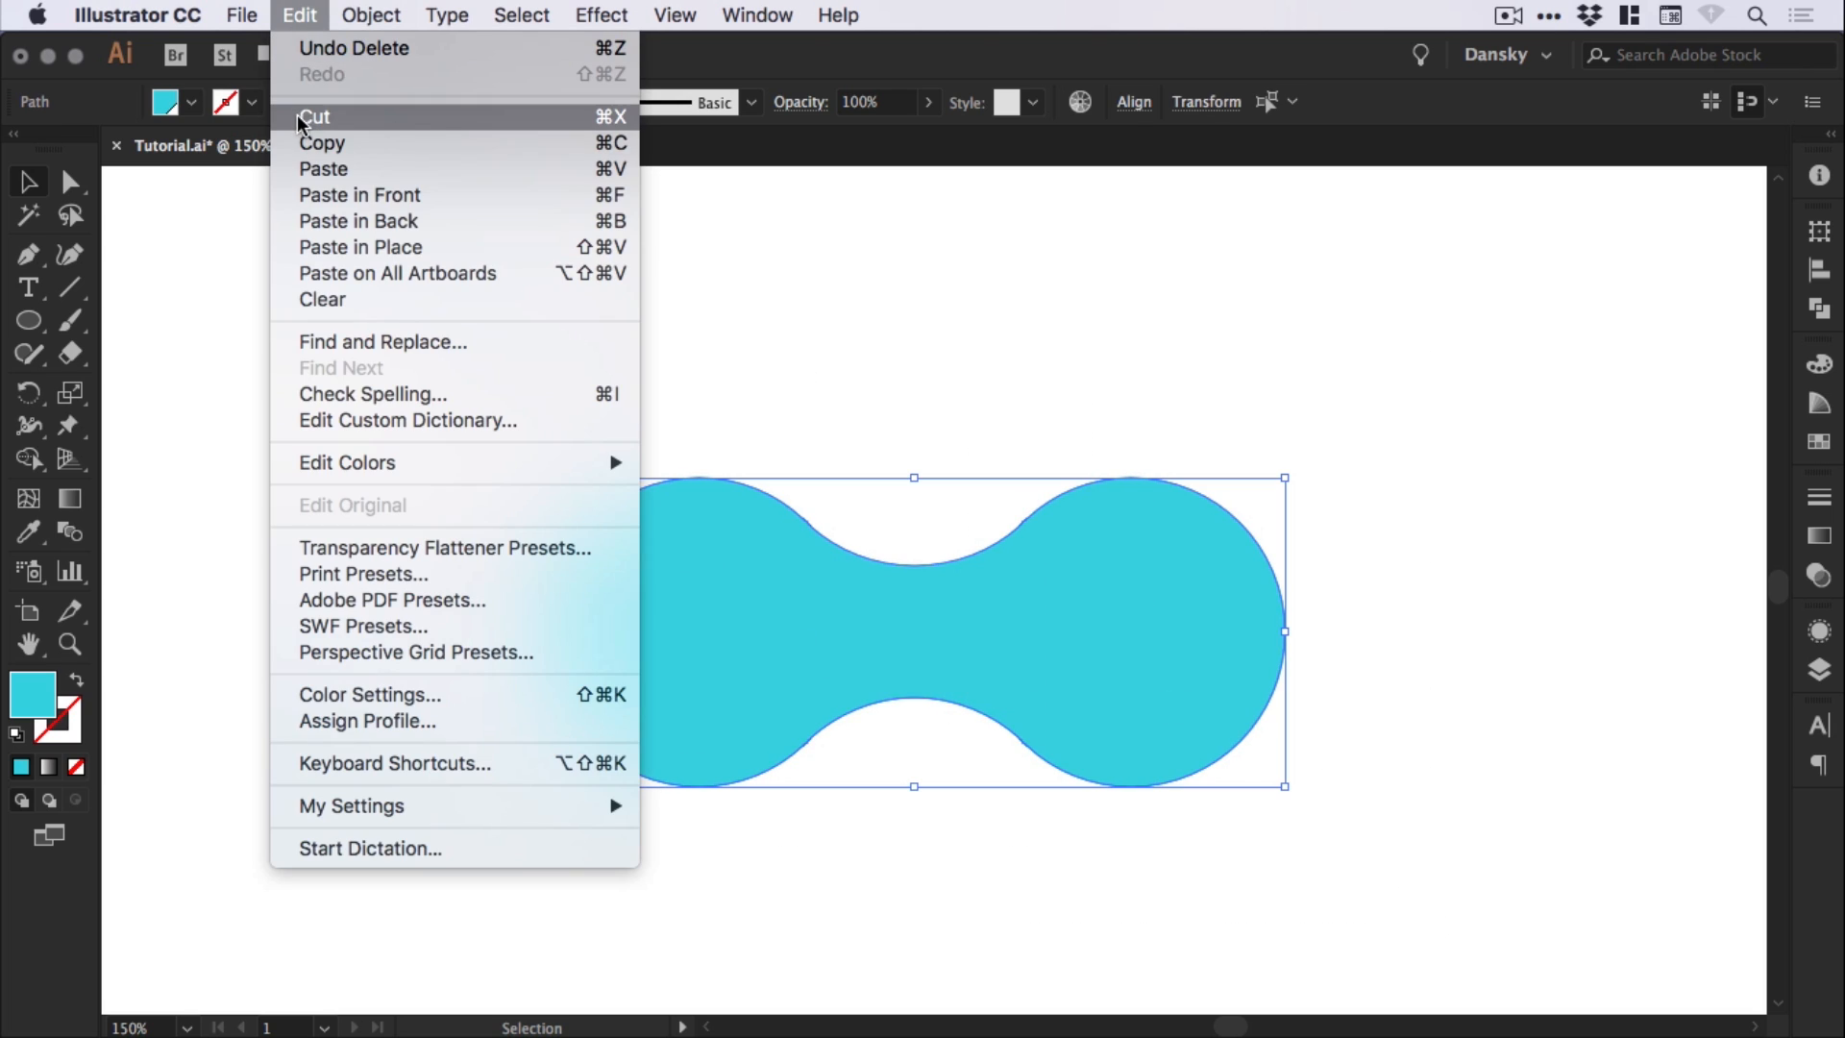
click(314, 117)
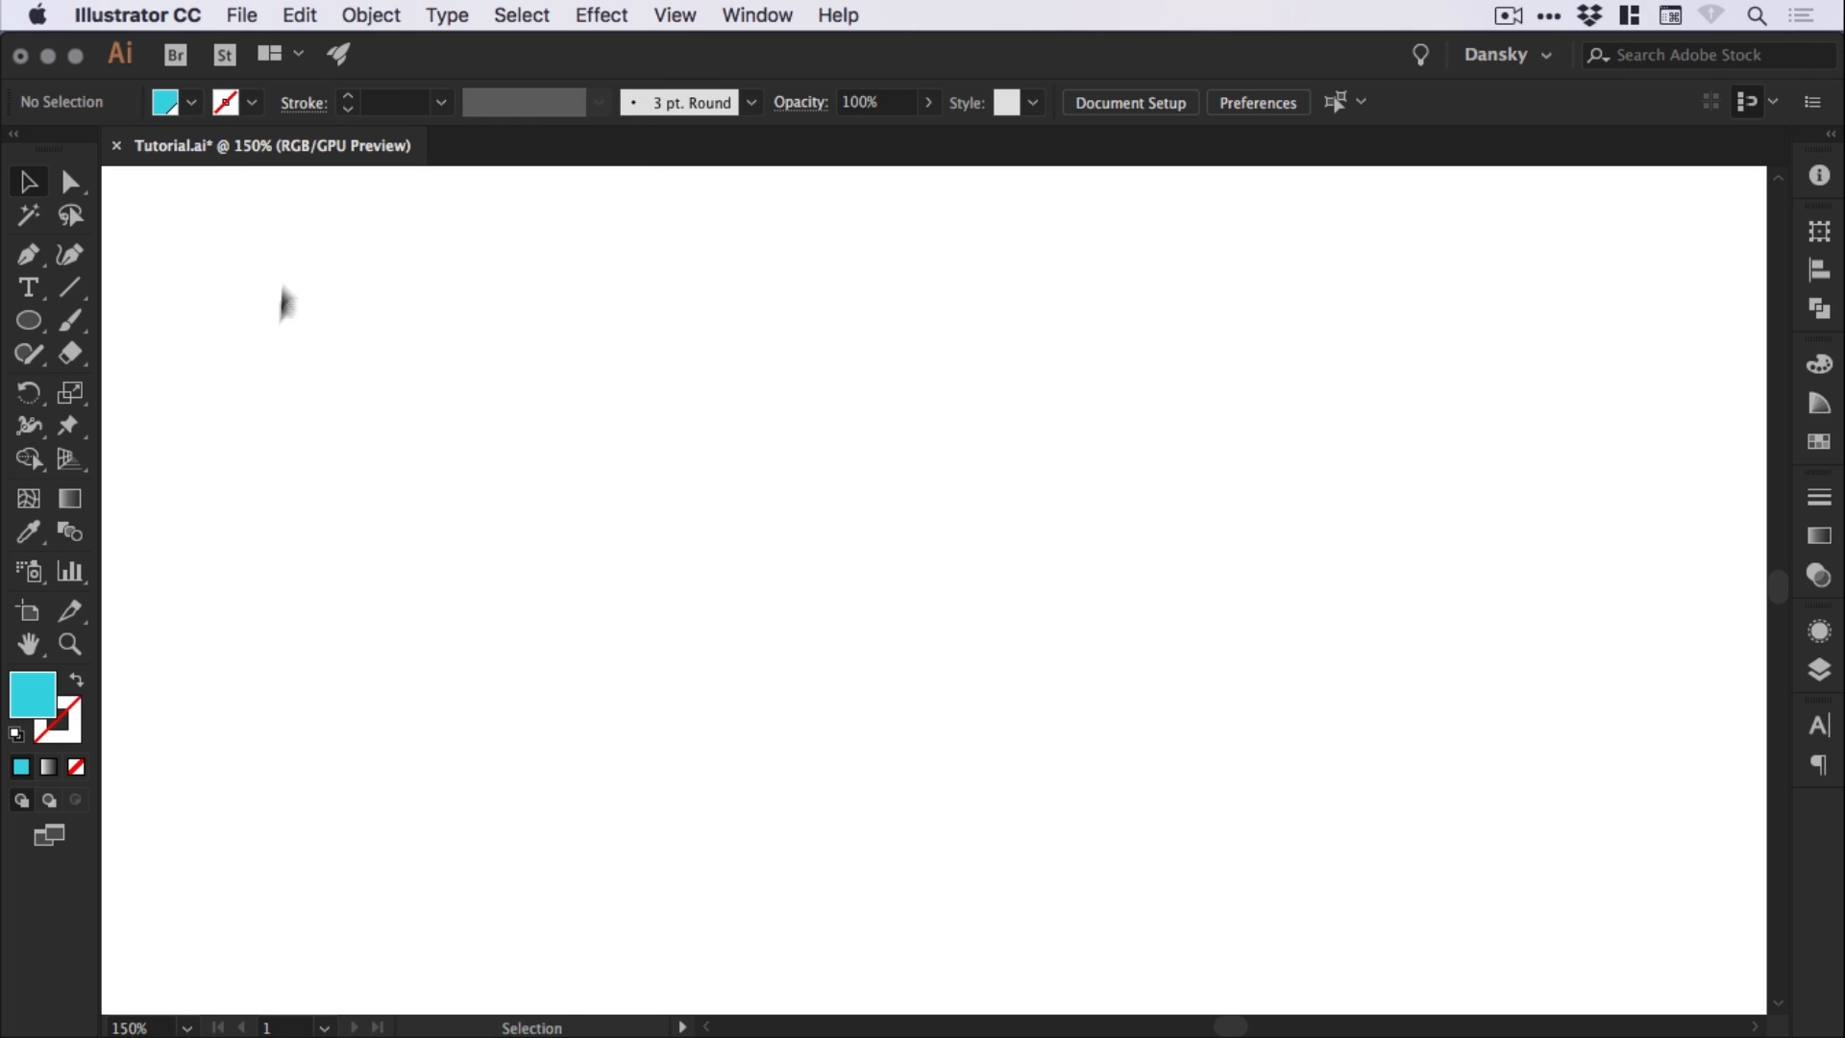
click(299, 15)
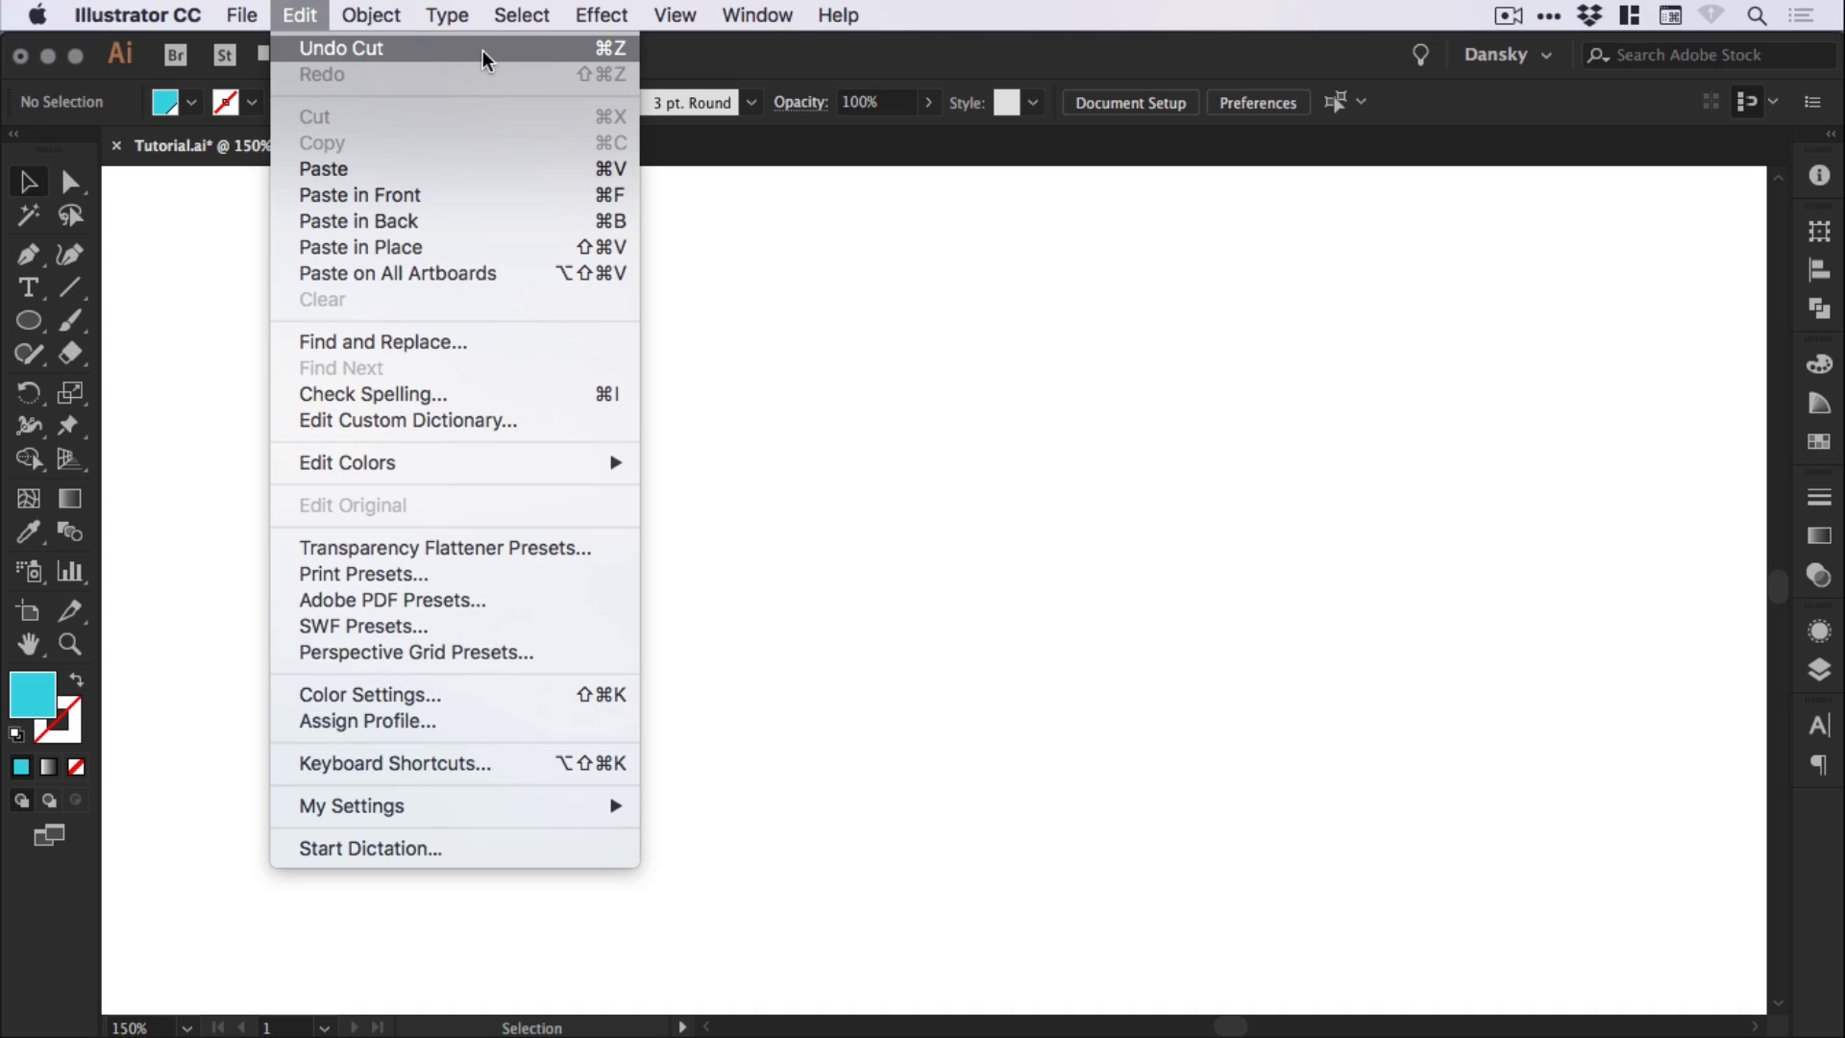
click(341, 48)
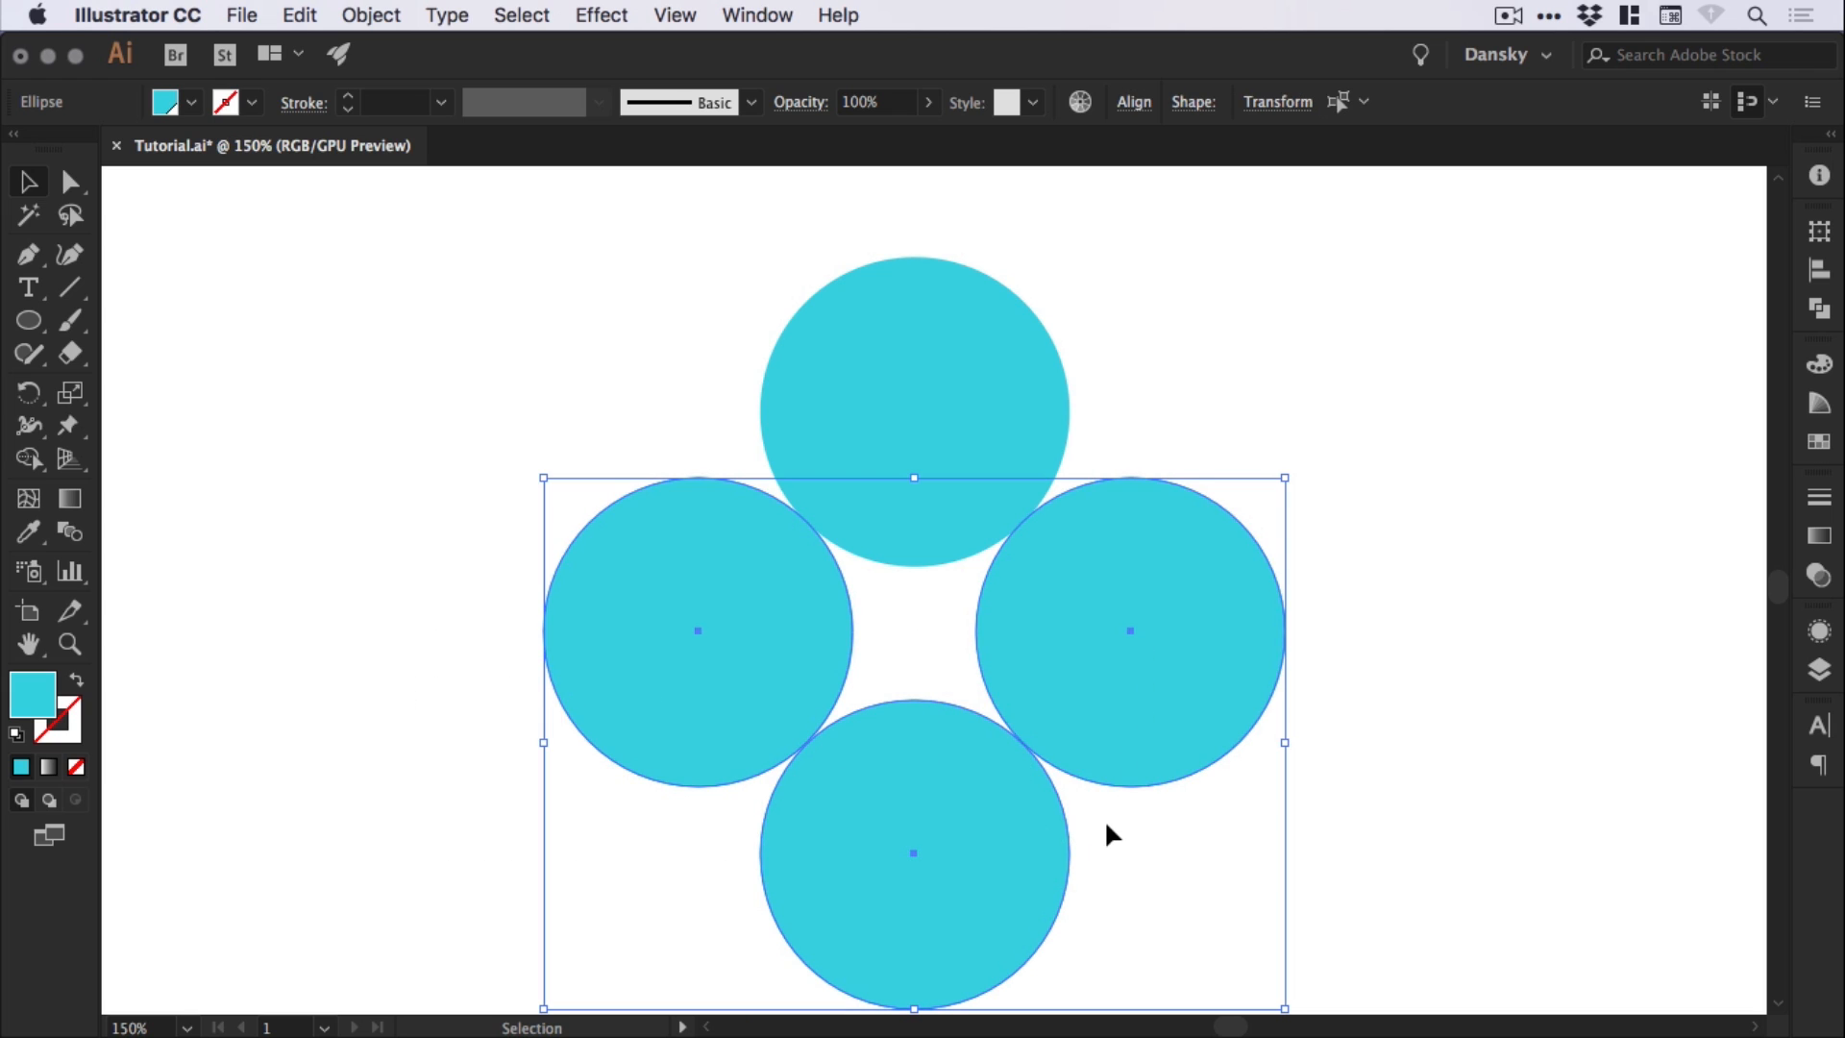
click(298, 15)
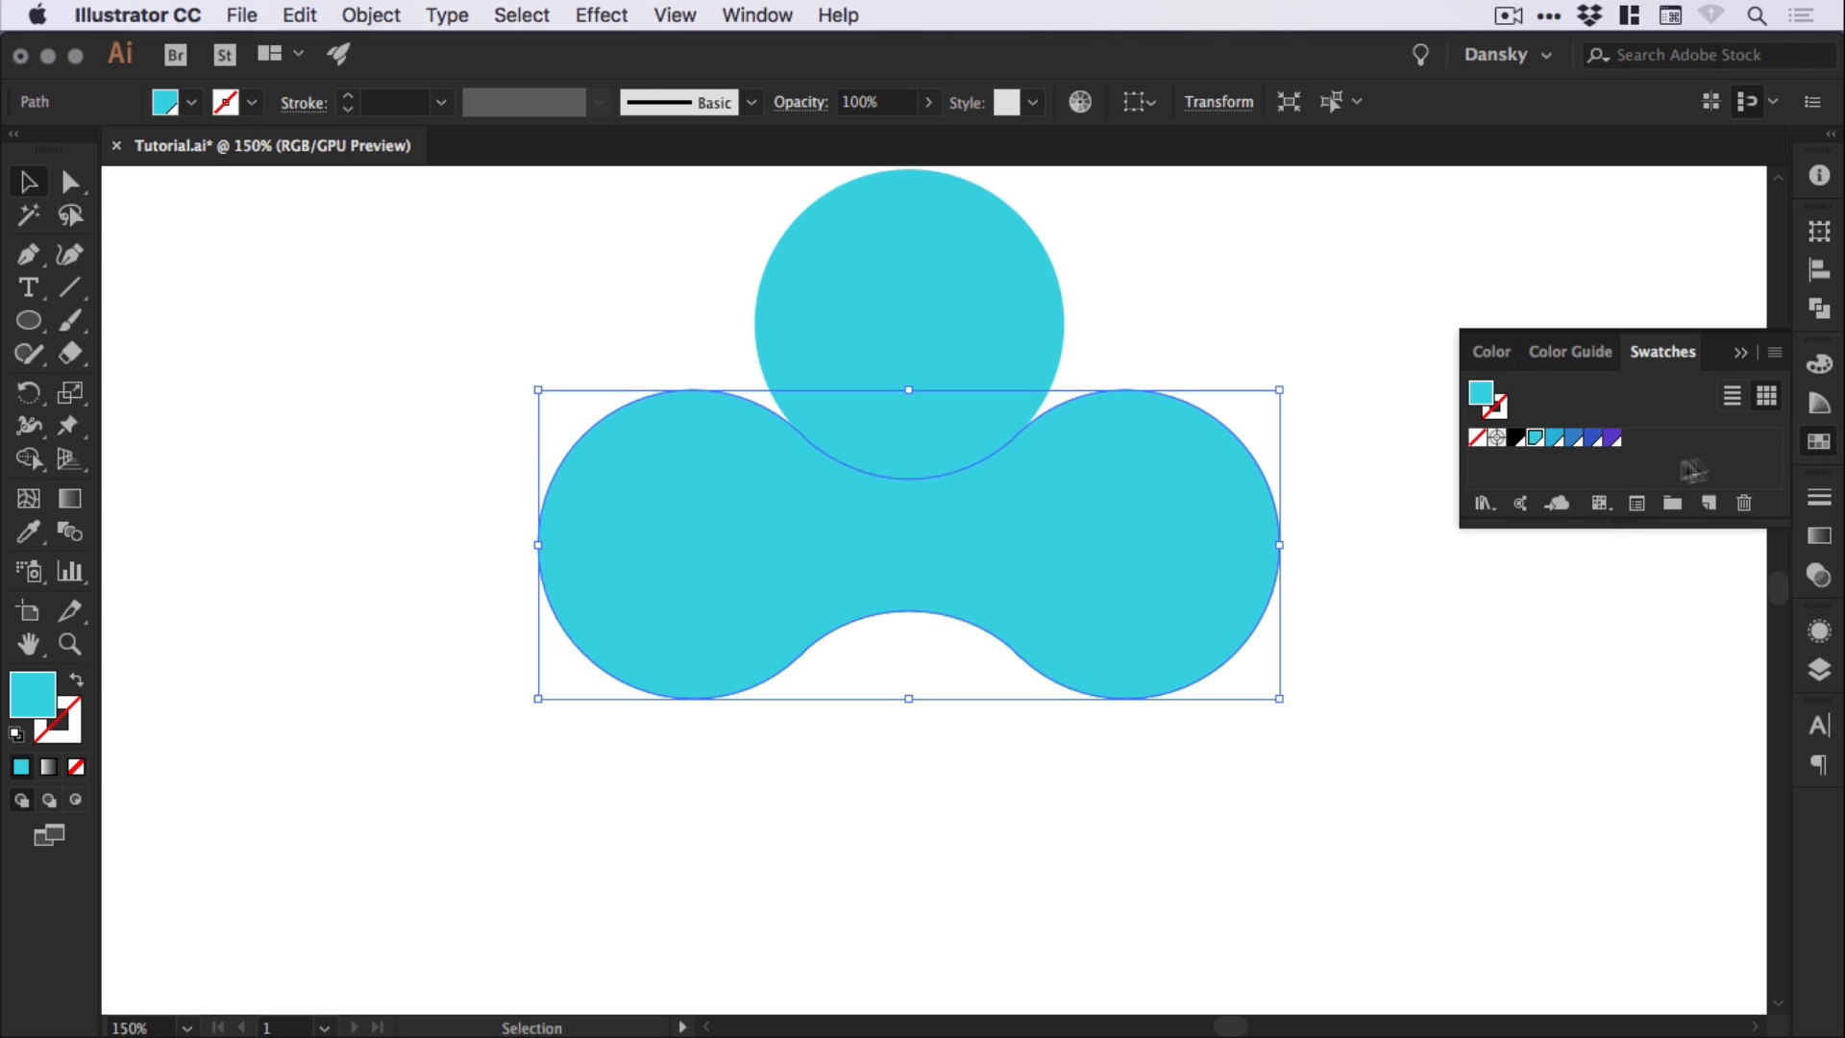
Fill the joined dumbbell with the next deeper blue swatch
click(1551, 439)
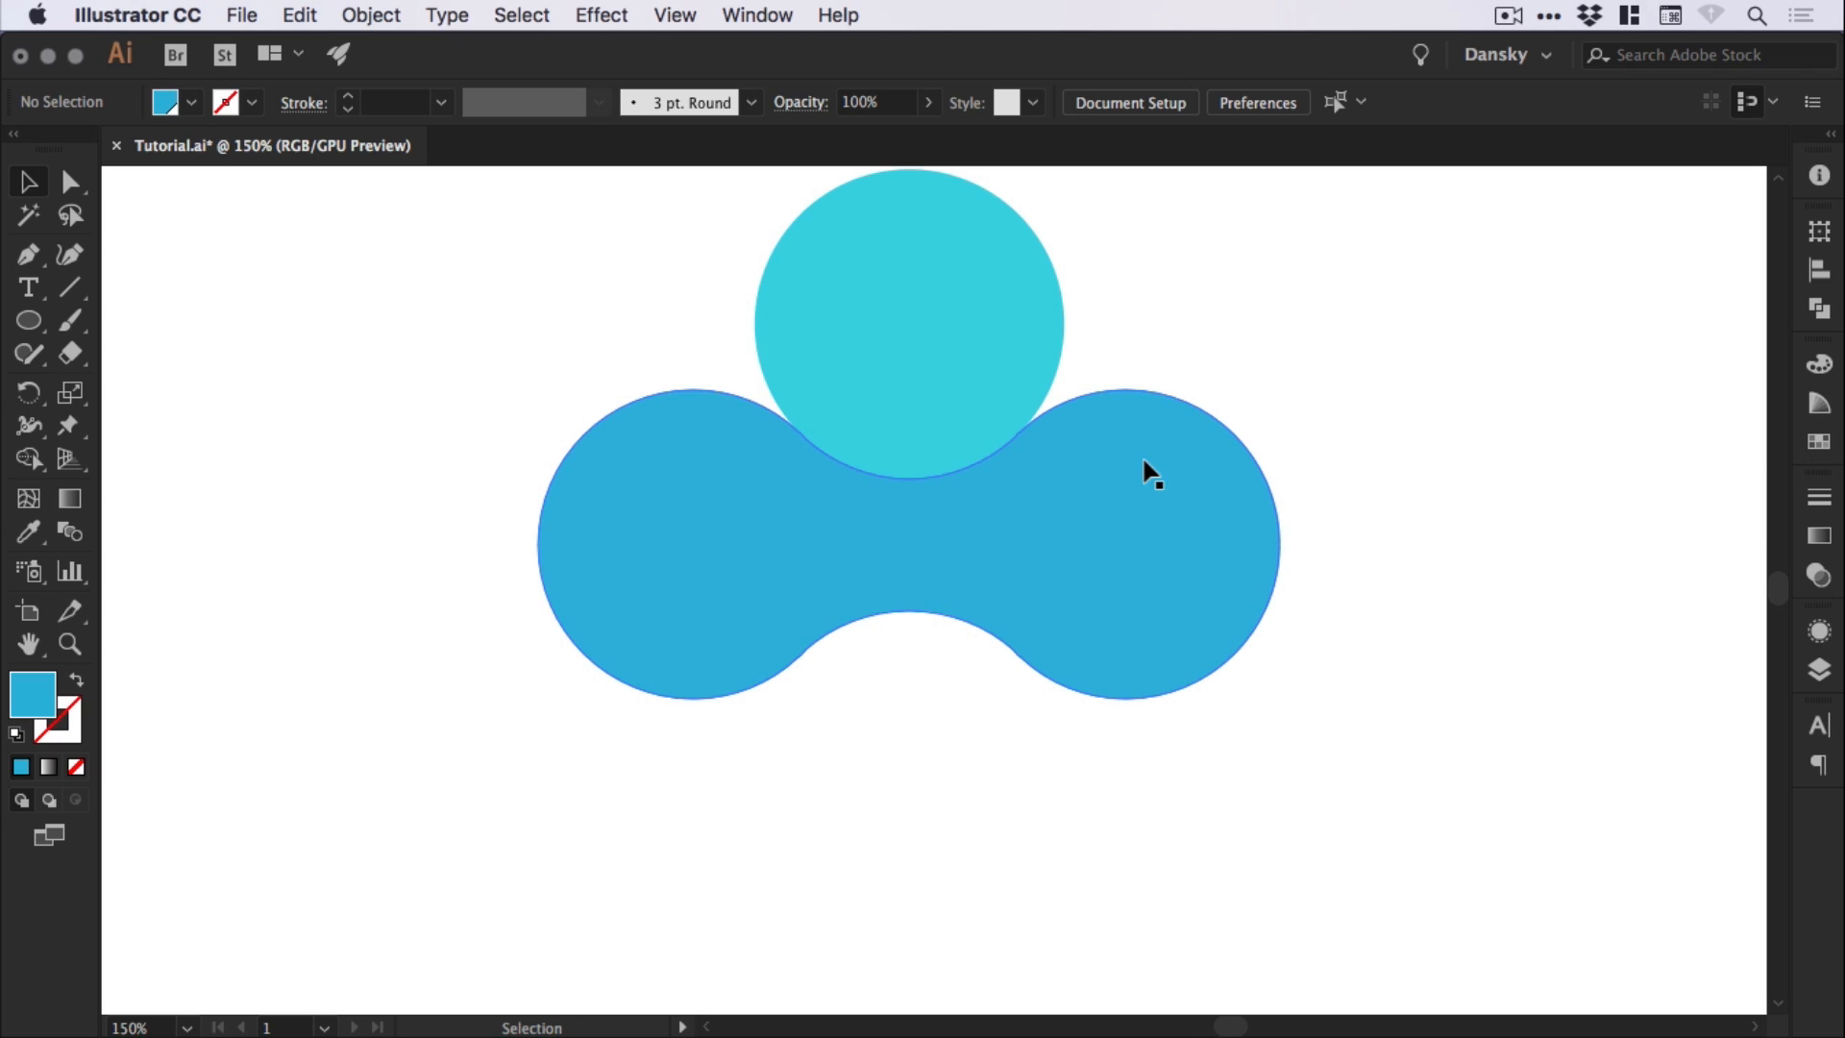
mouse_move(1153, 483)
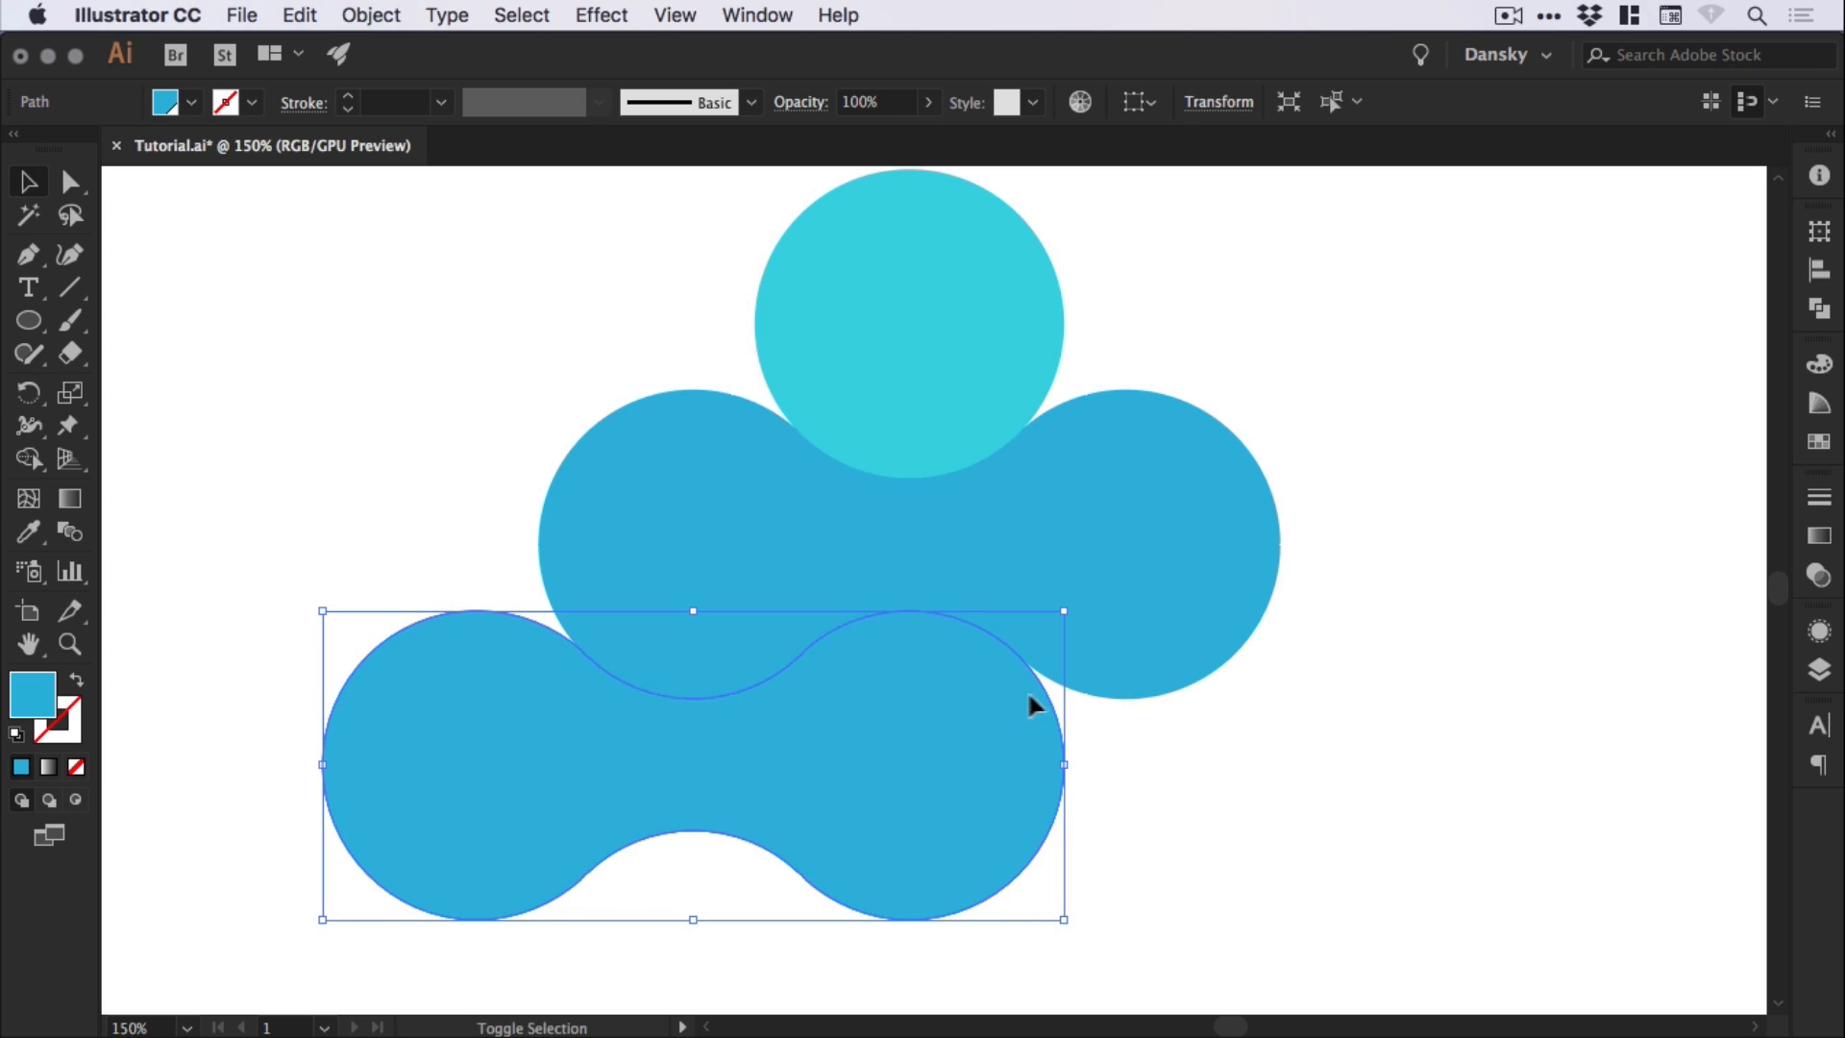
Hide the corner widget and unite the three-circle lower row into one wavy shape
click(672, 16)
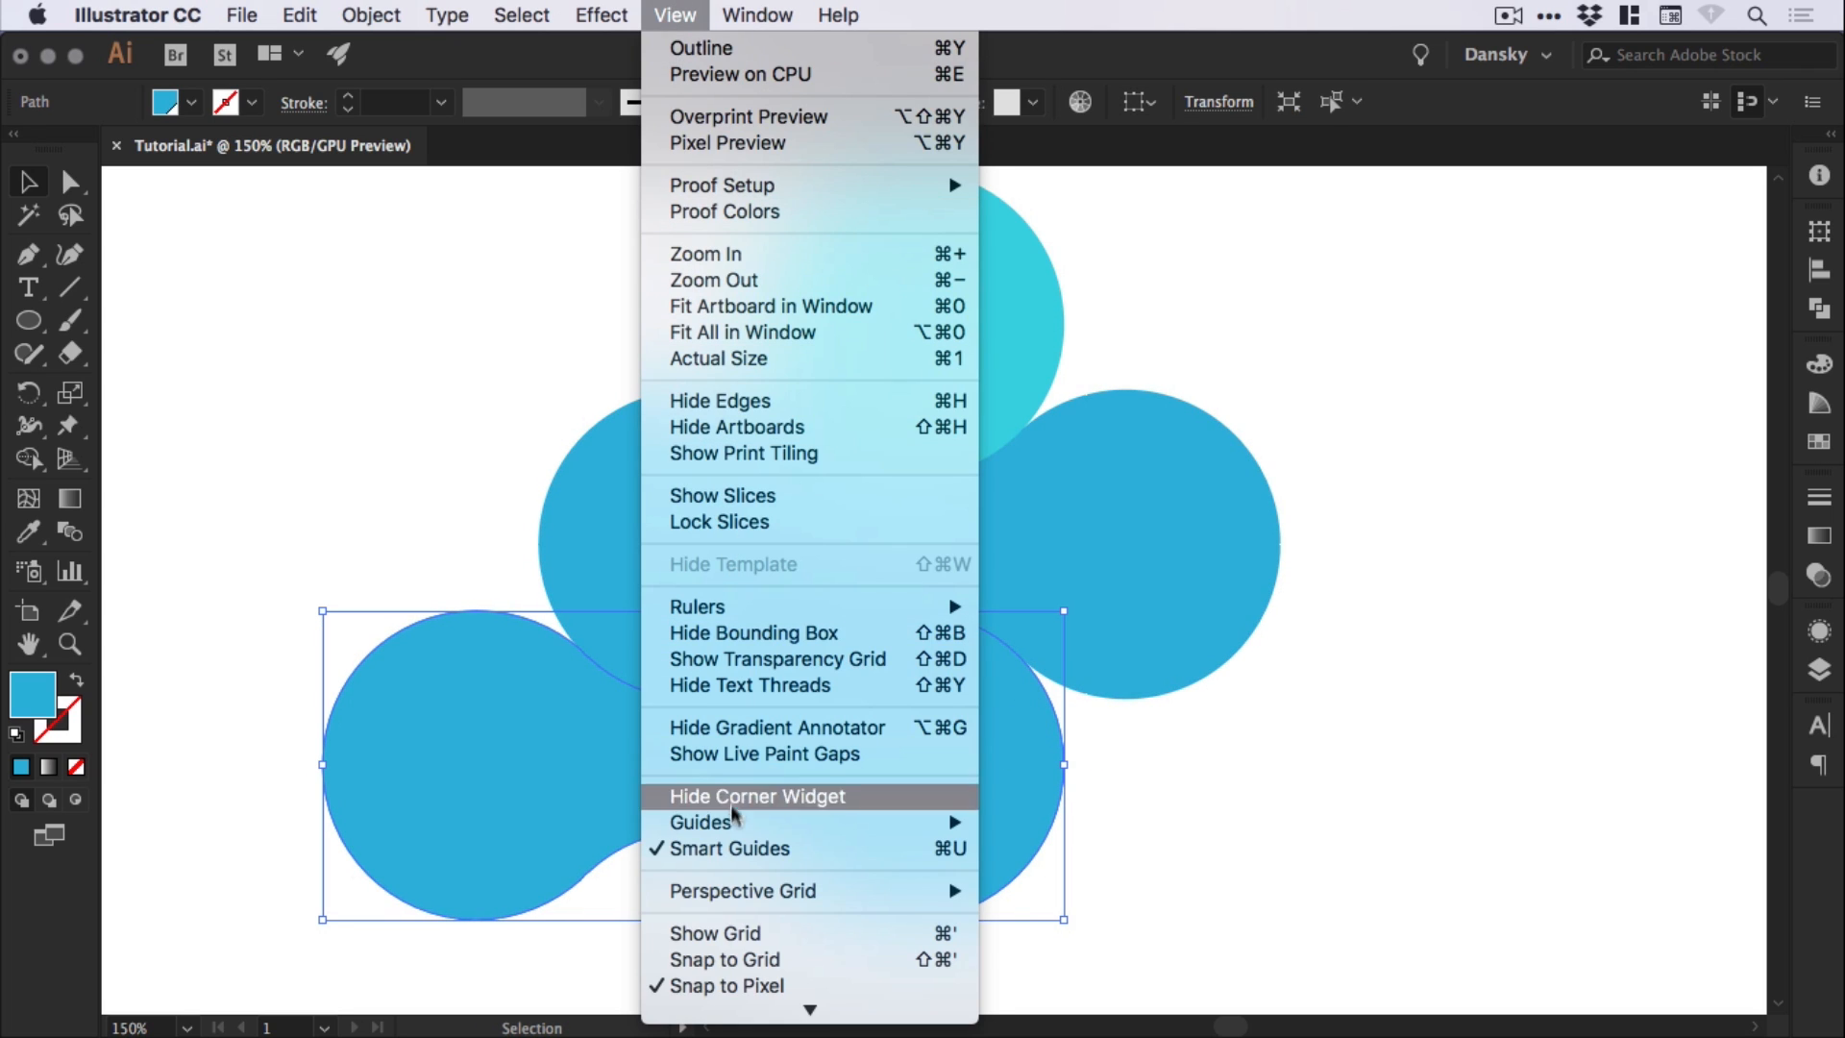
click(756, 797)
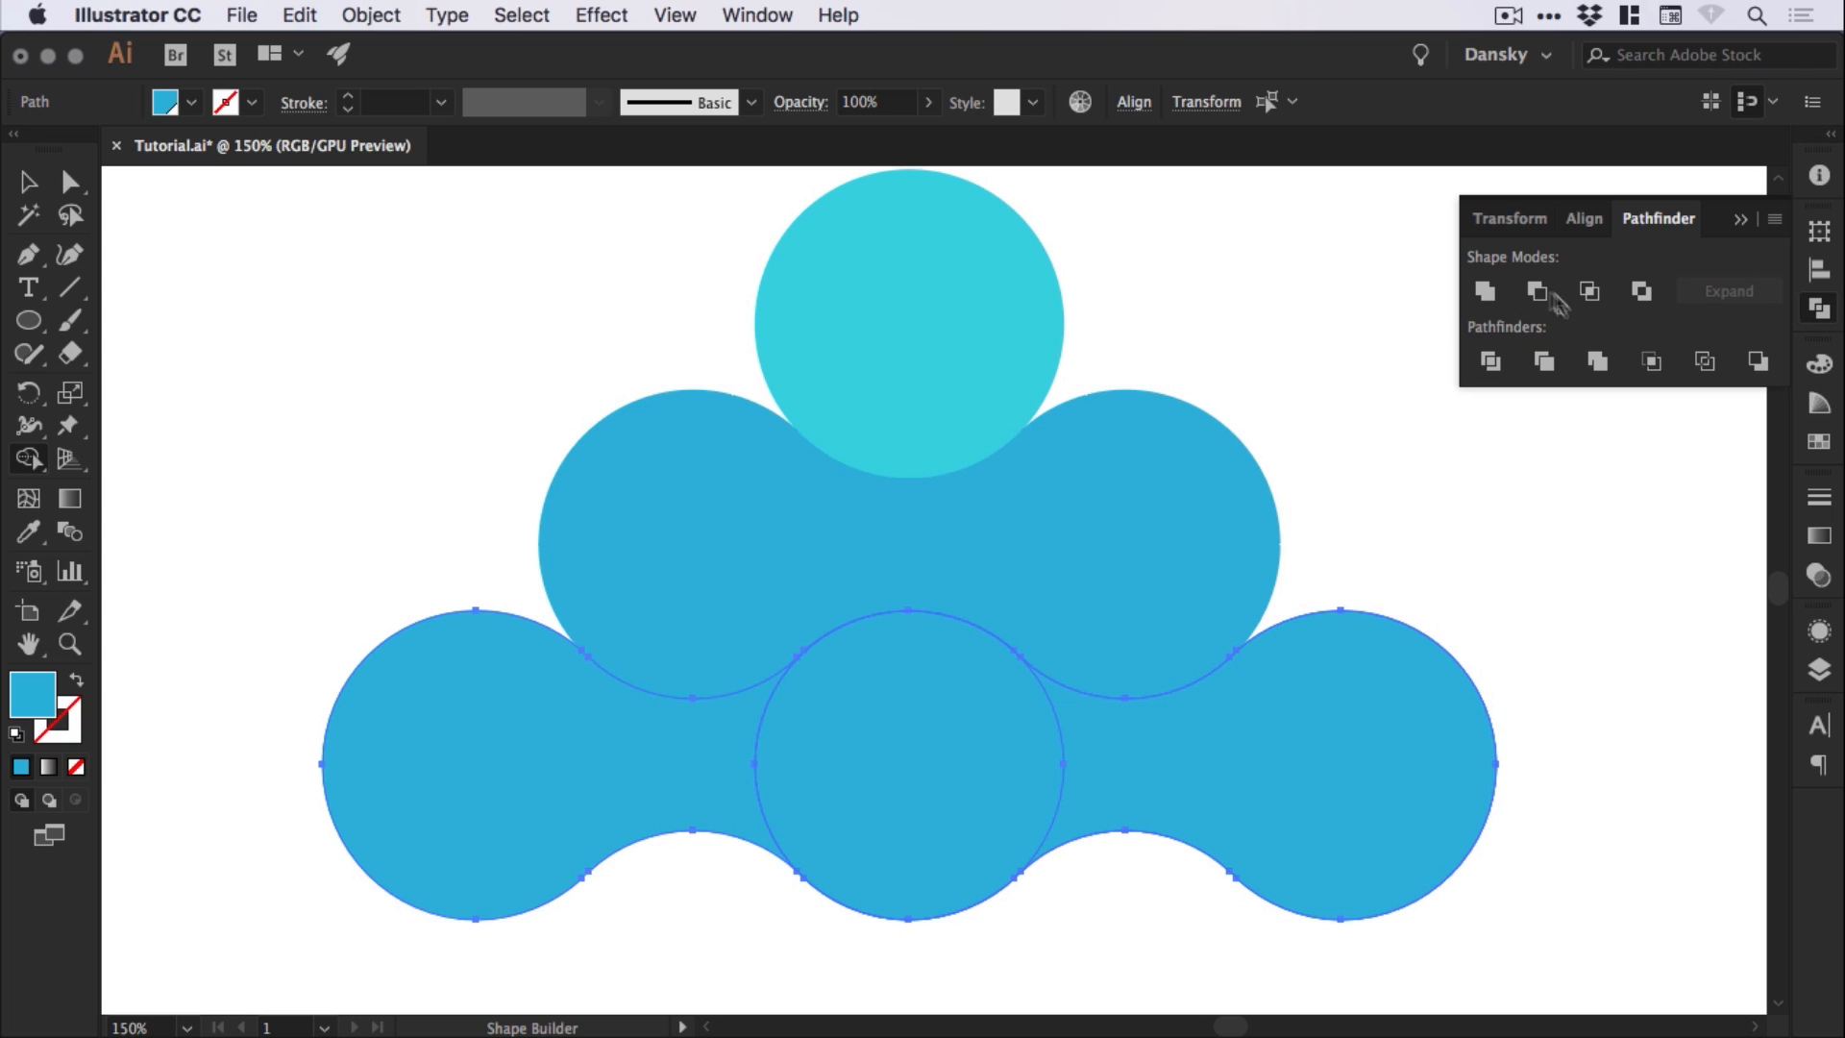
click(1485, 290)
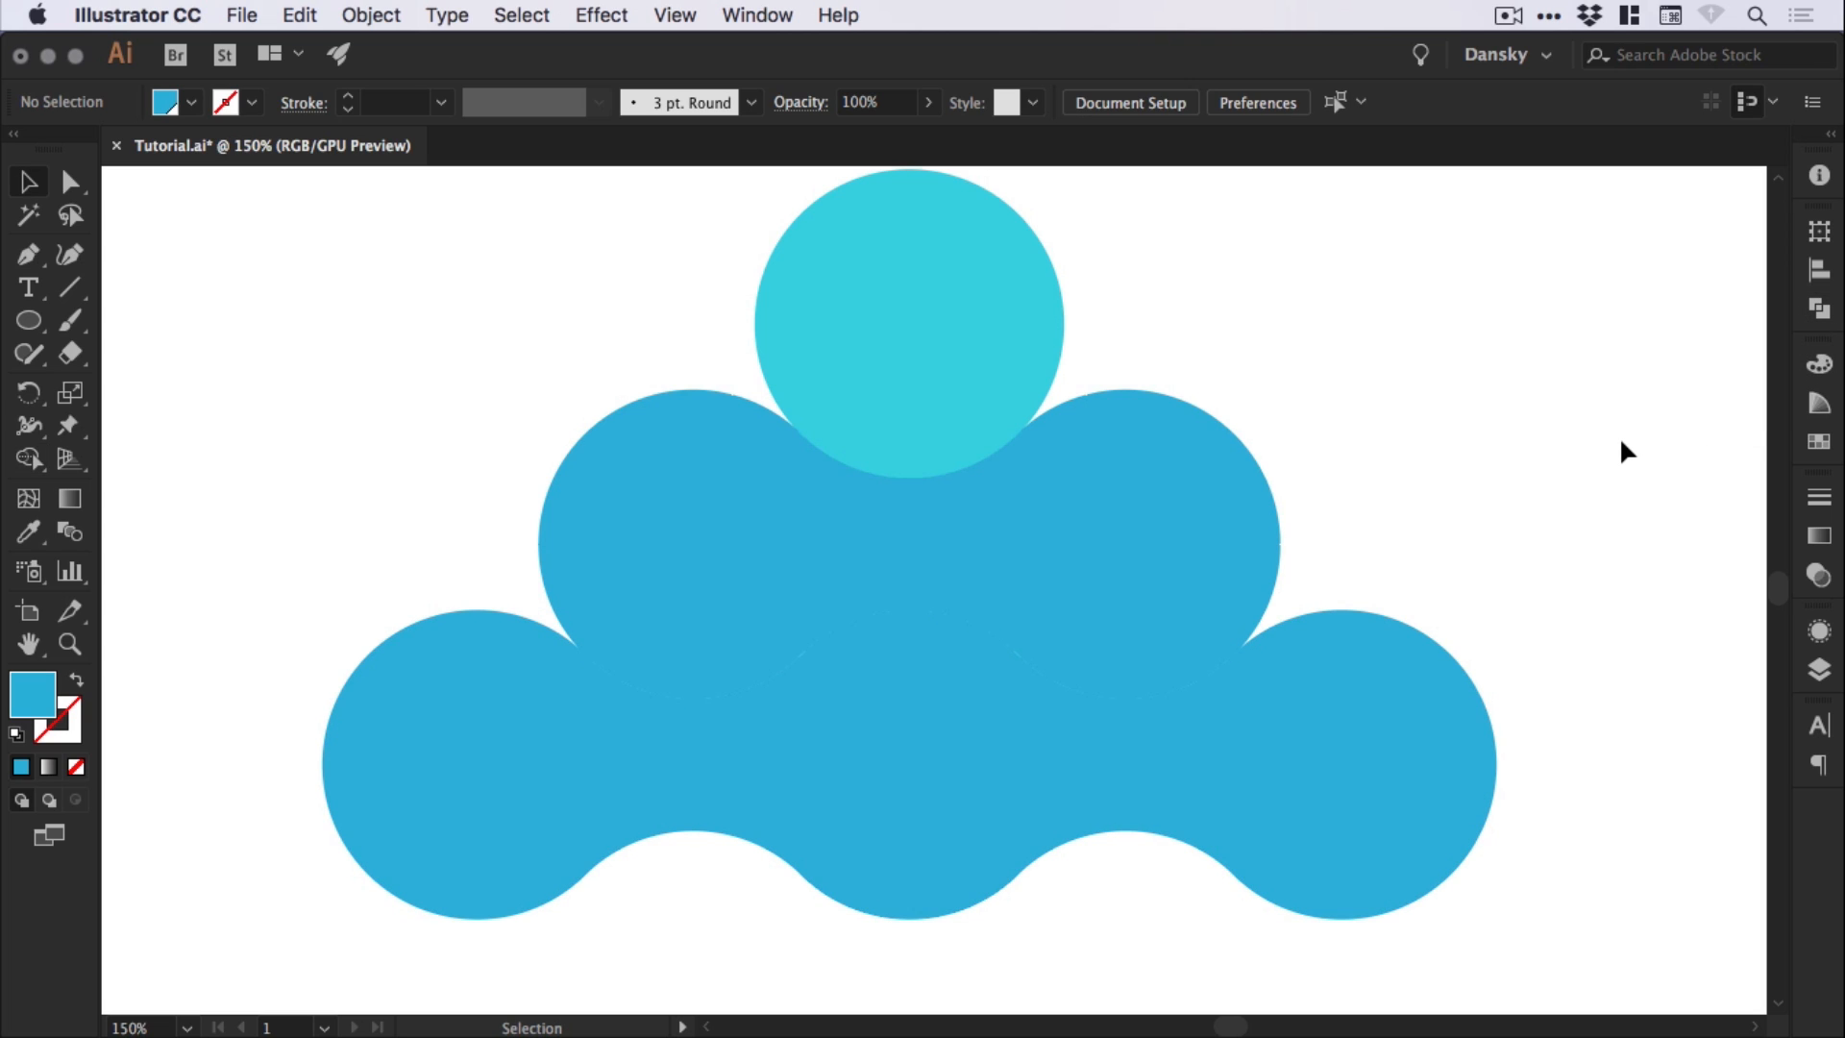
click(1336, 765)
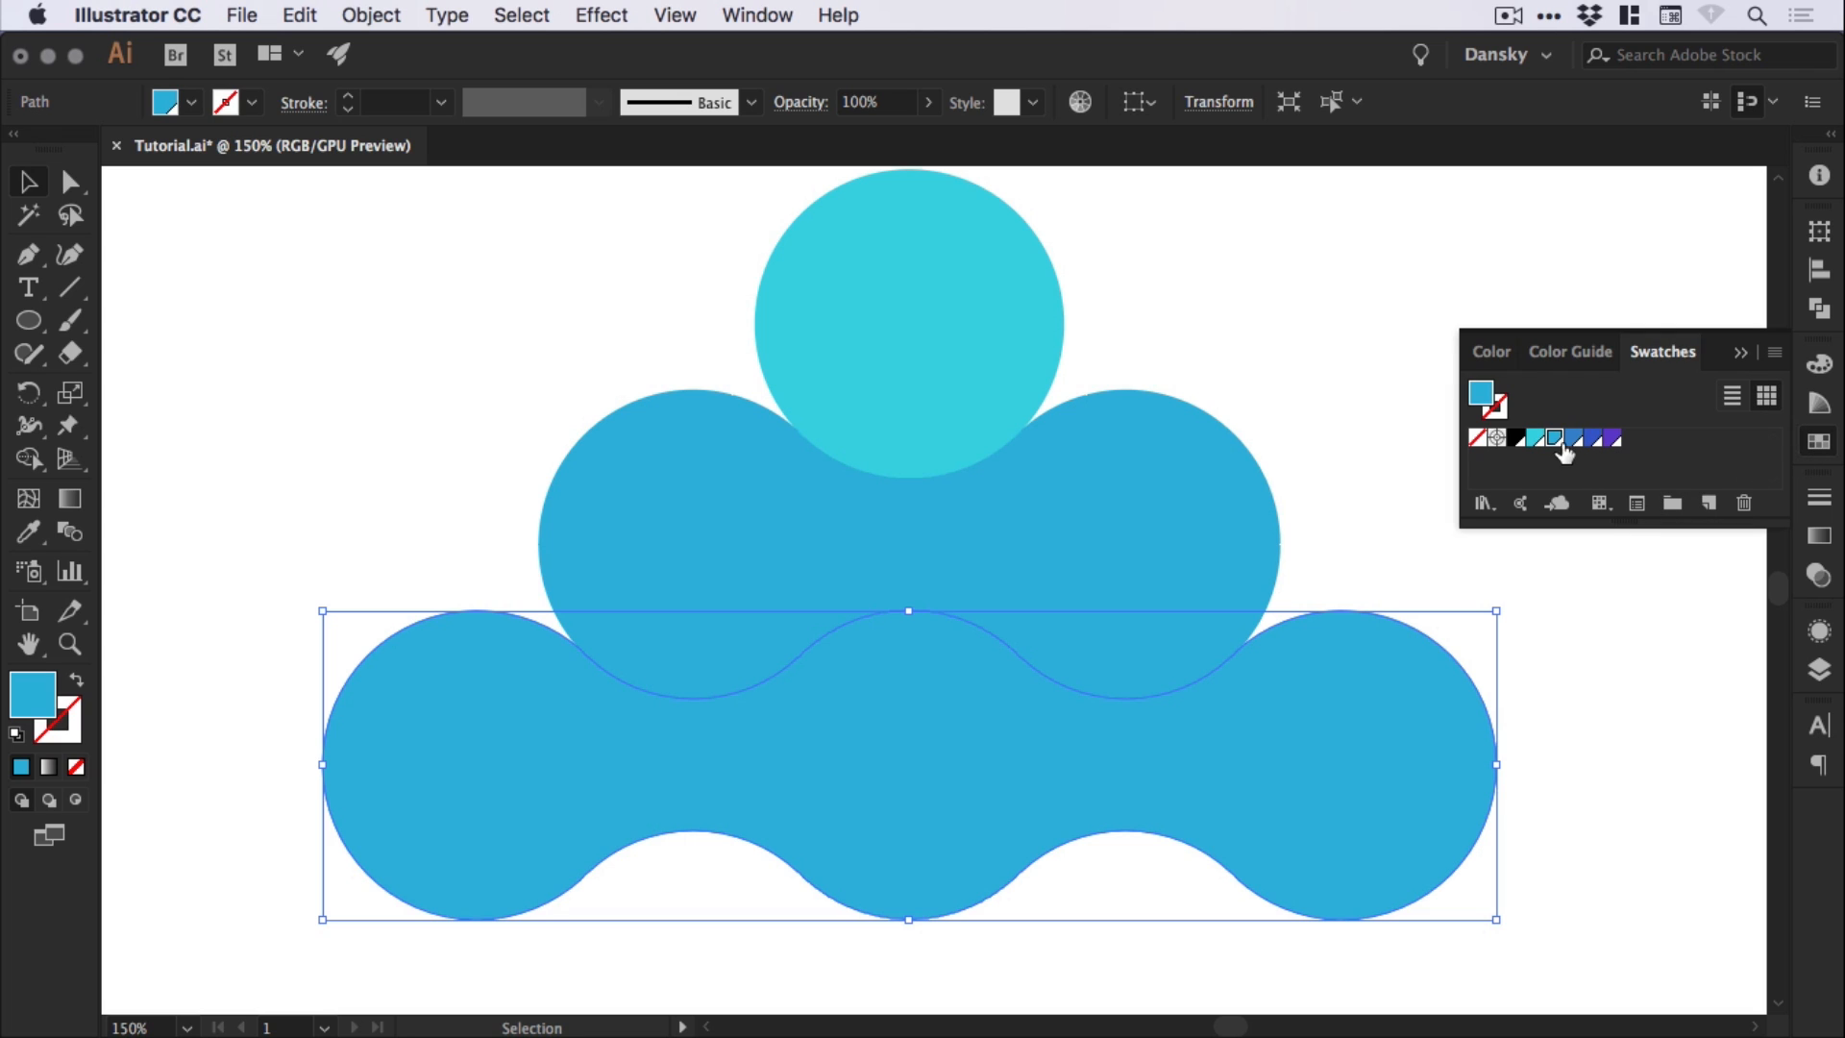
Shade the lower row darker blue, then paste the upper rows in place and reflect them horizontally
click(1600, 438)
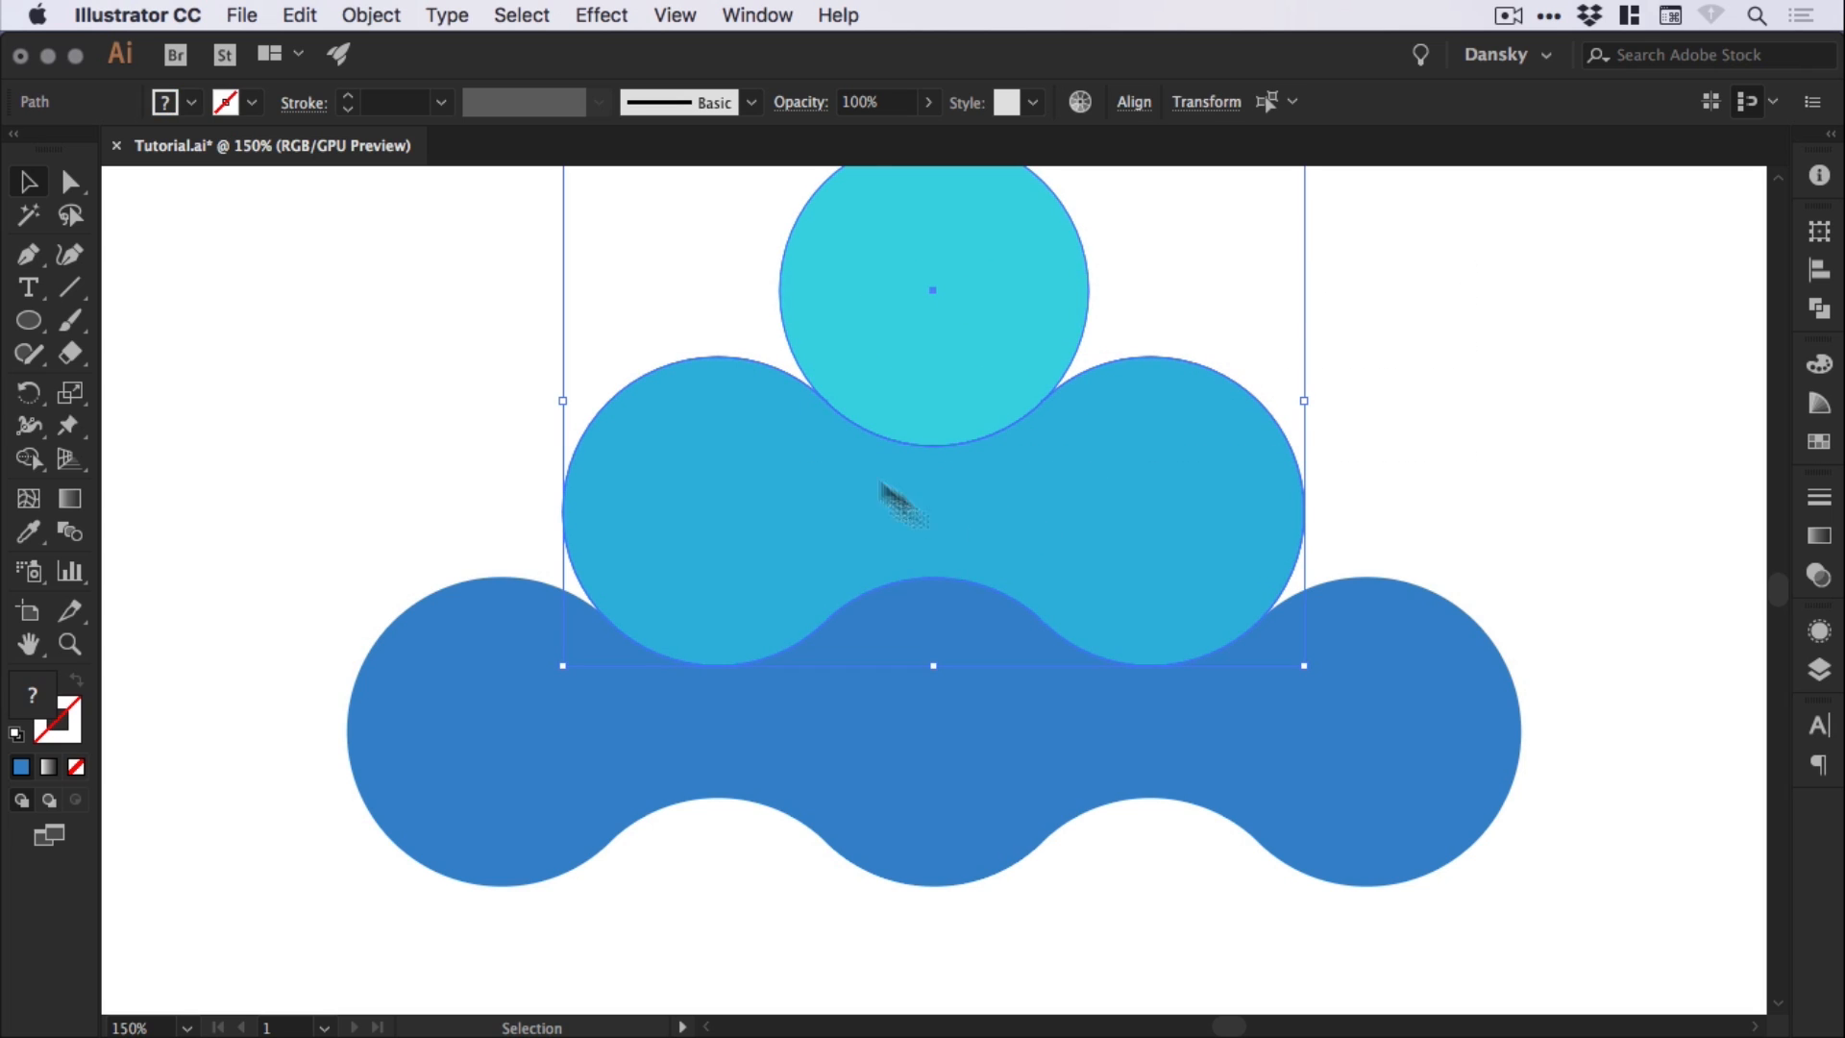
drag(906, 506, 965, 452)
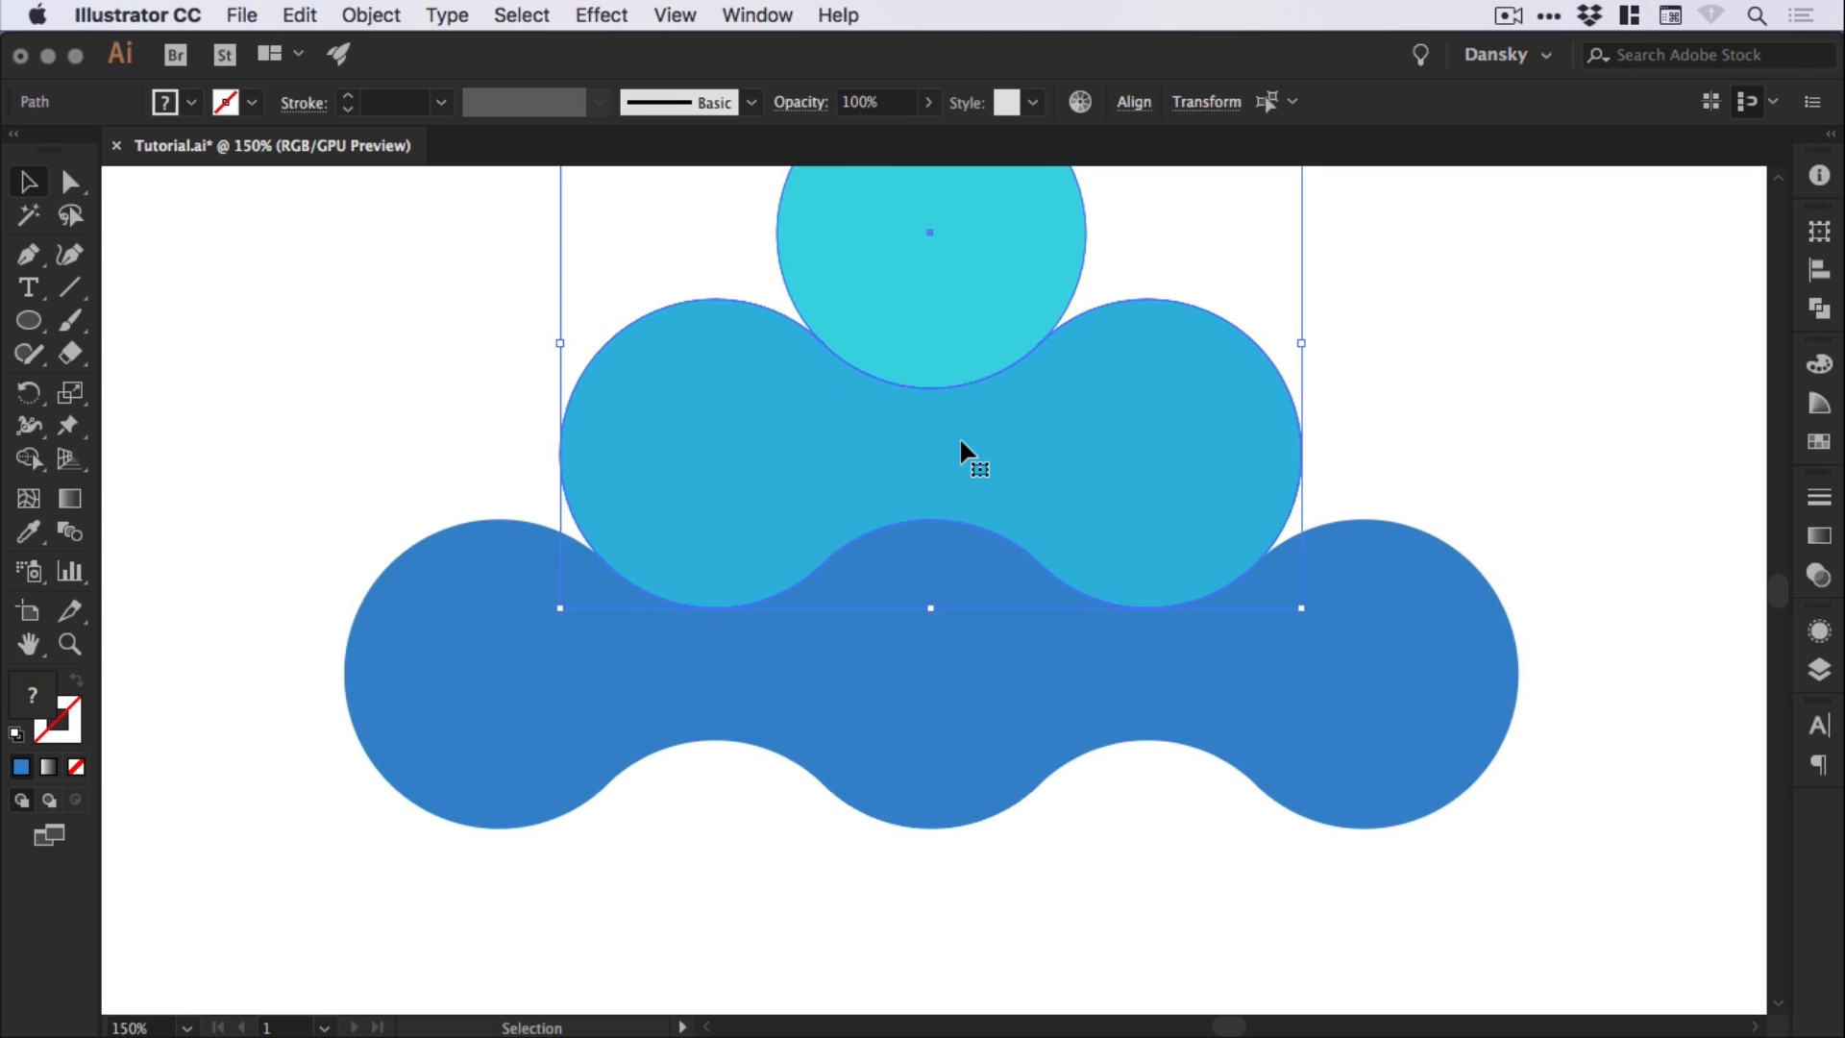
click(298, 16)
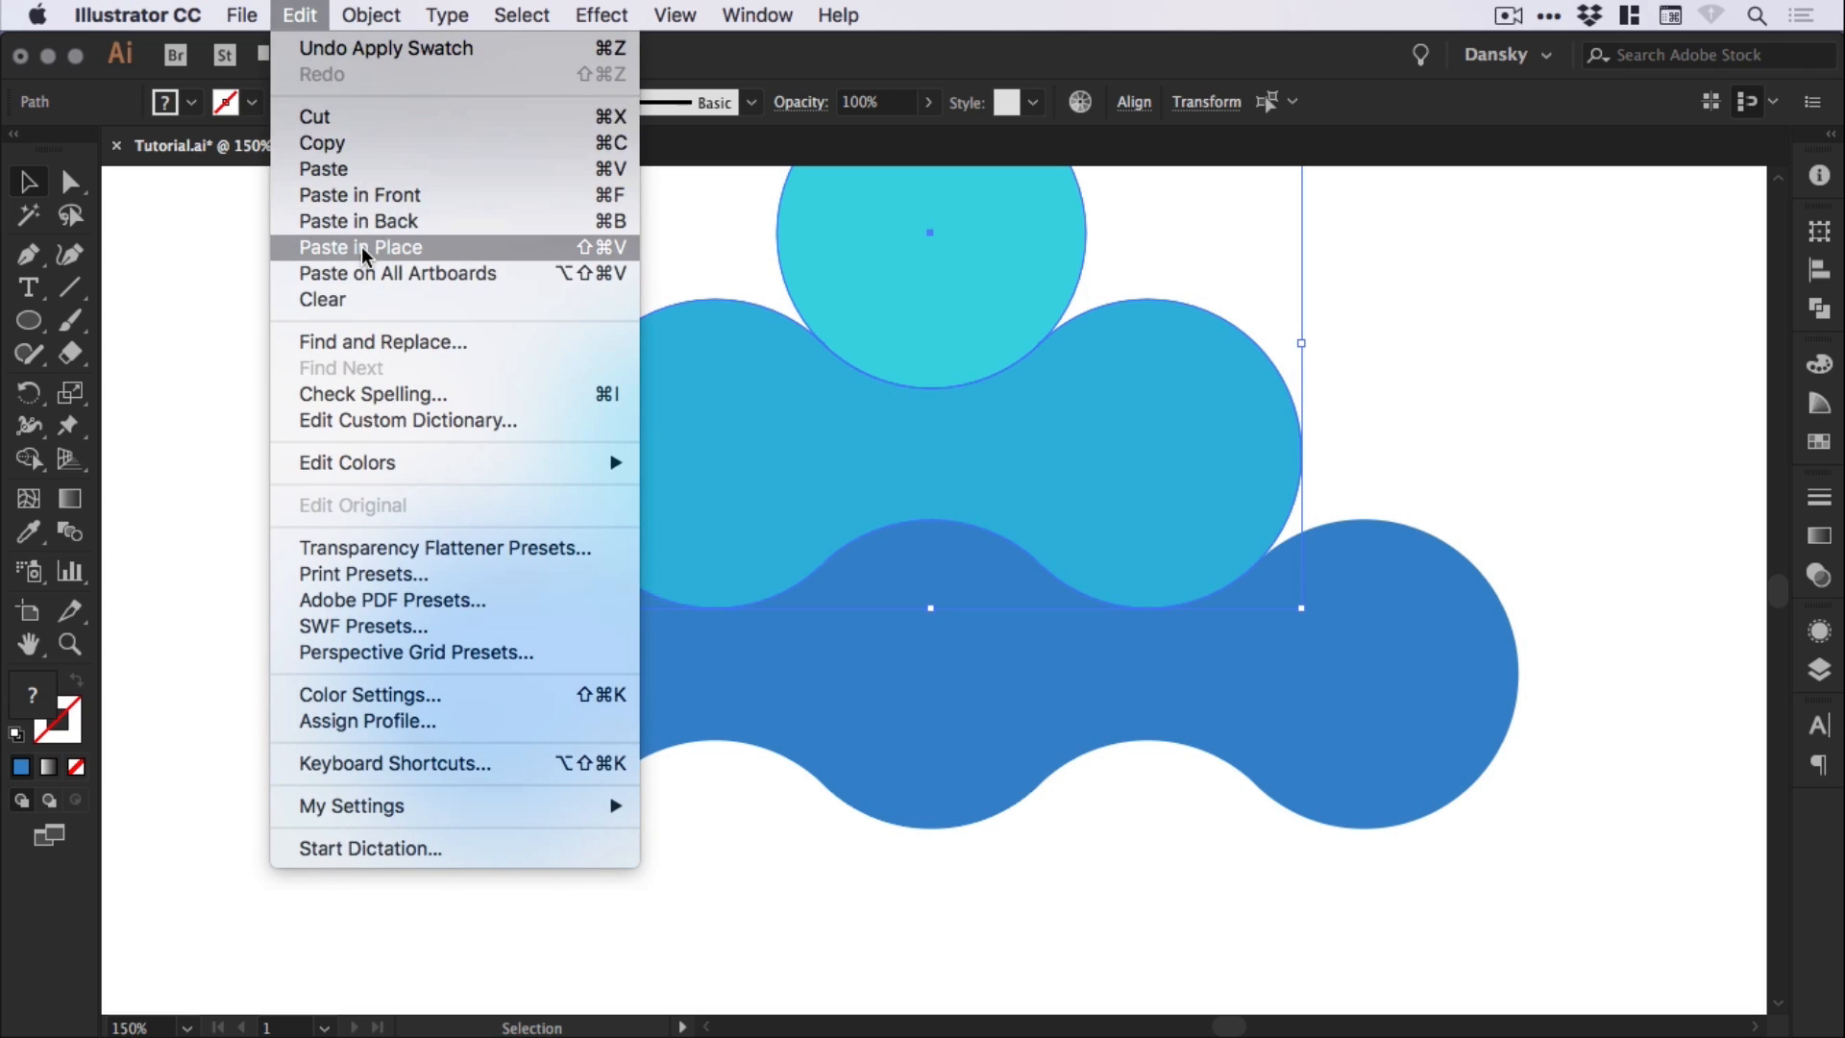
click(371, 15)
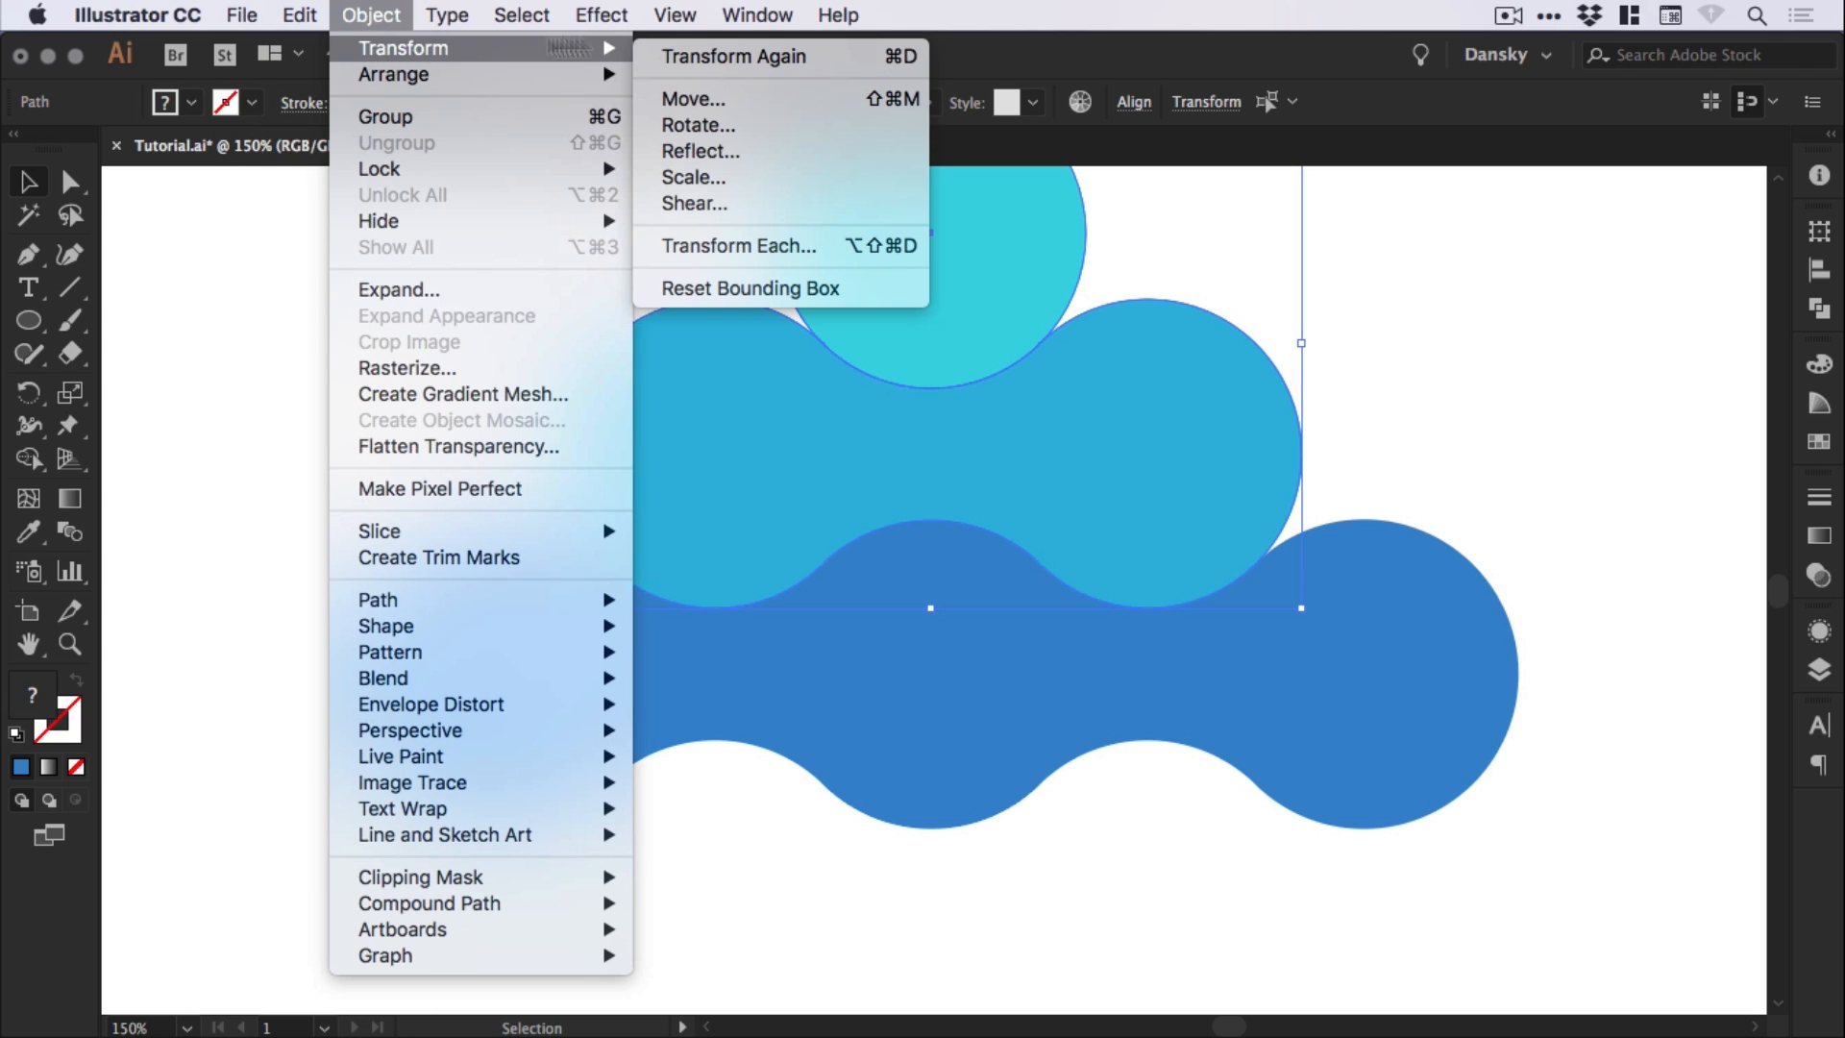
click(701, 151)
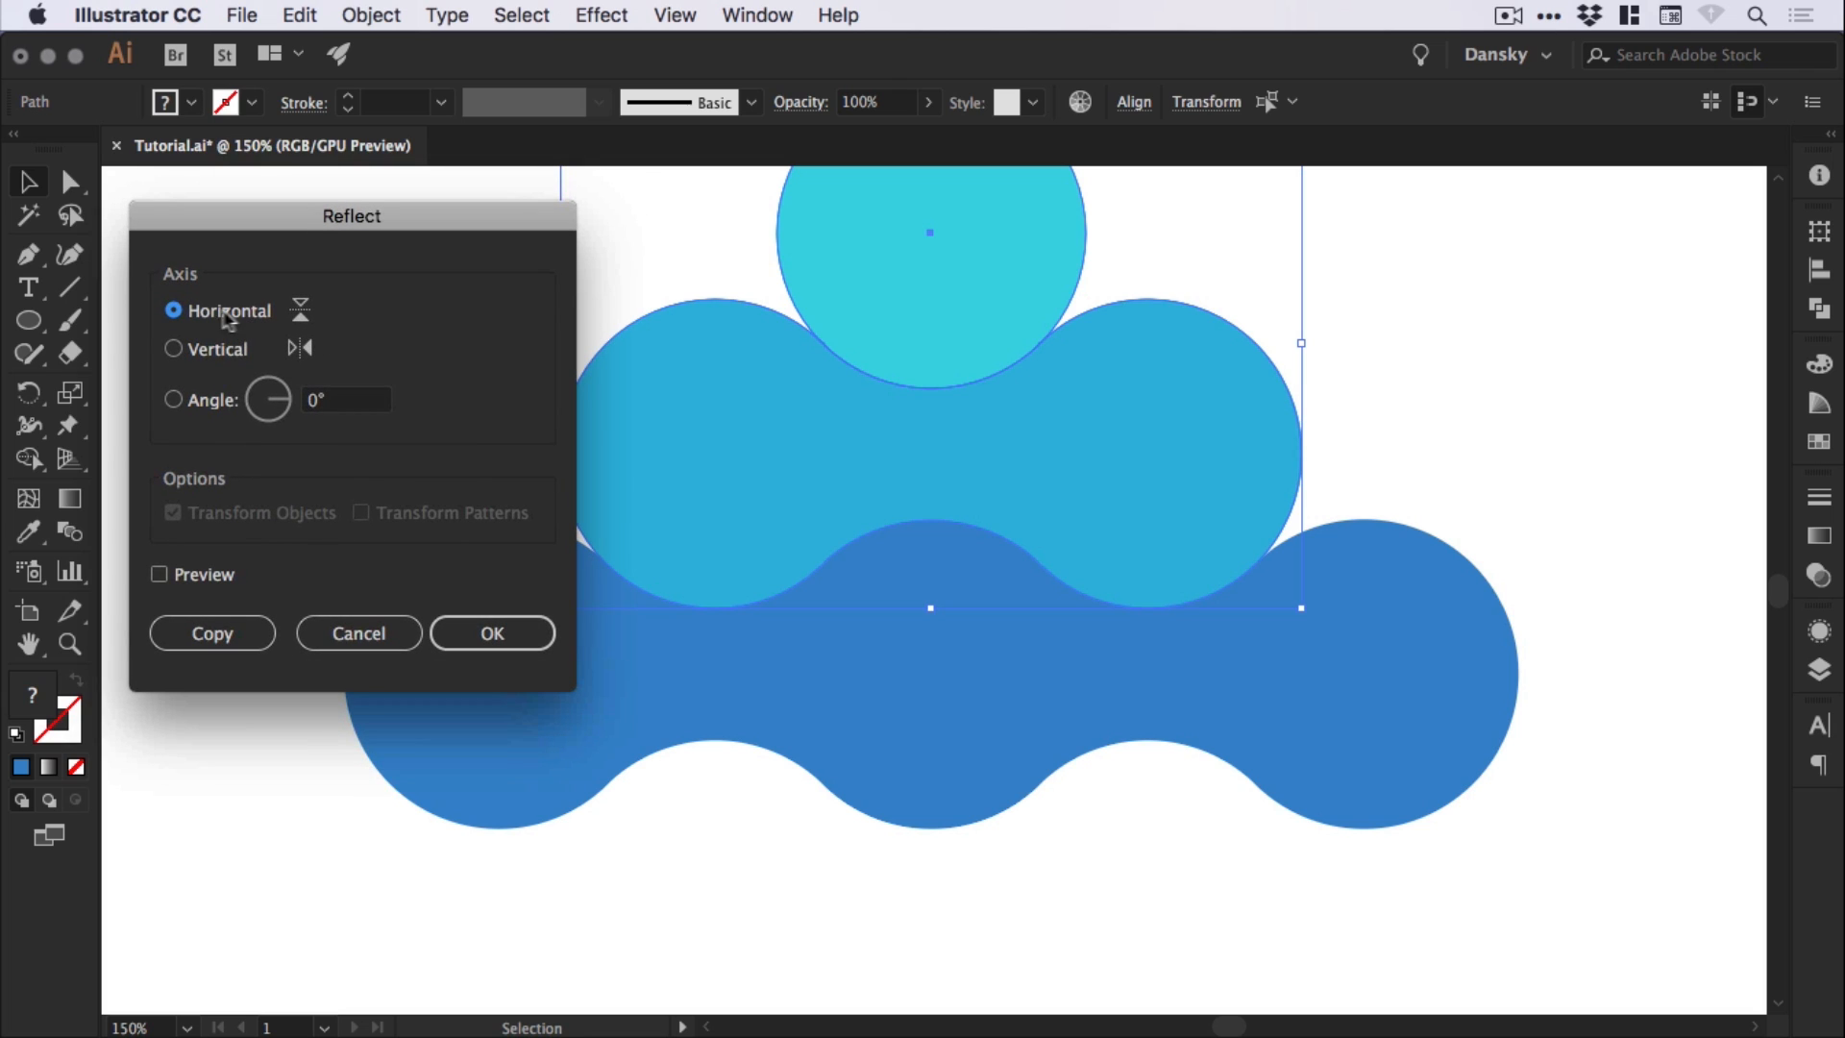
click(492, 633)
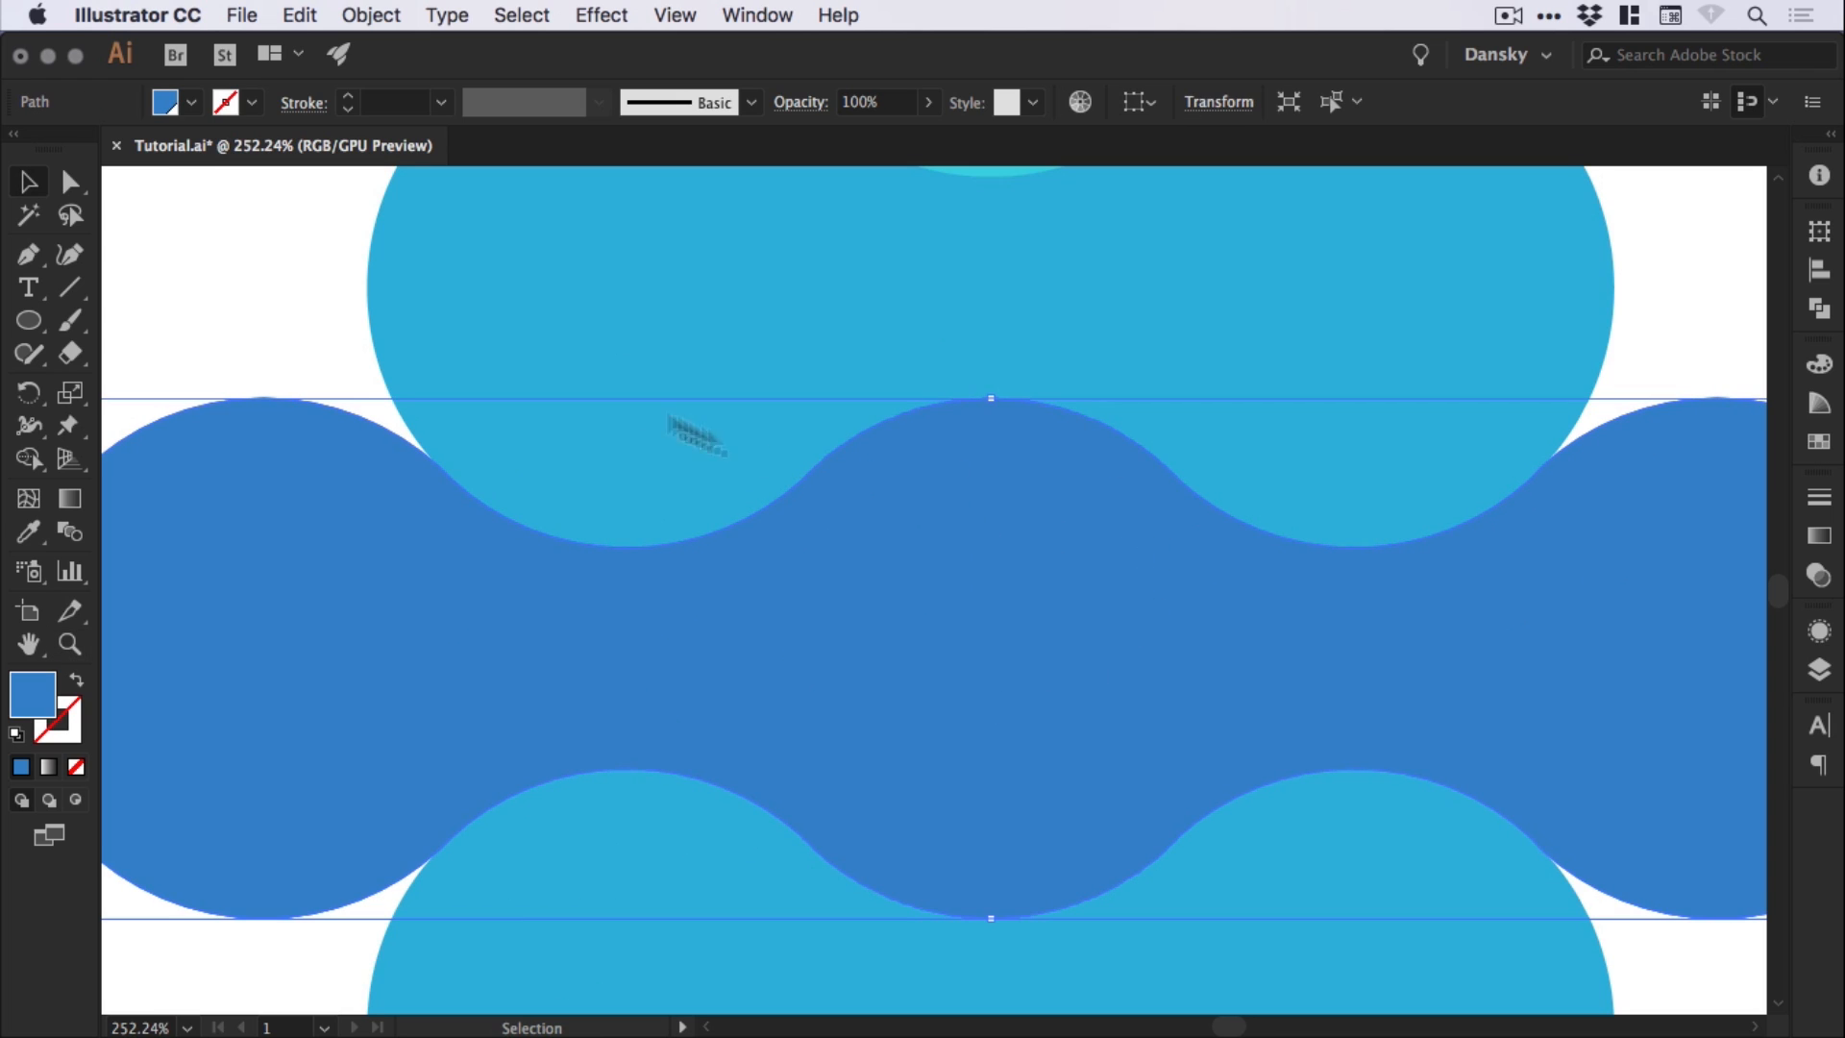
Snap the reflected copy under the middle row and zoom into the overlapping joins
click(369, 15)
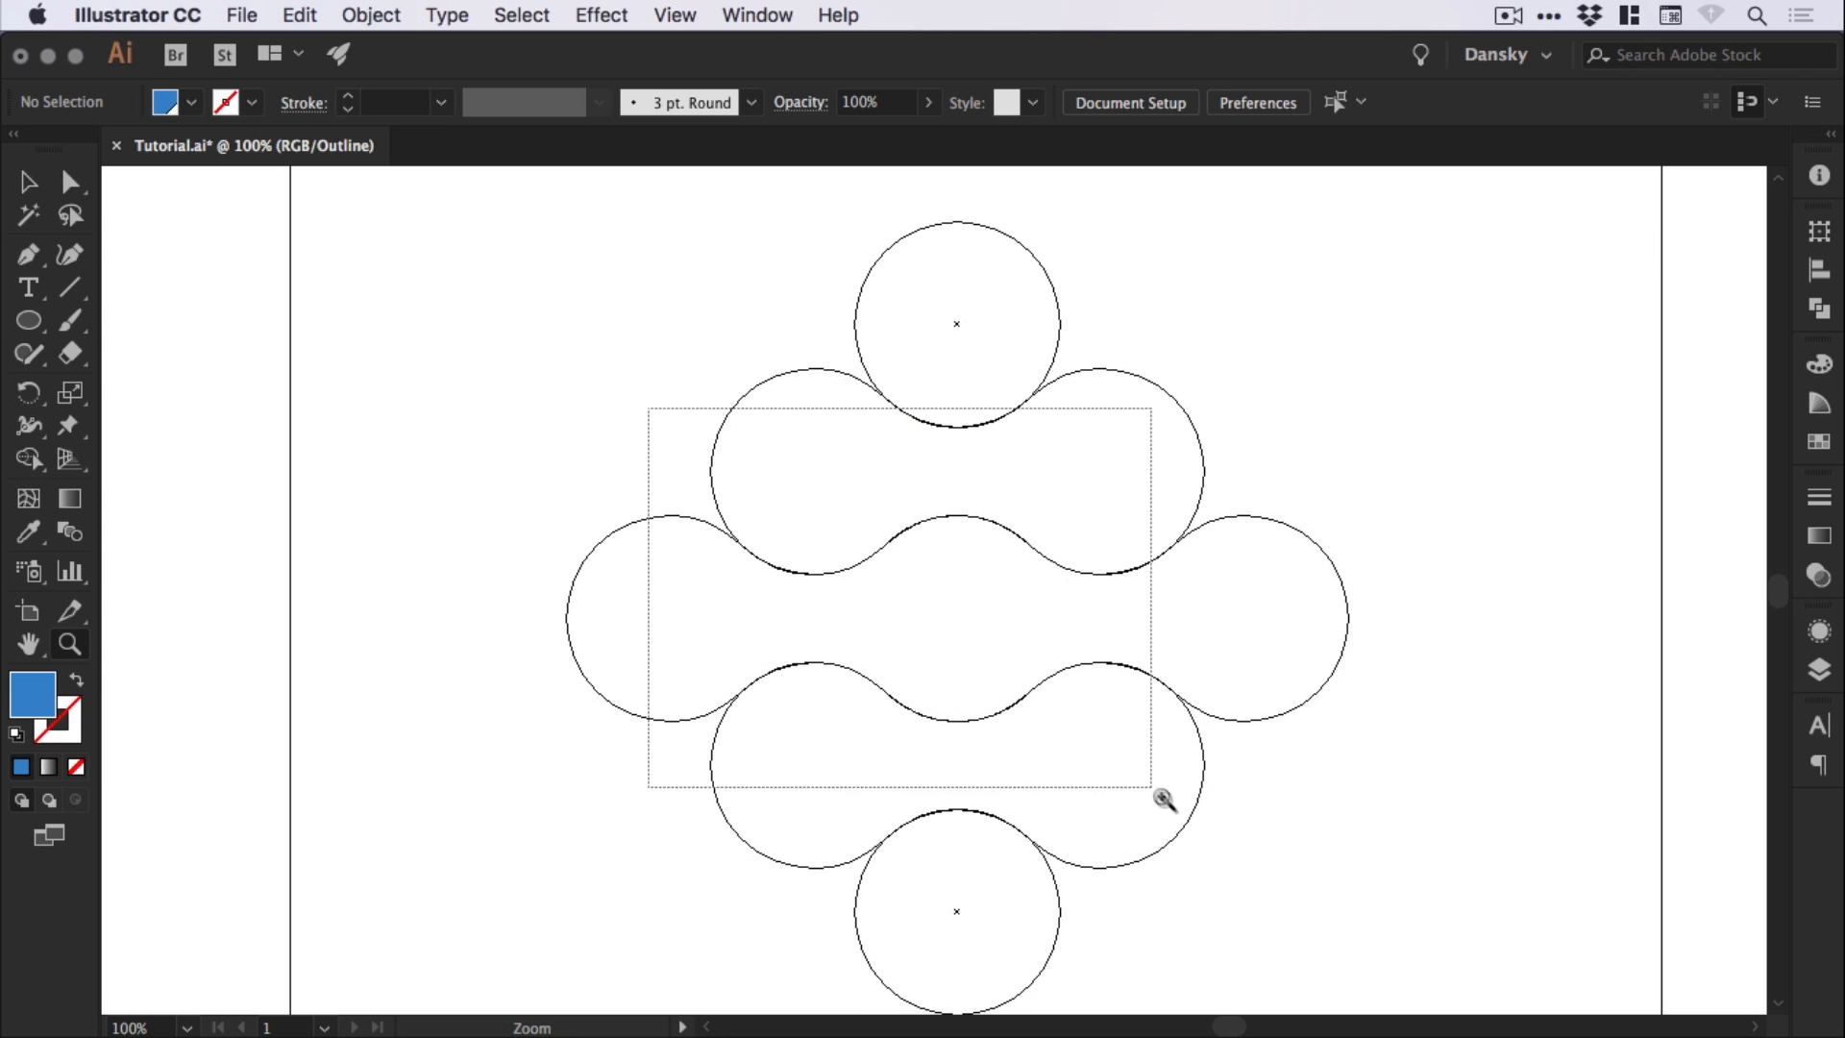
click(1162, 801)
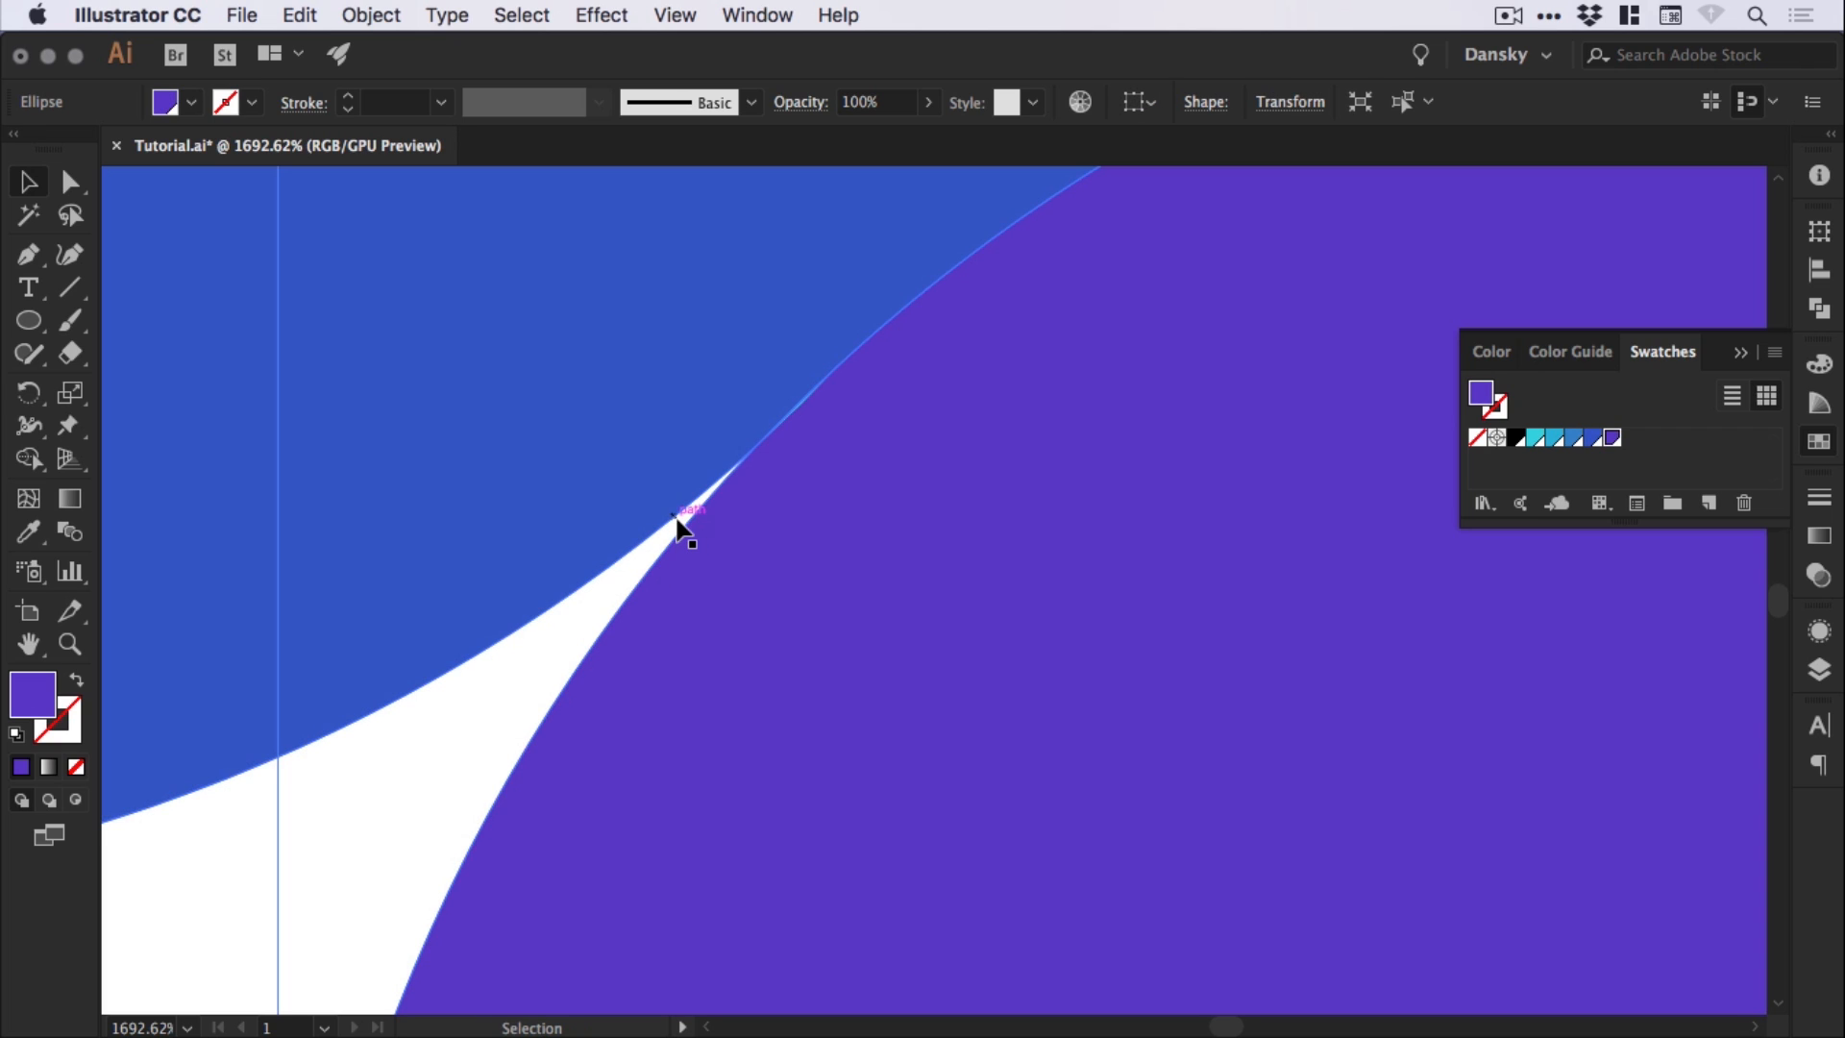
Recolour the lower rows in darker blue and purple swatches, then select the top turquoise circle
click(369, 15)
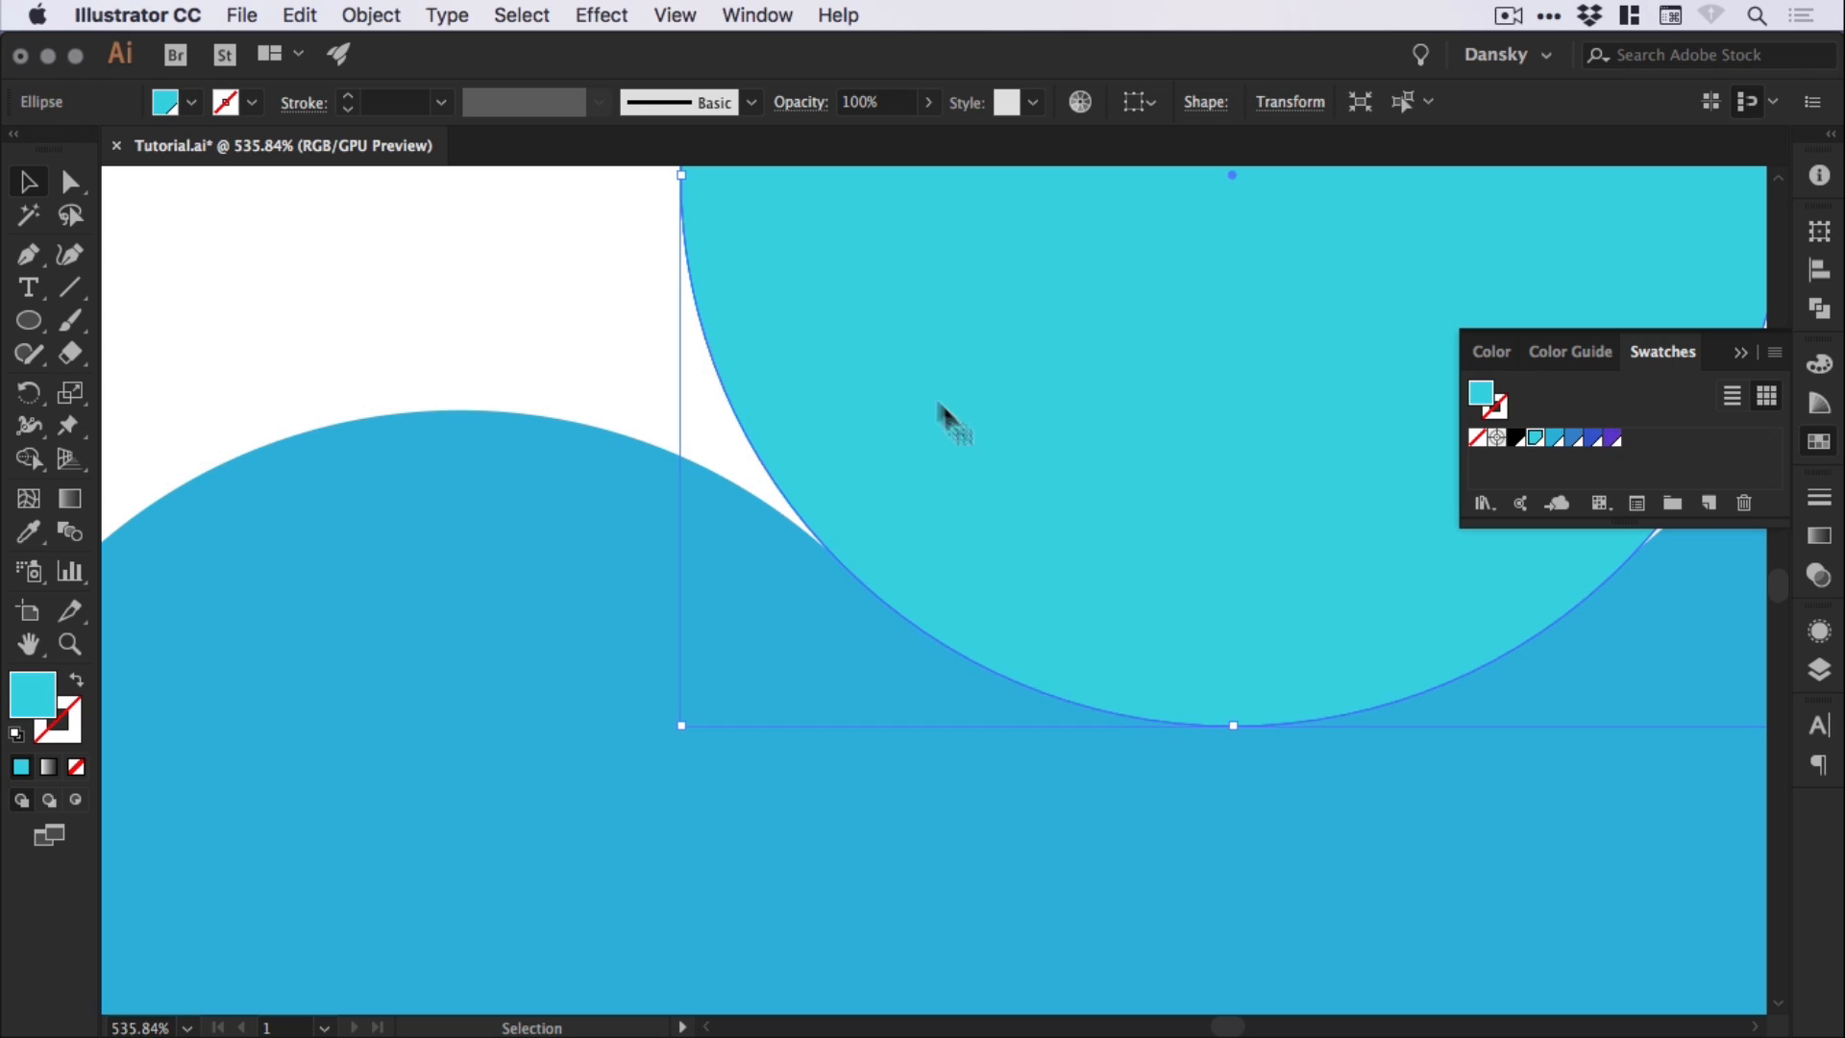
click(371, 15)
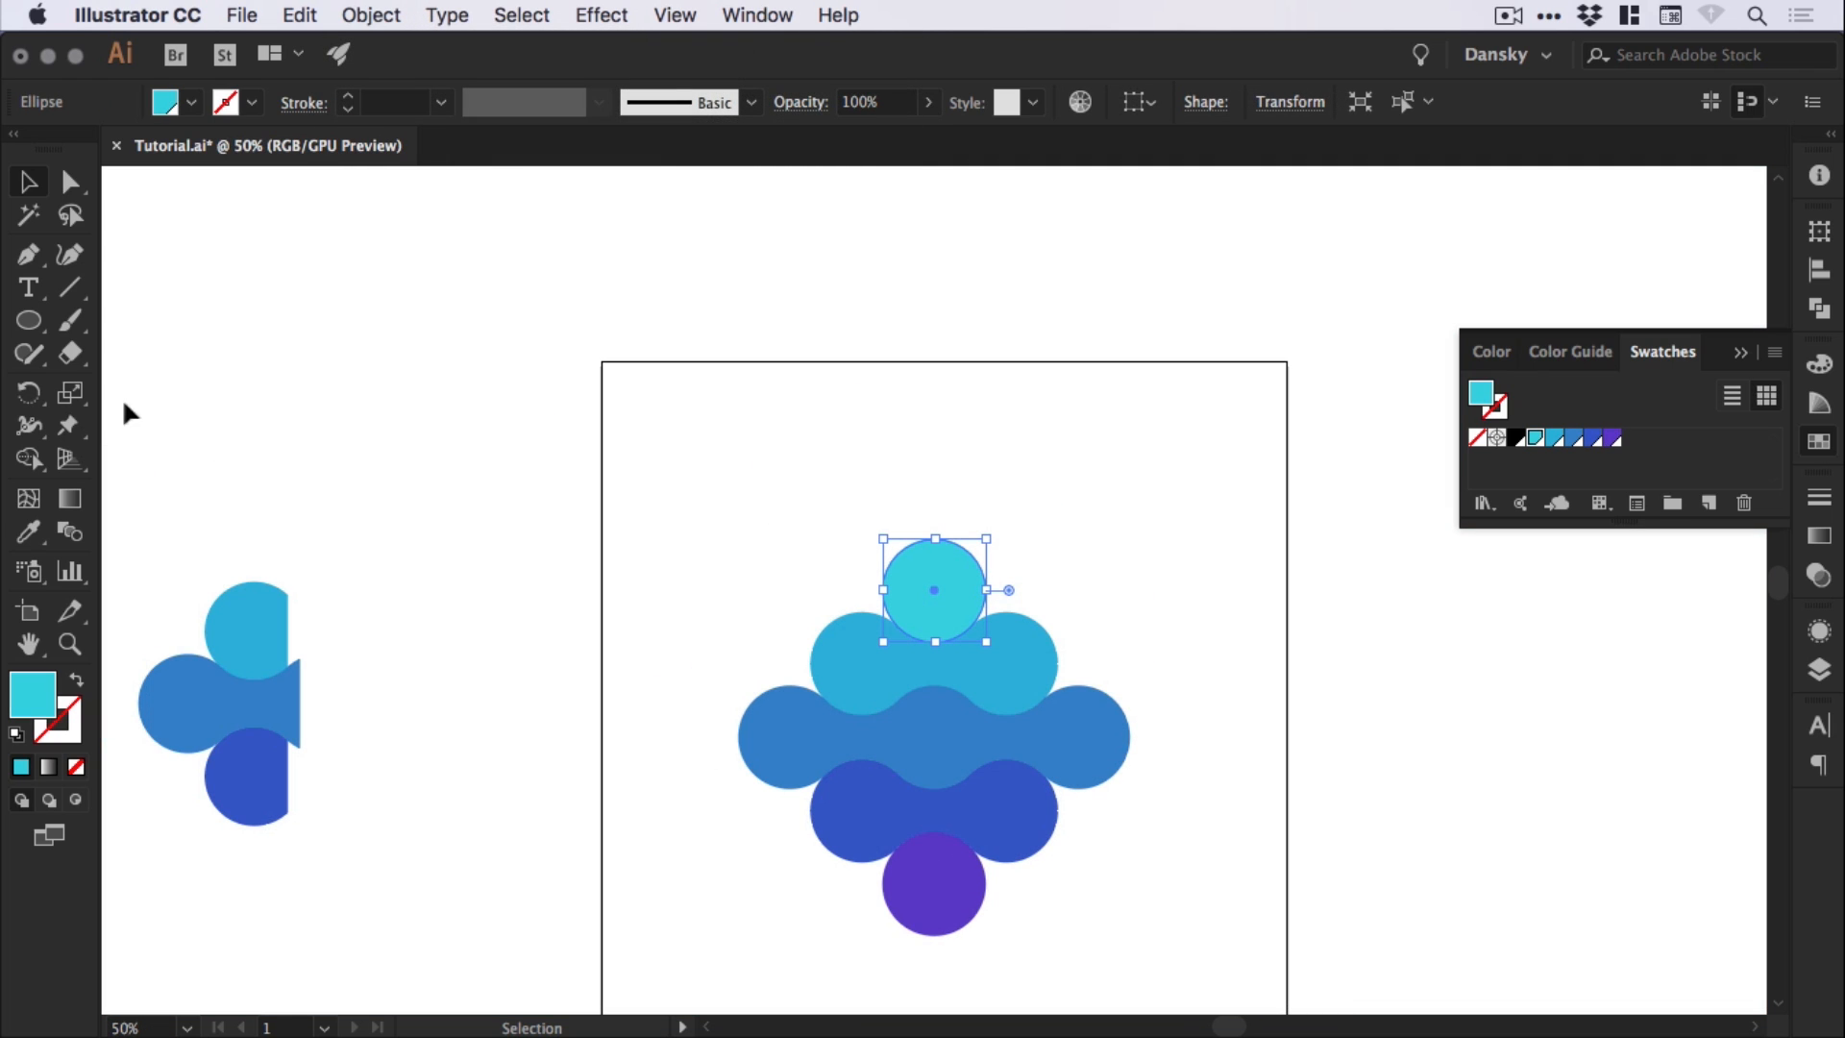
Select every shape, group them with Cmd+G into one diamond logo, then deselect
click(739, 555)
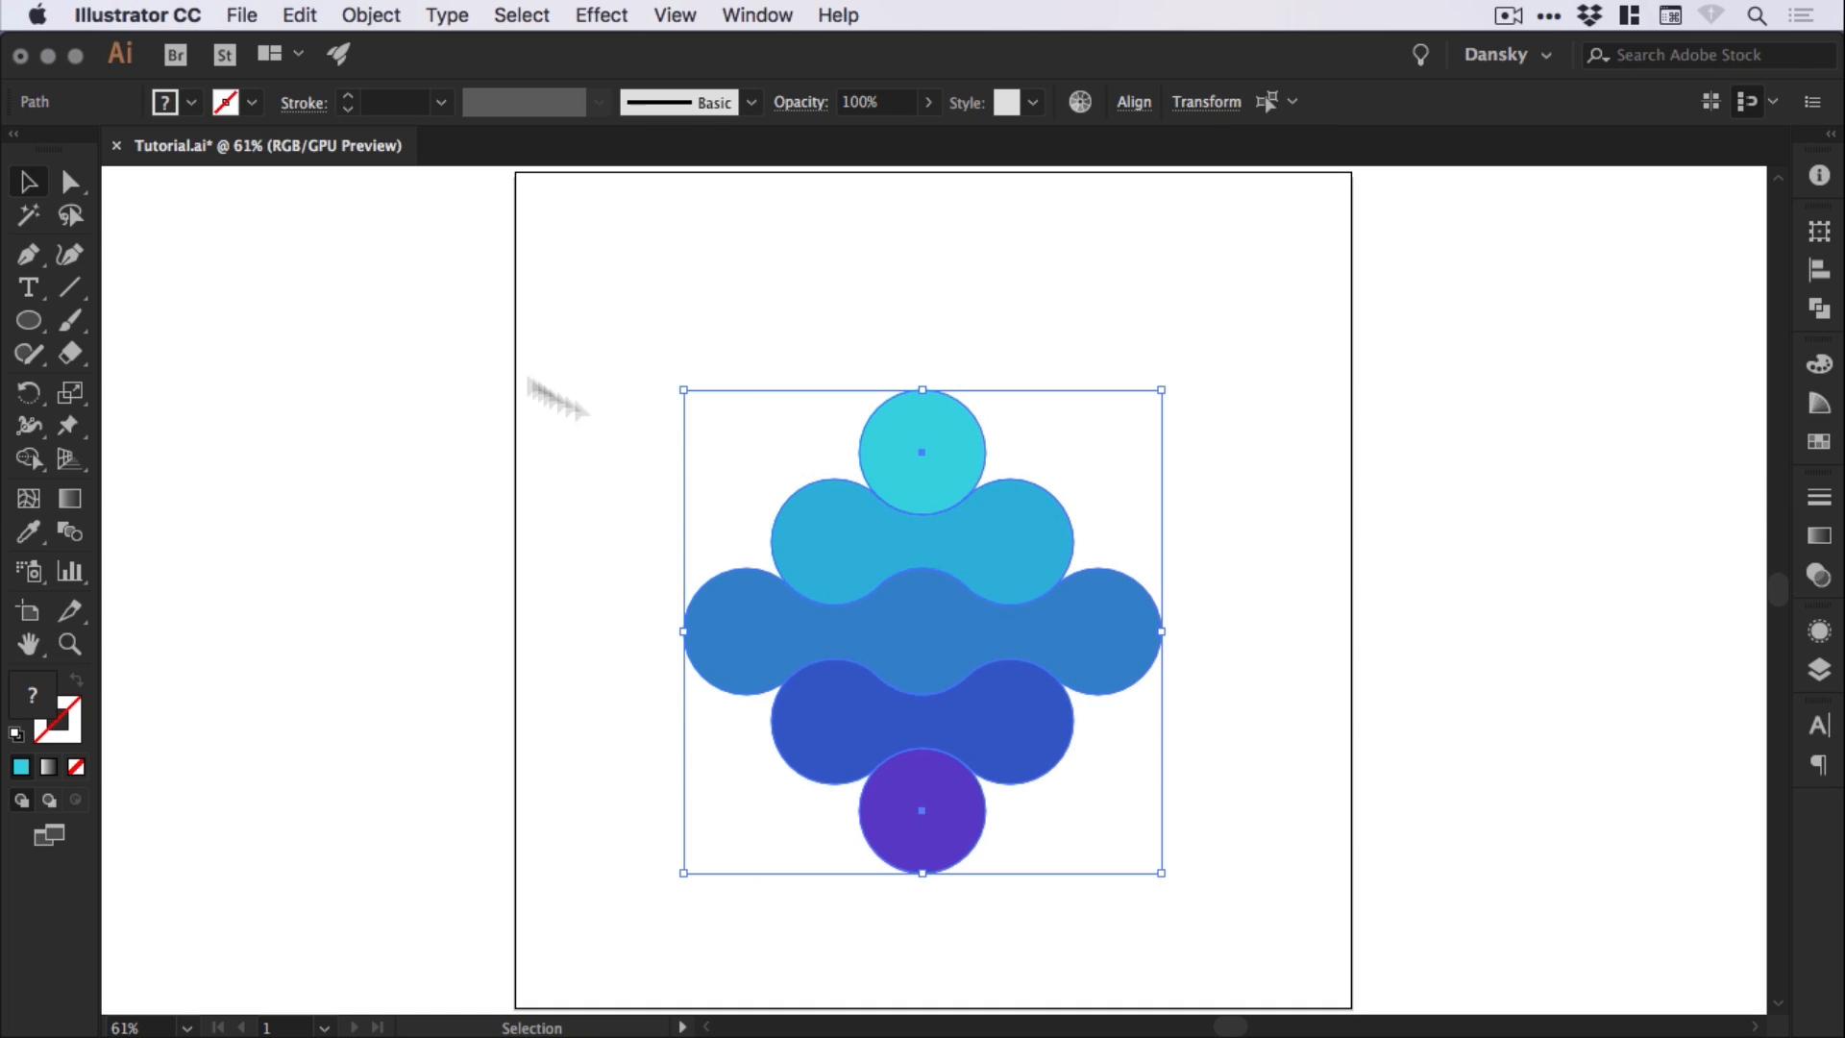
click(1418, 553)
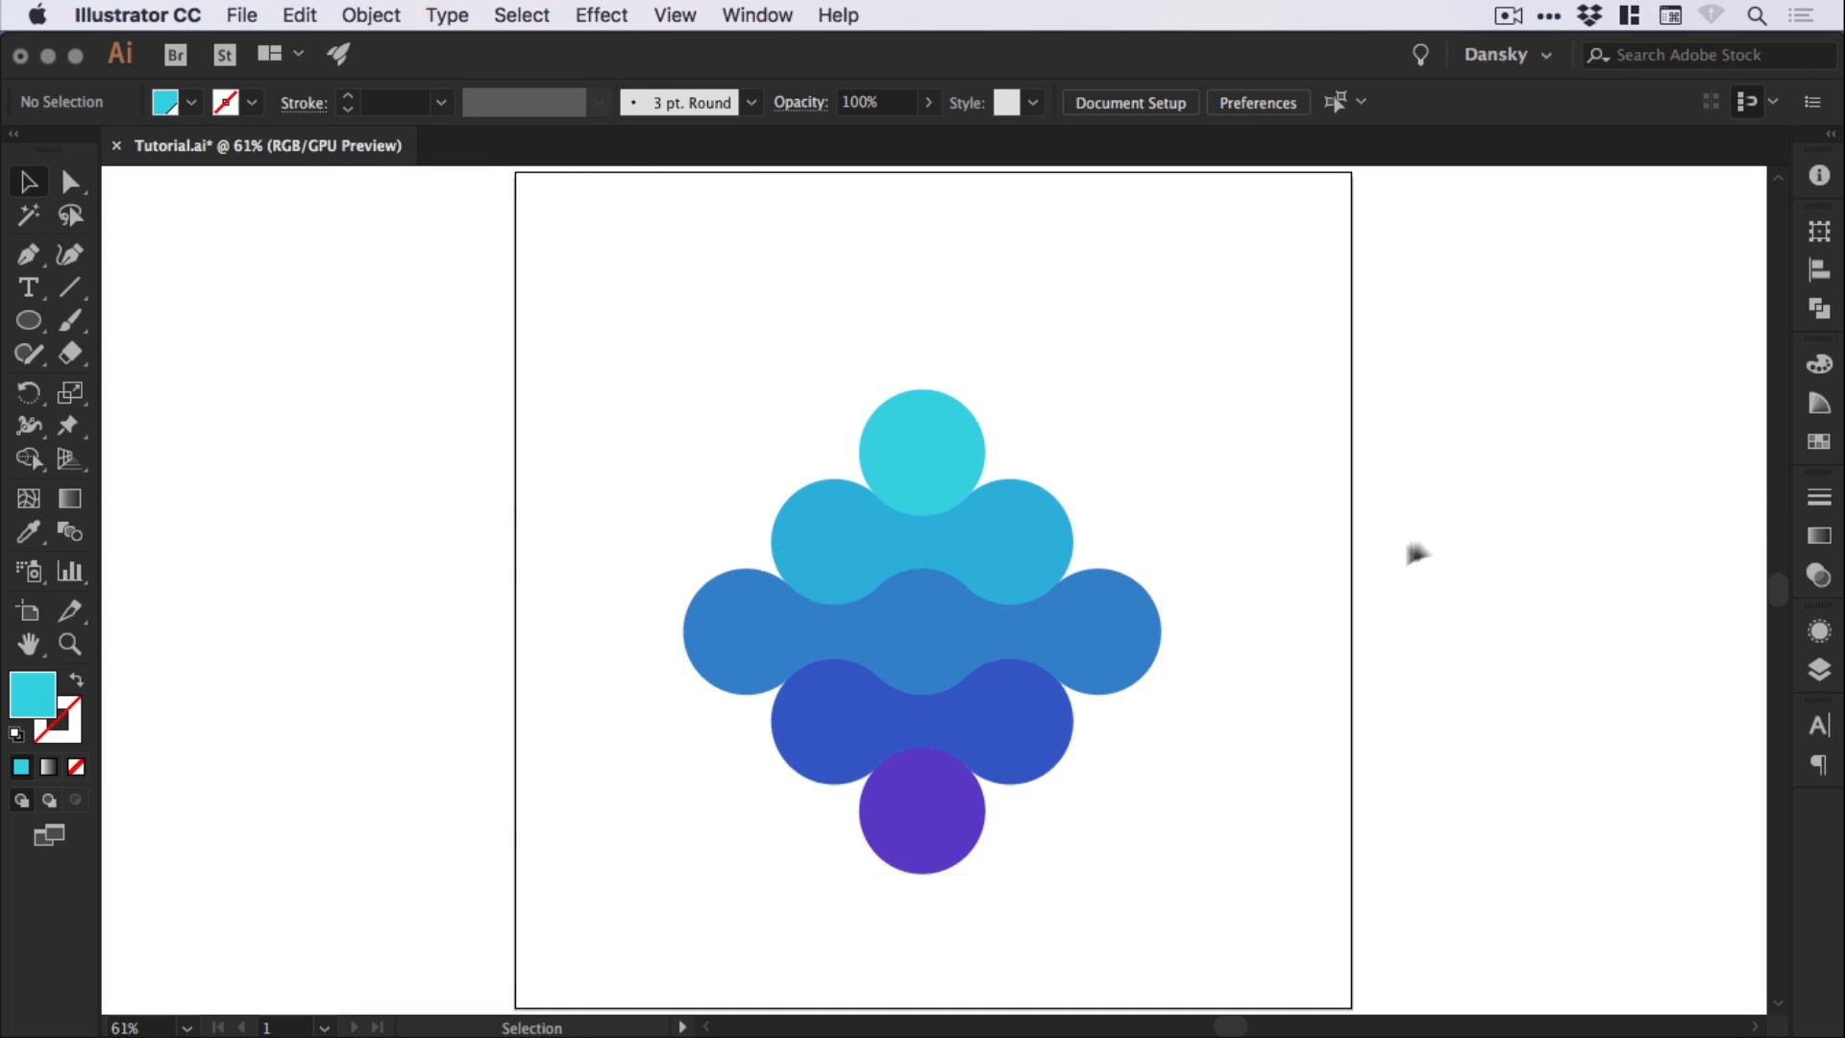